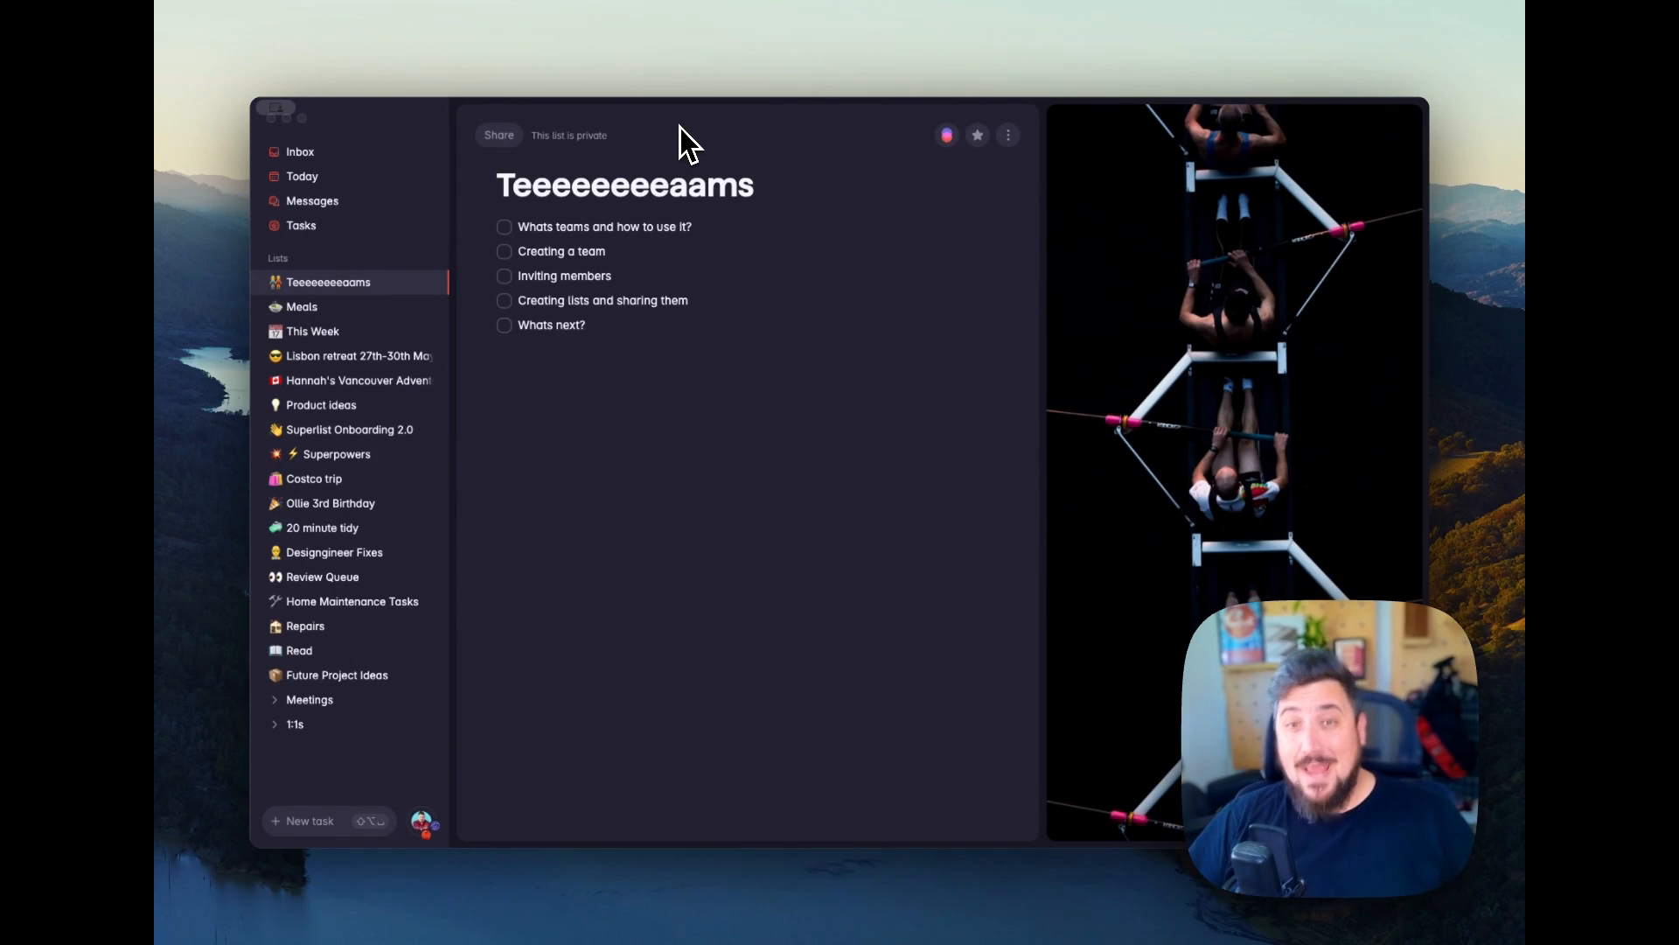
mouse_move(541, 208)
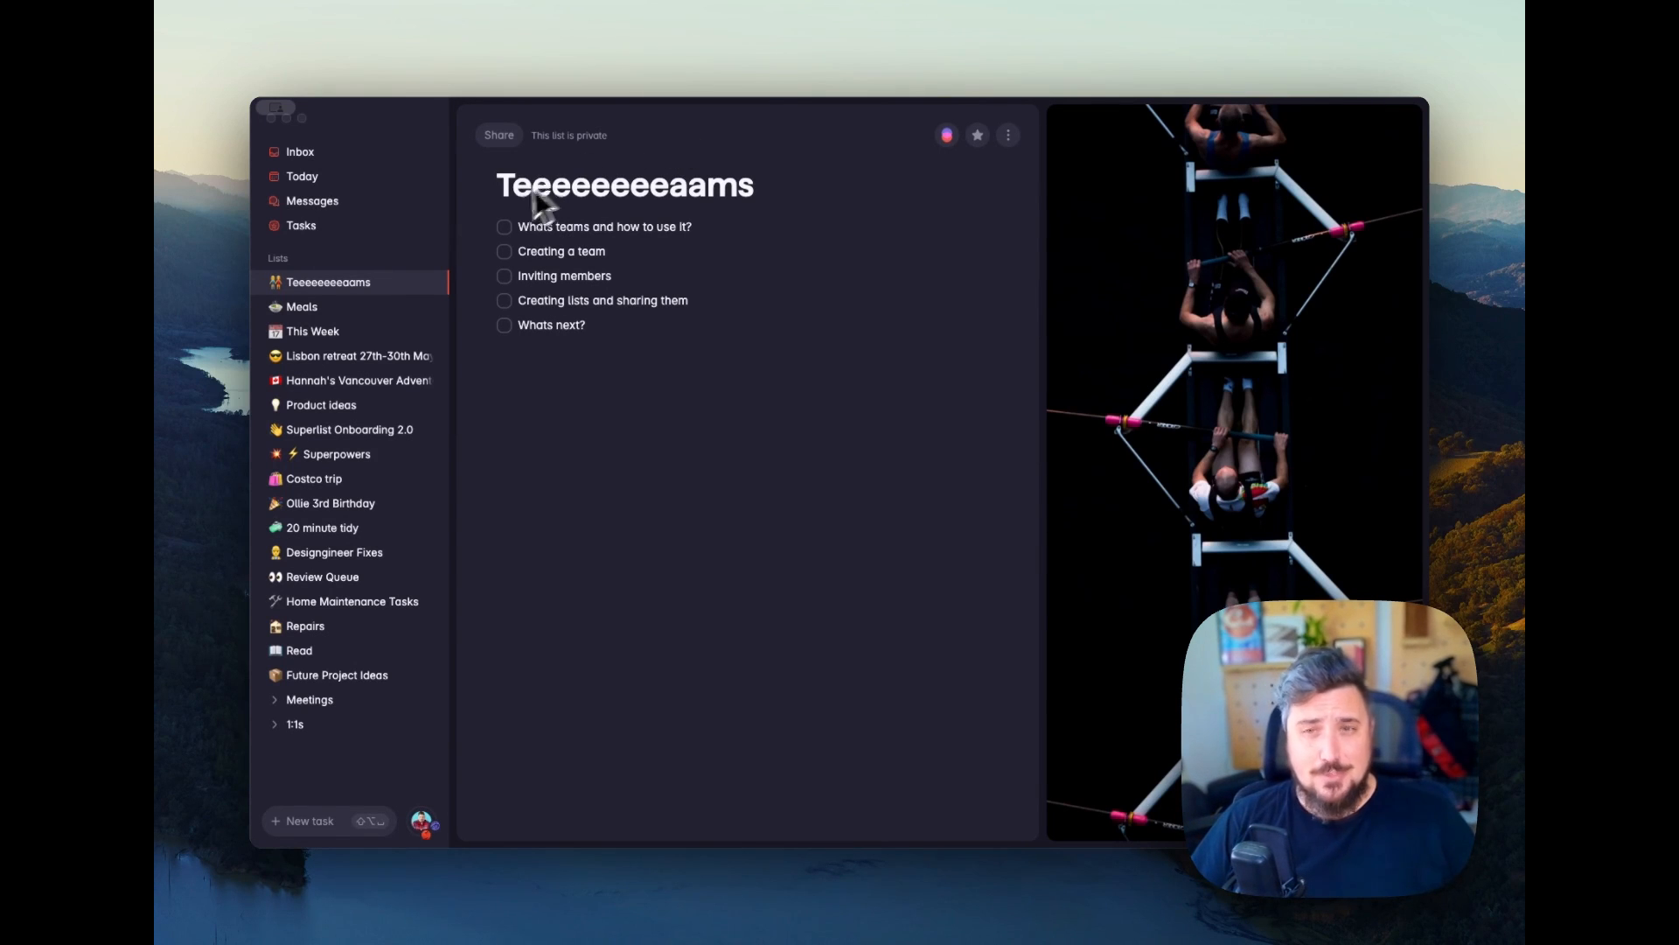
mouse_move(642, 233)
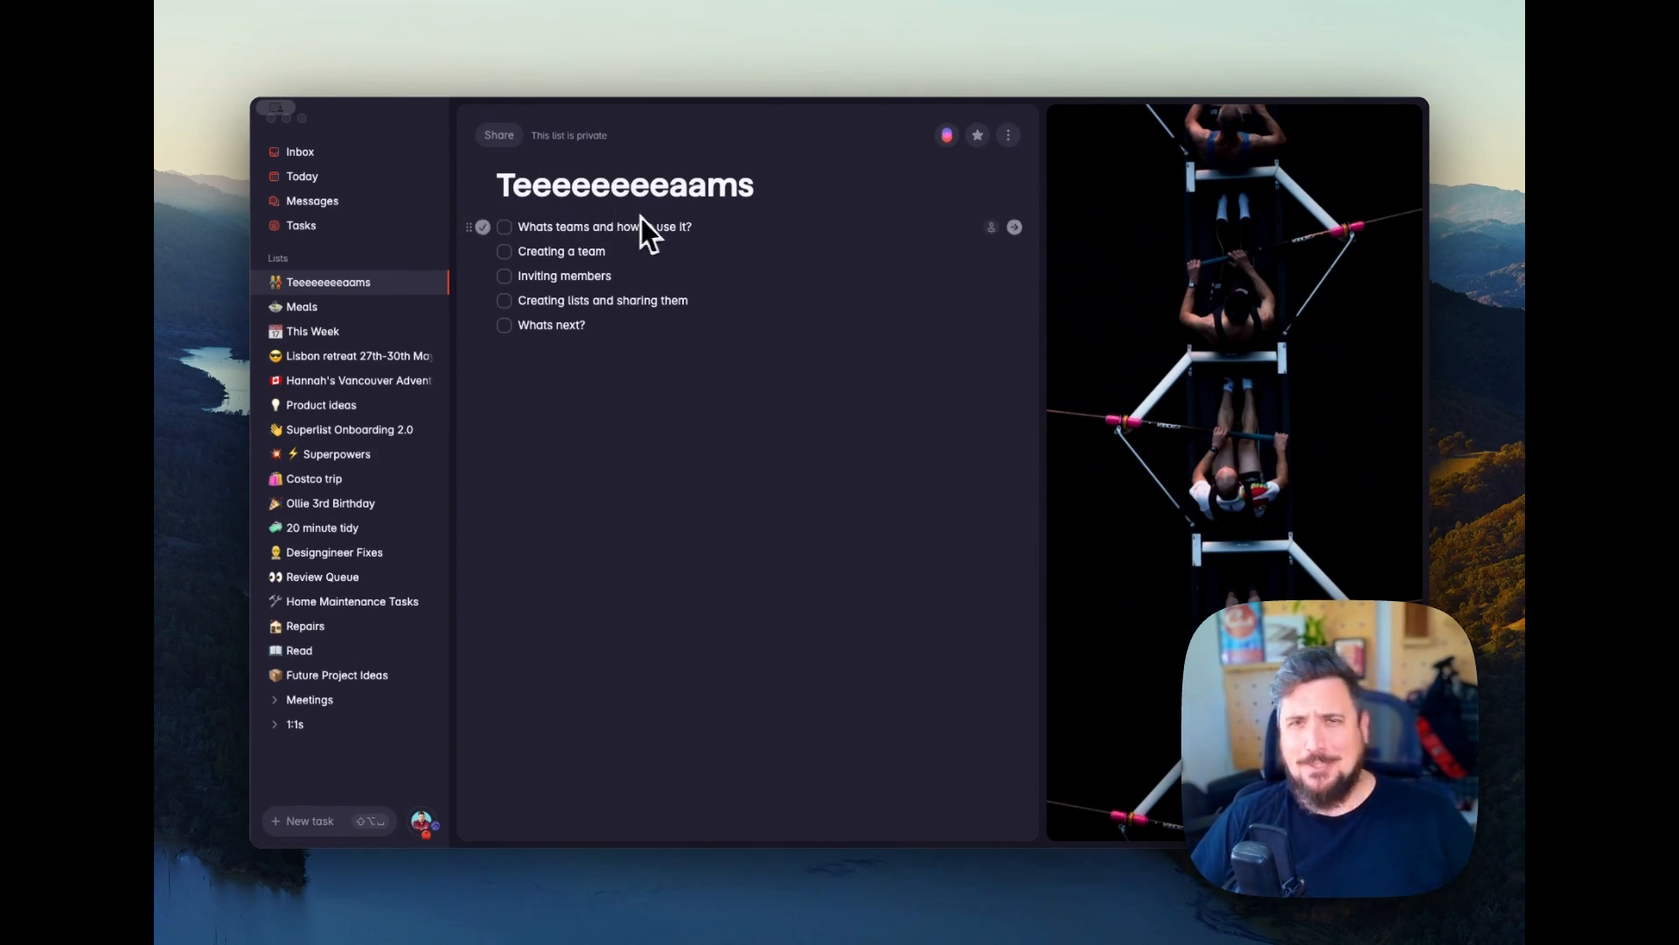
mouse_move(782, 214)
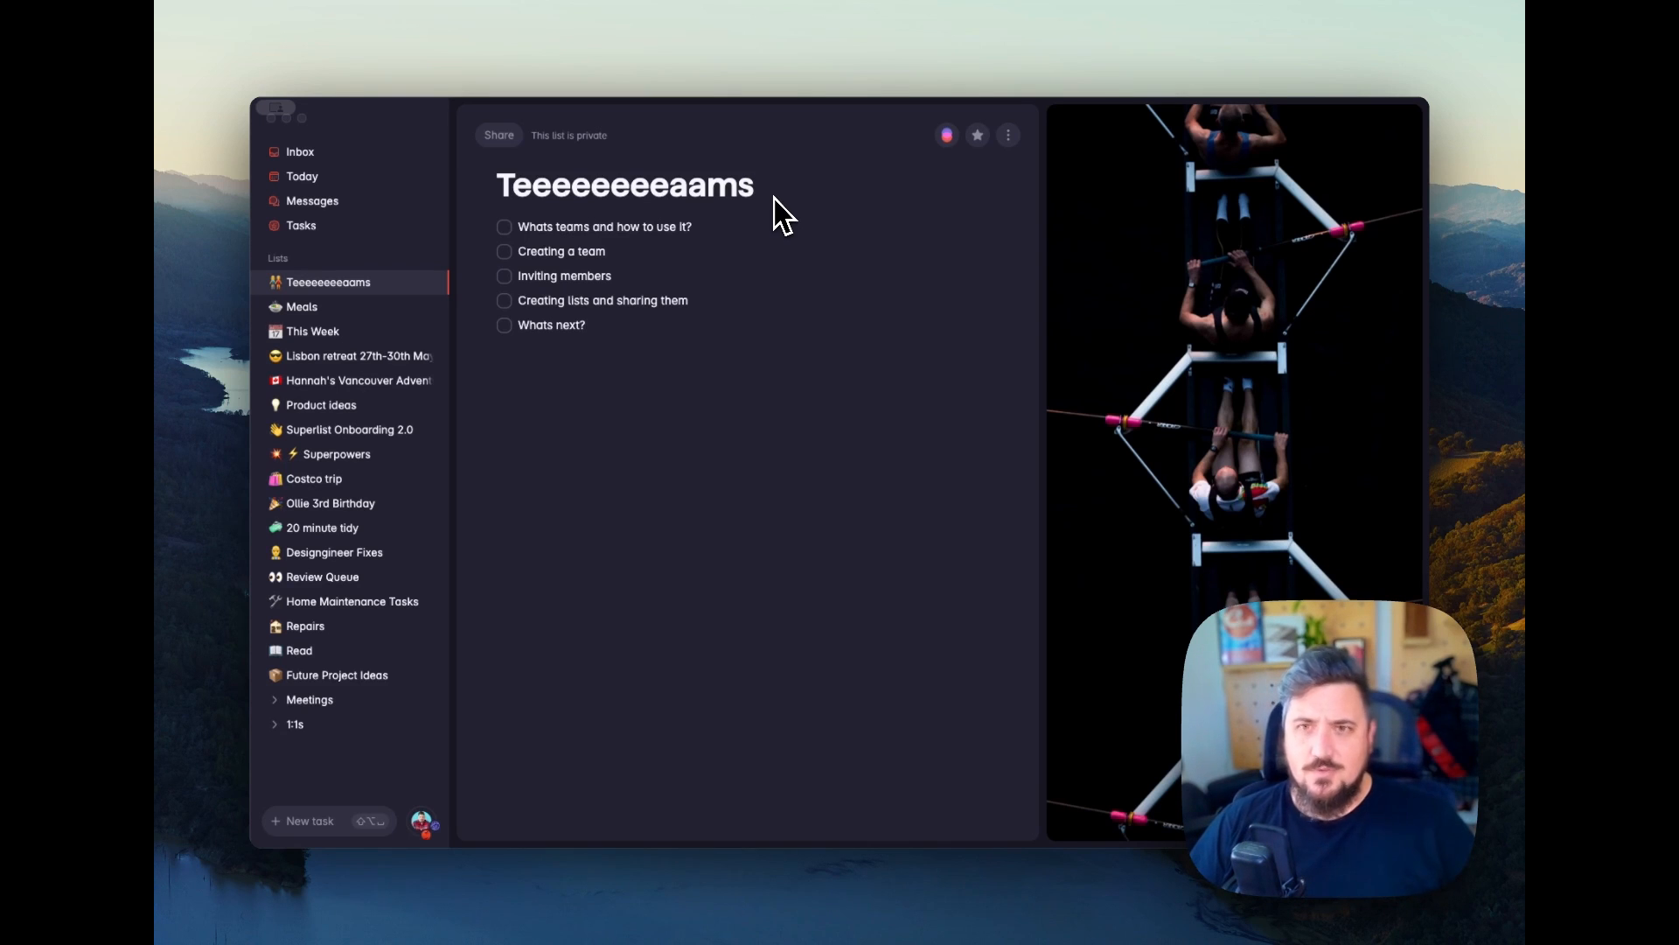
mouse_move(770, 155)
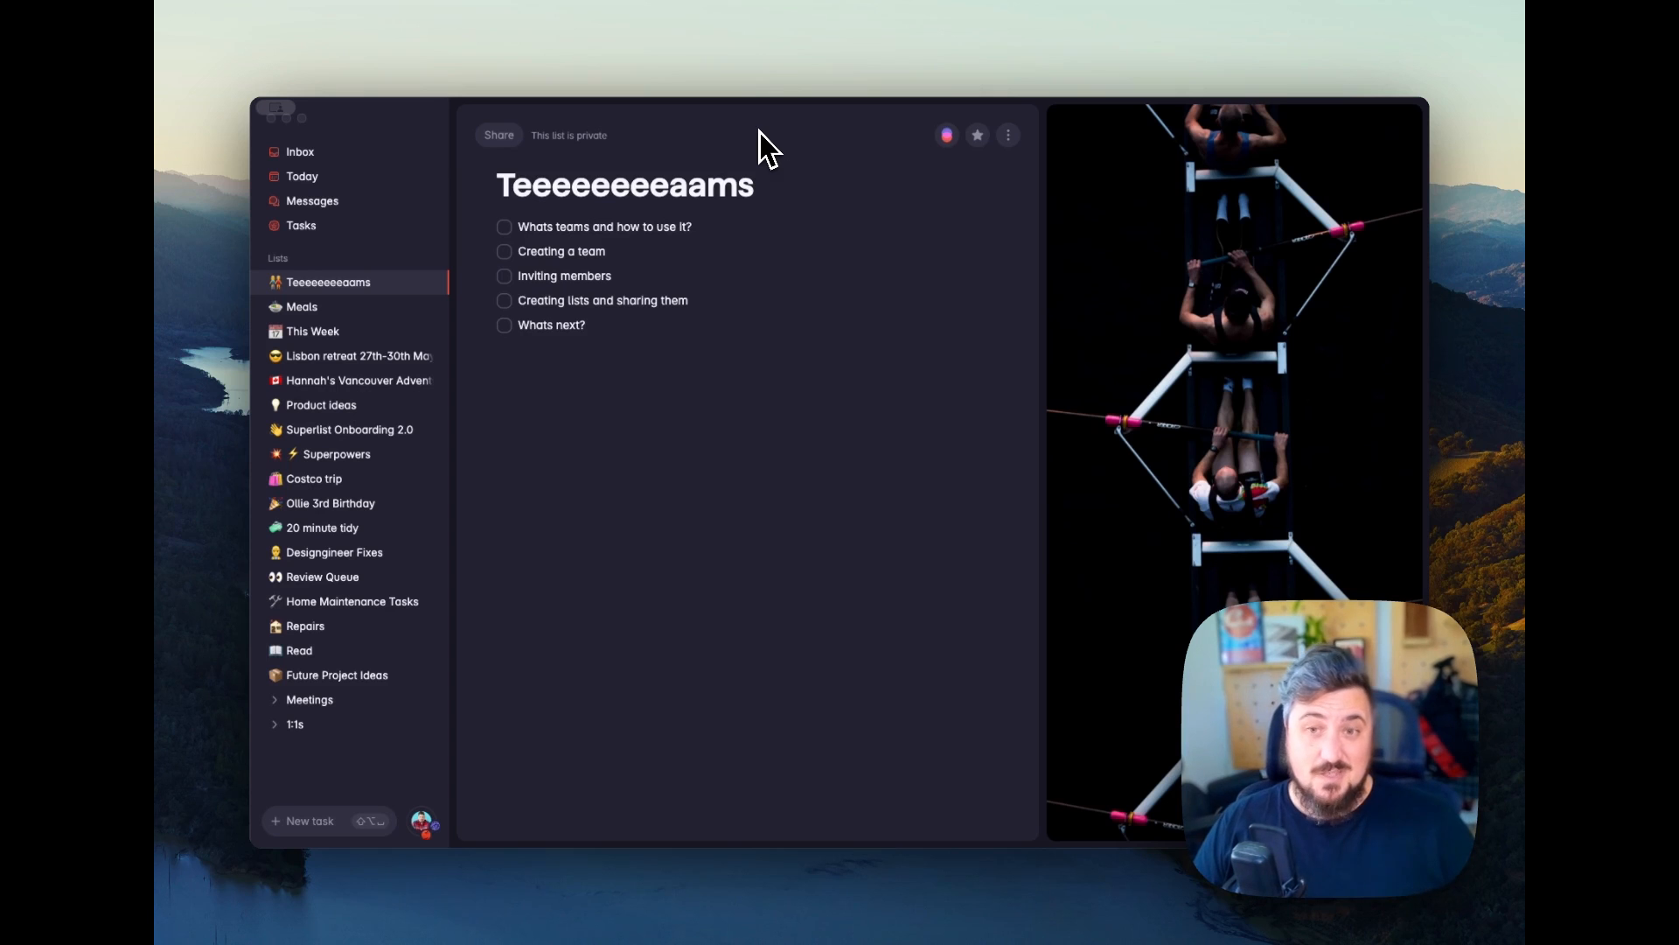
mouse_move(549, 588)
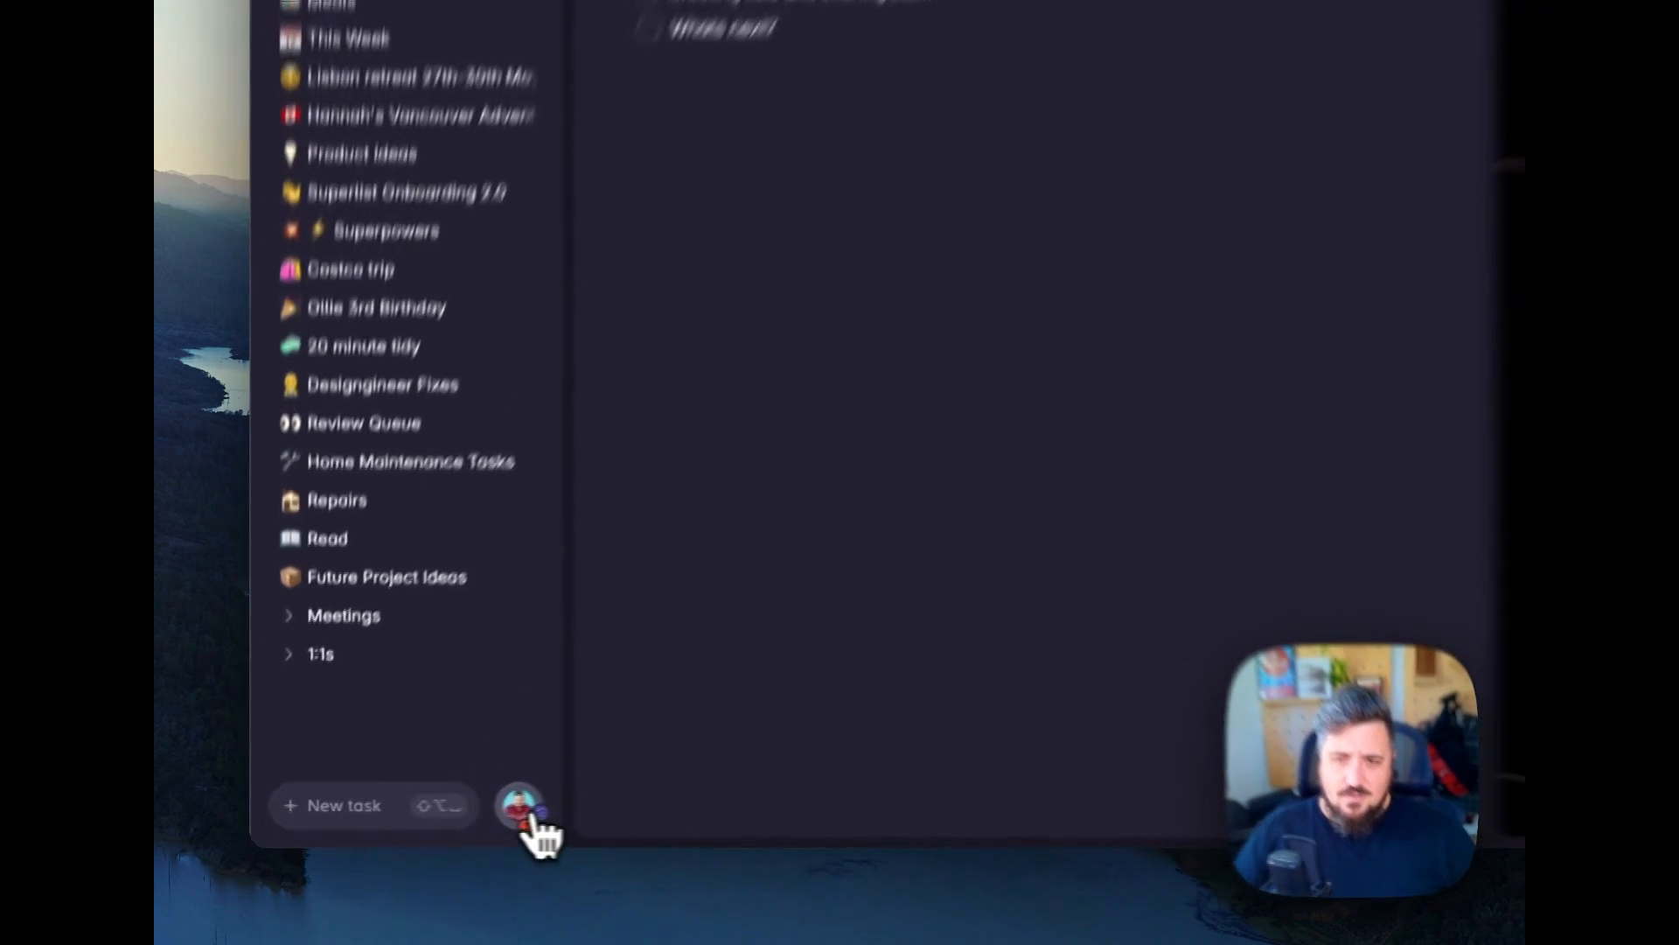
In the account and teams menu, hide and re-show the Personal team's lists.
click(519, 806)
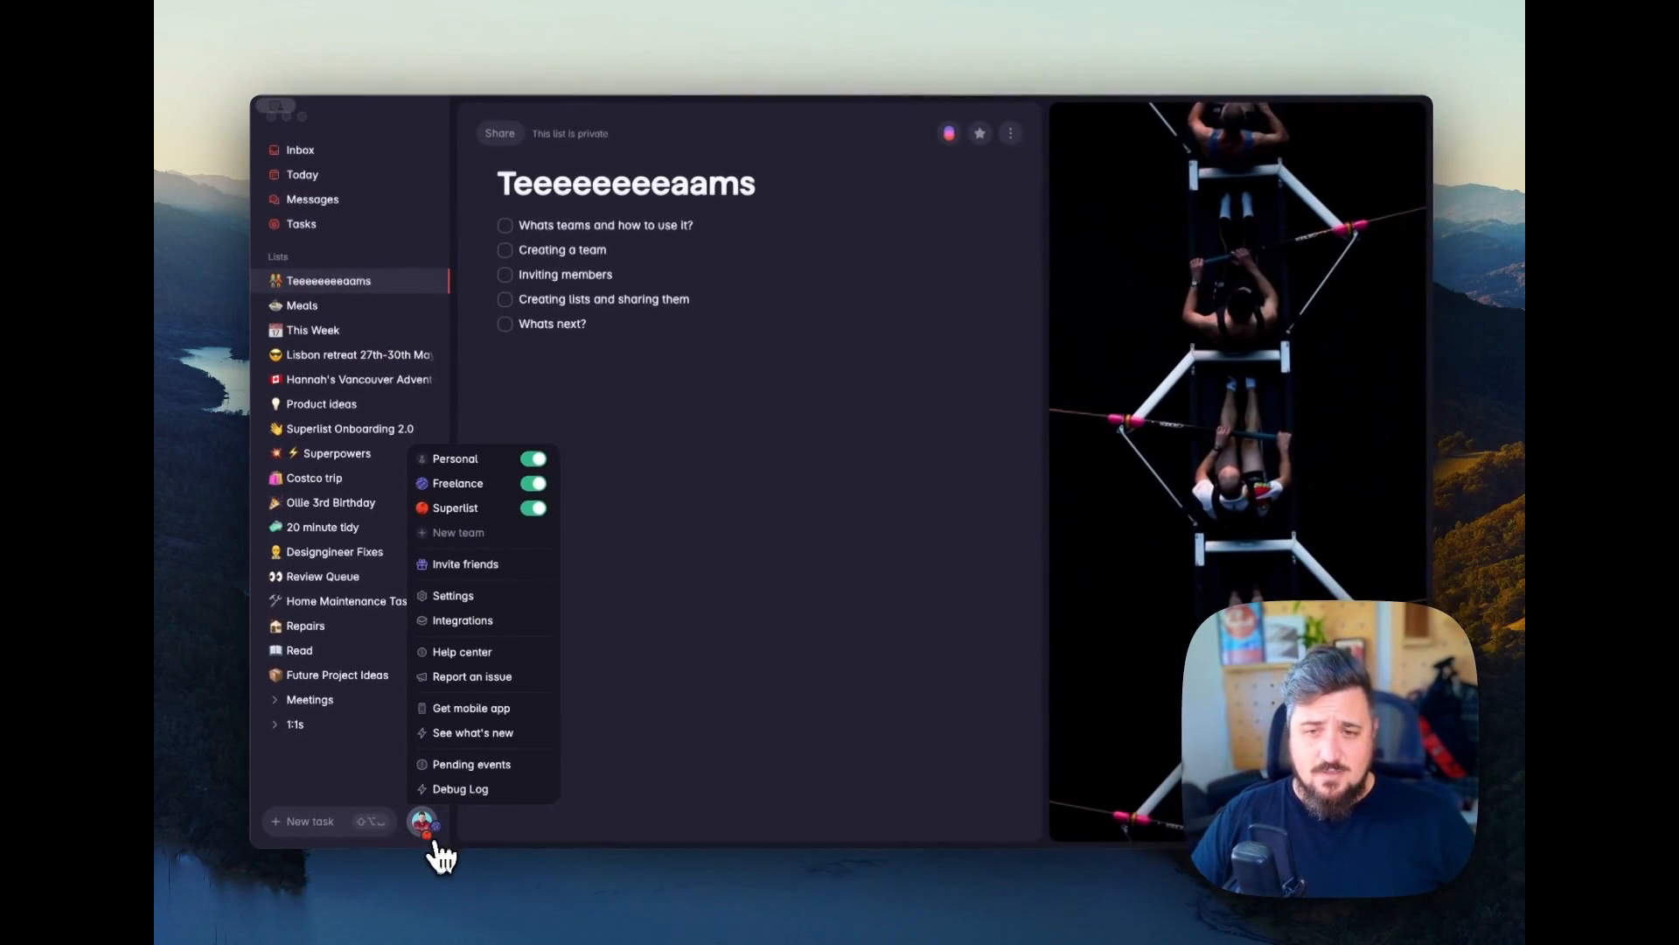
mouse_move(488, 519)
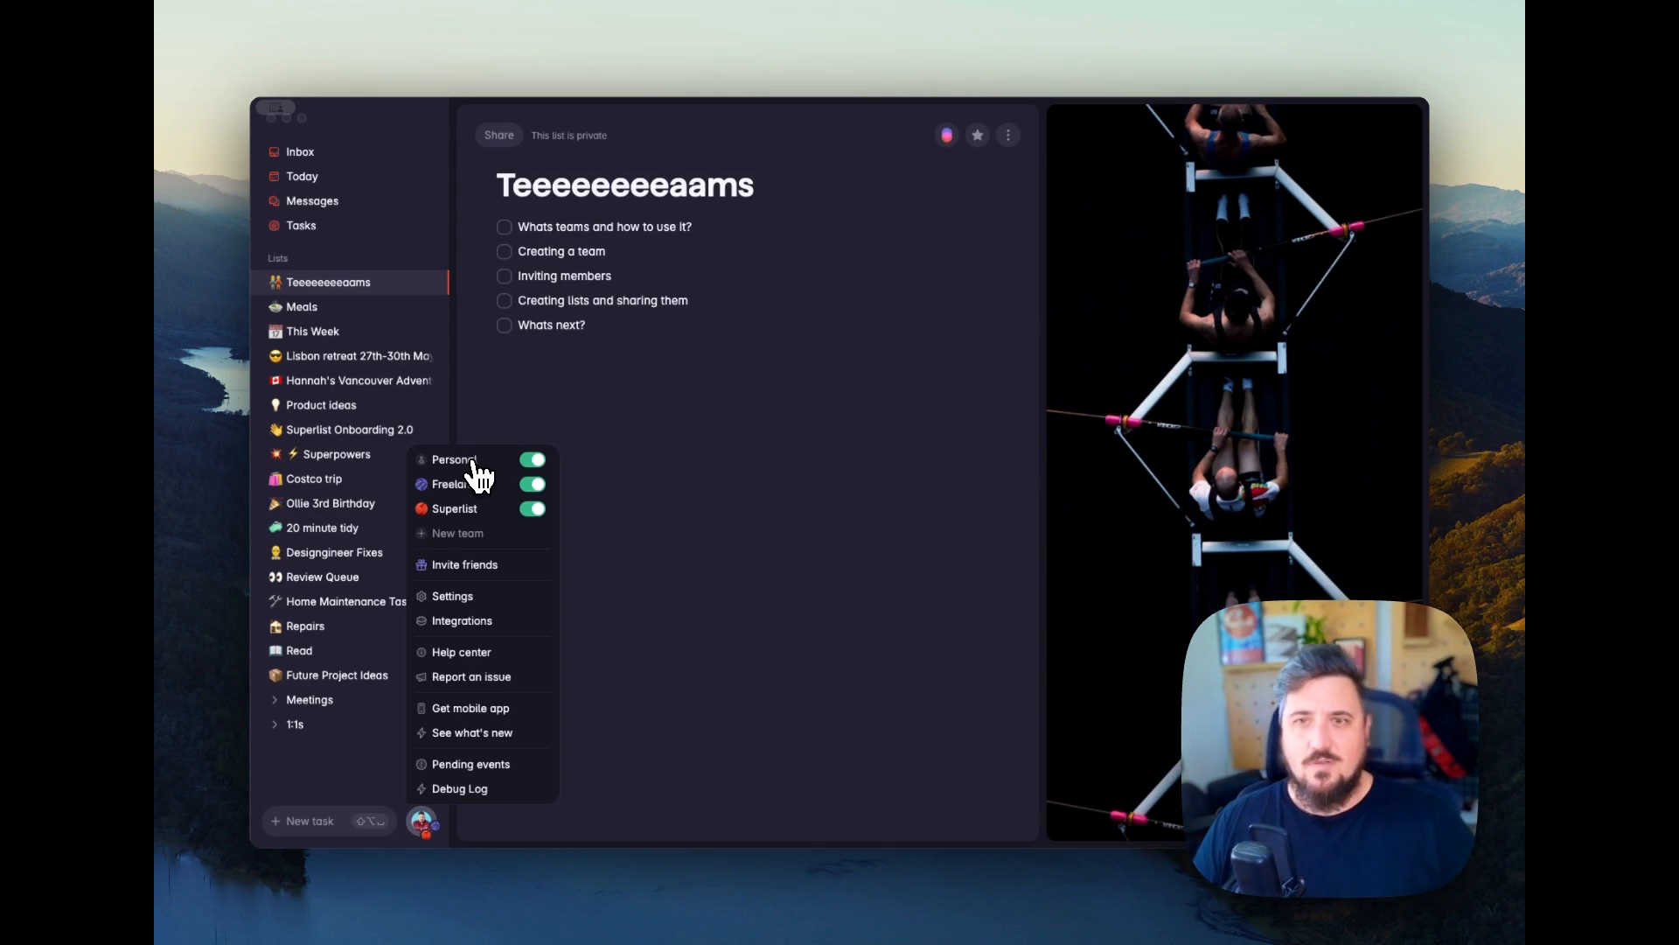
mouse_move(465, 494)
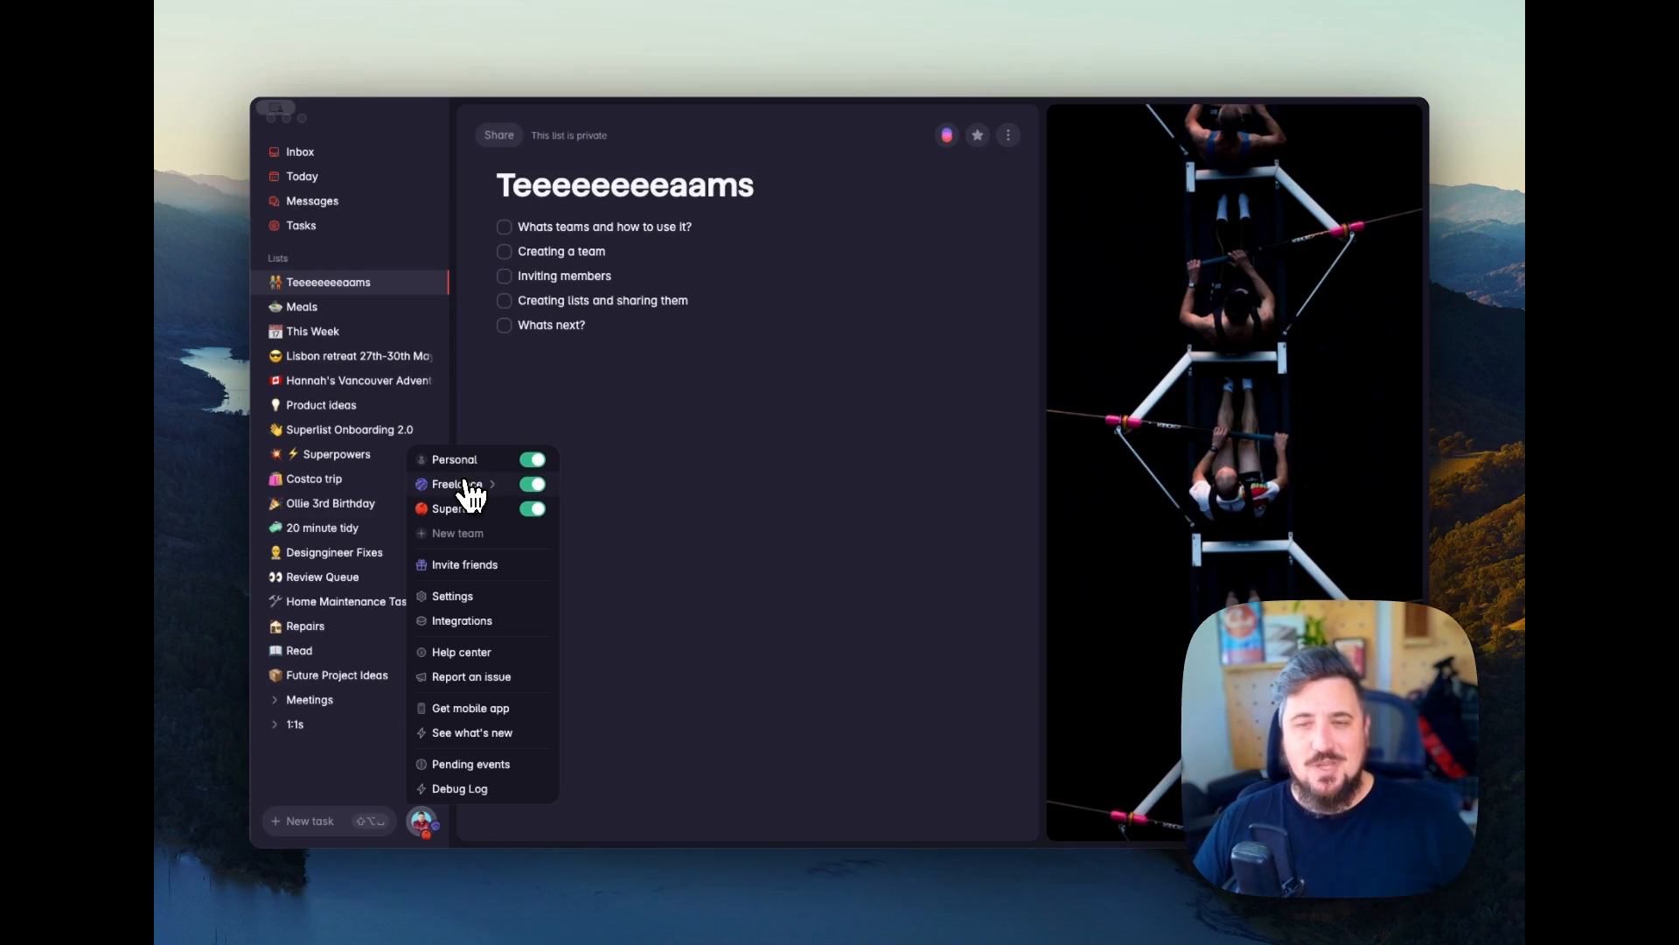
mouse_move(454, 507)
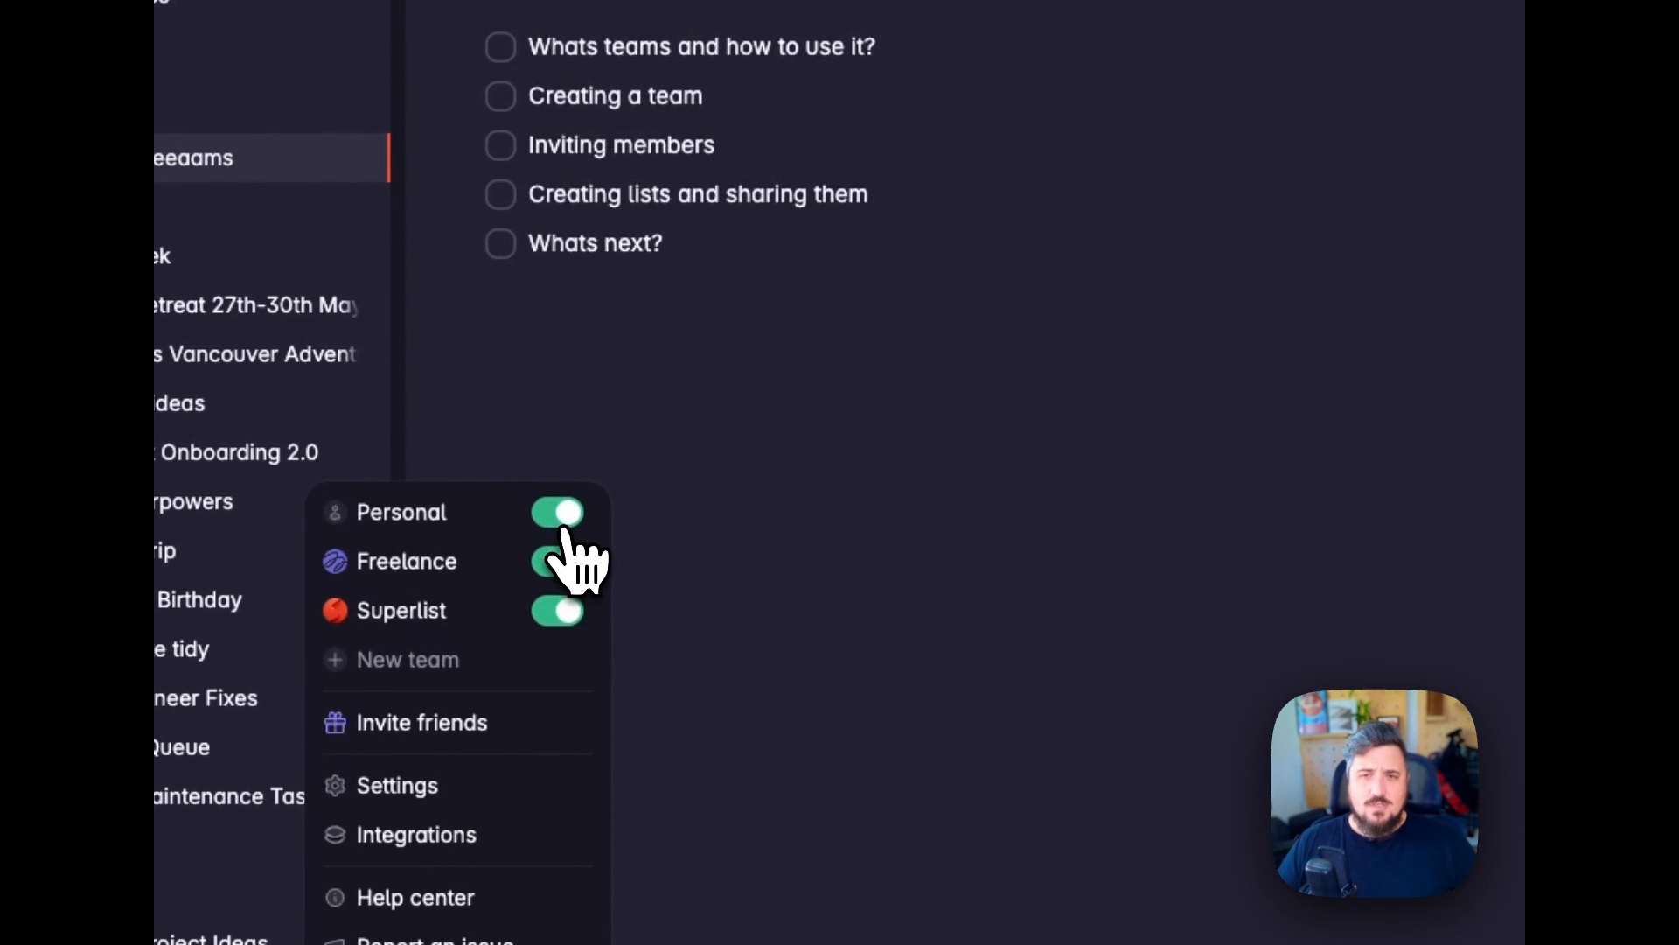
click(556, 513)
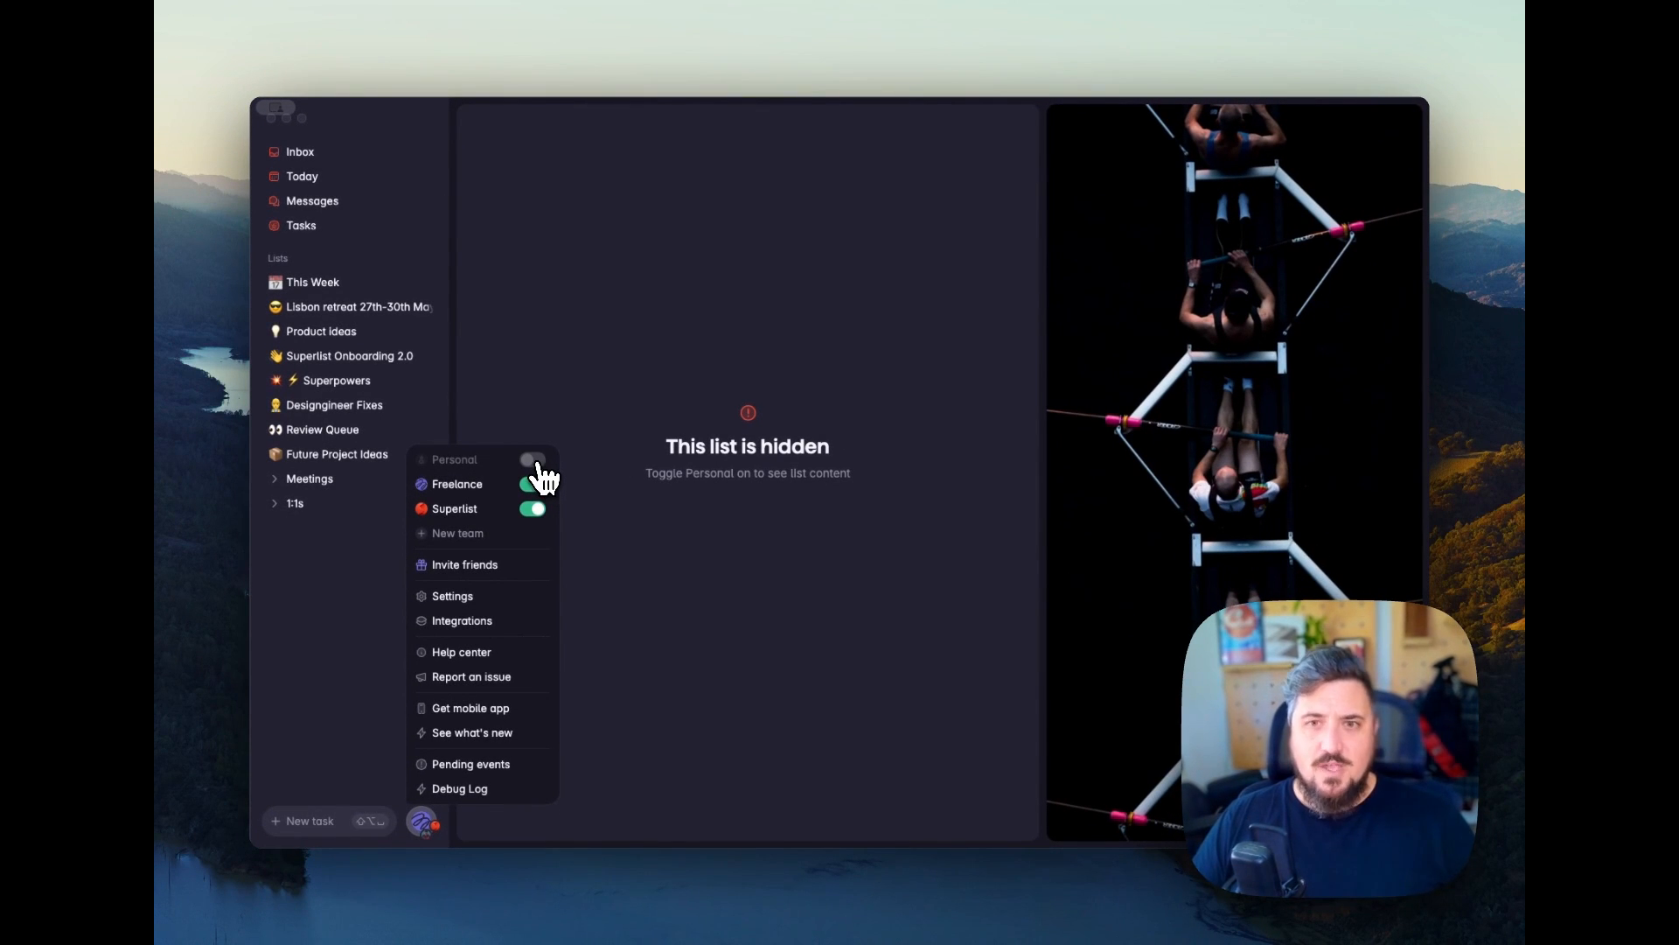
click(535, 460)
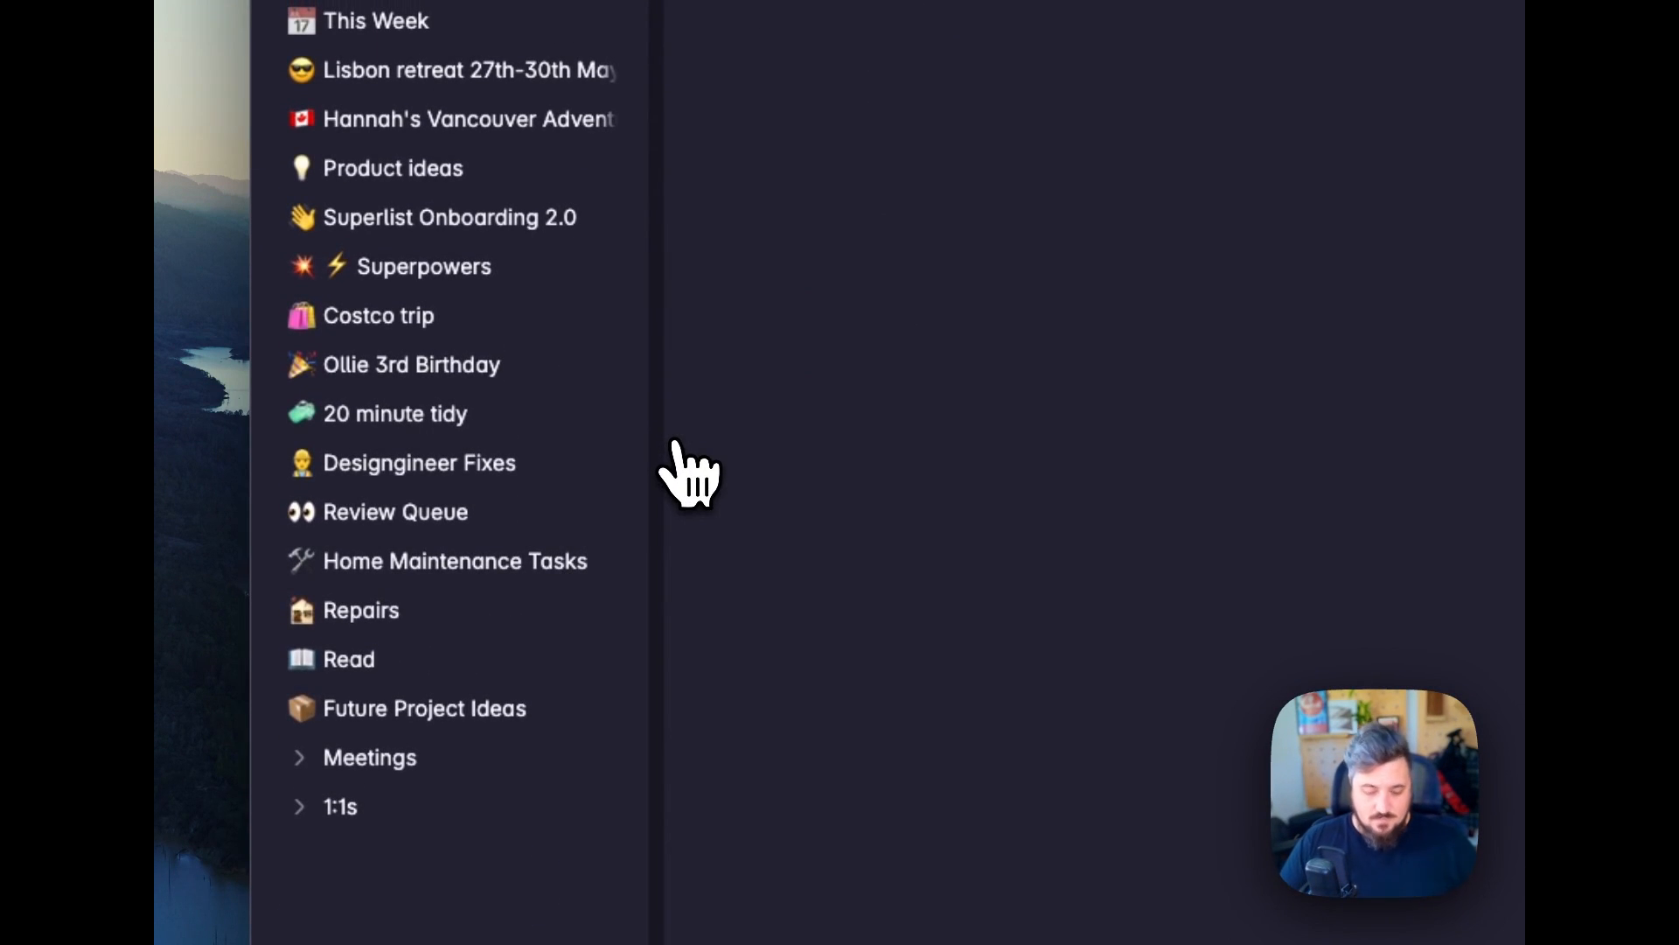
Create the team Superteam with a superhero-dog Unsplash cover found by searching 'super'.
scroll(up, 3)
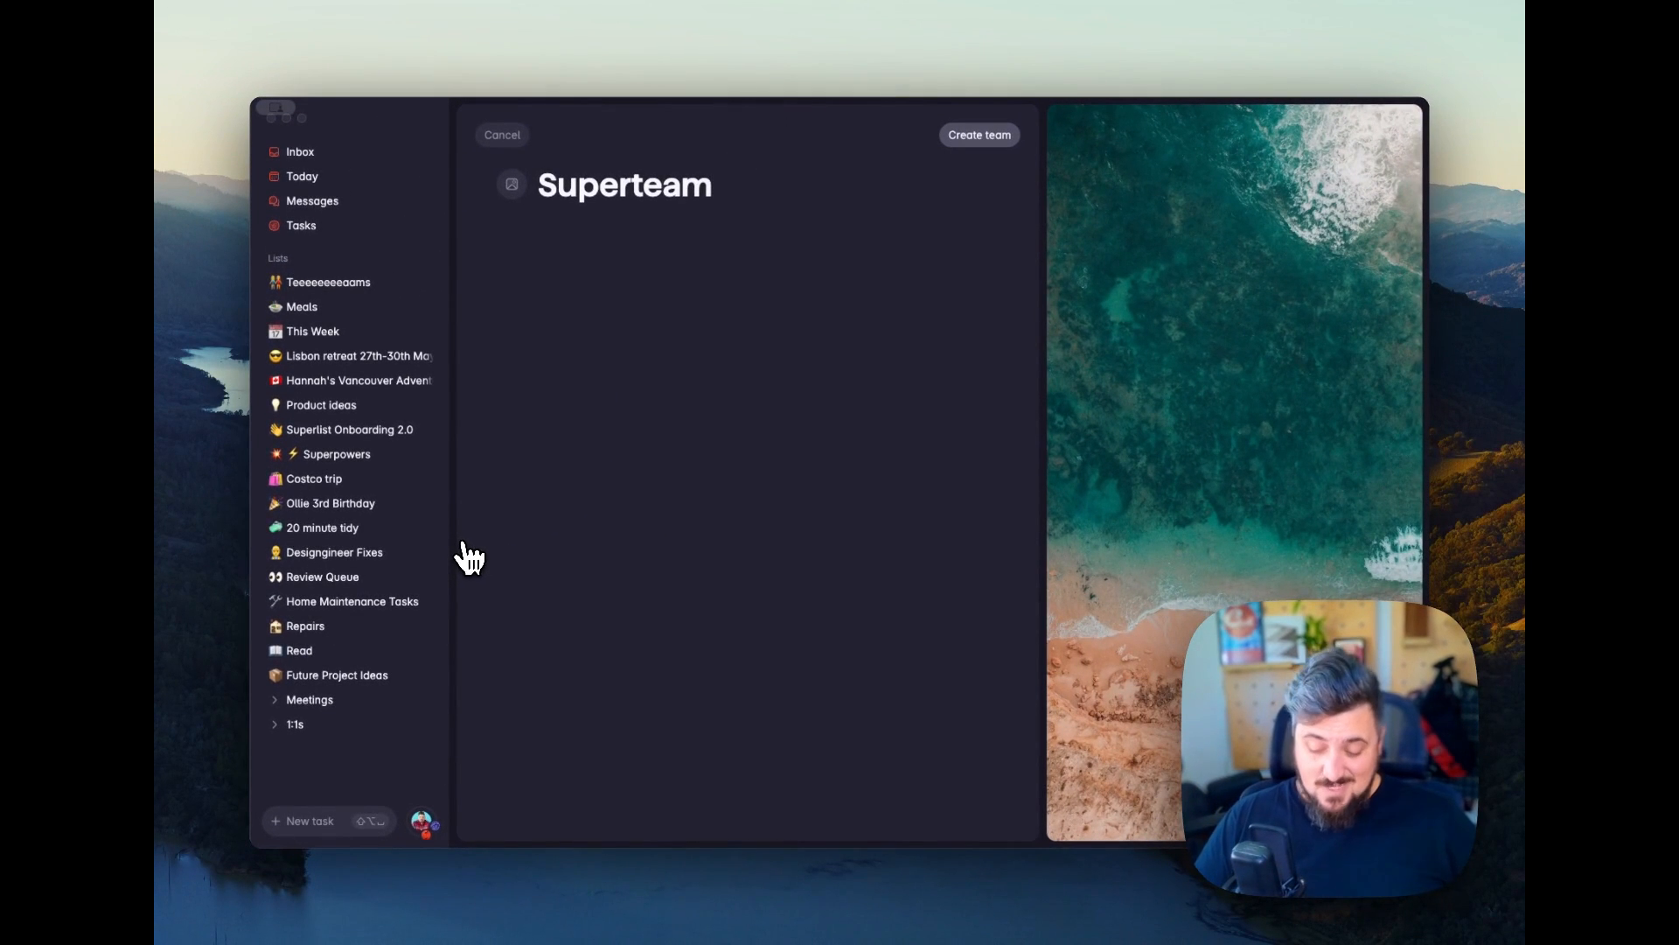
click(976, 134)
text(s)
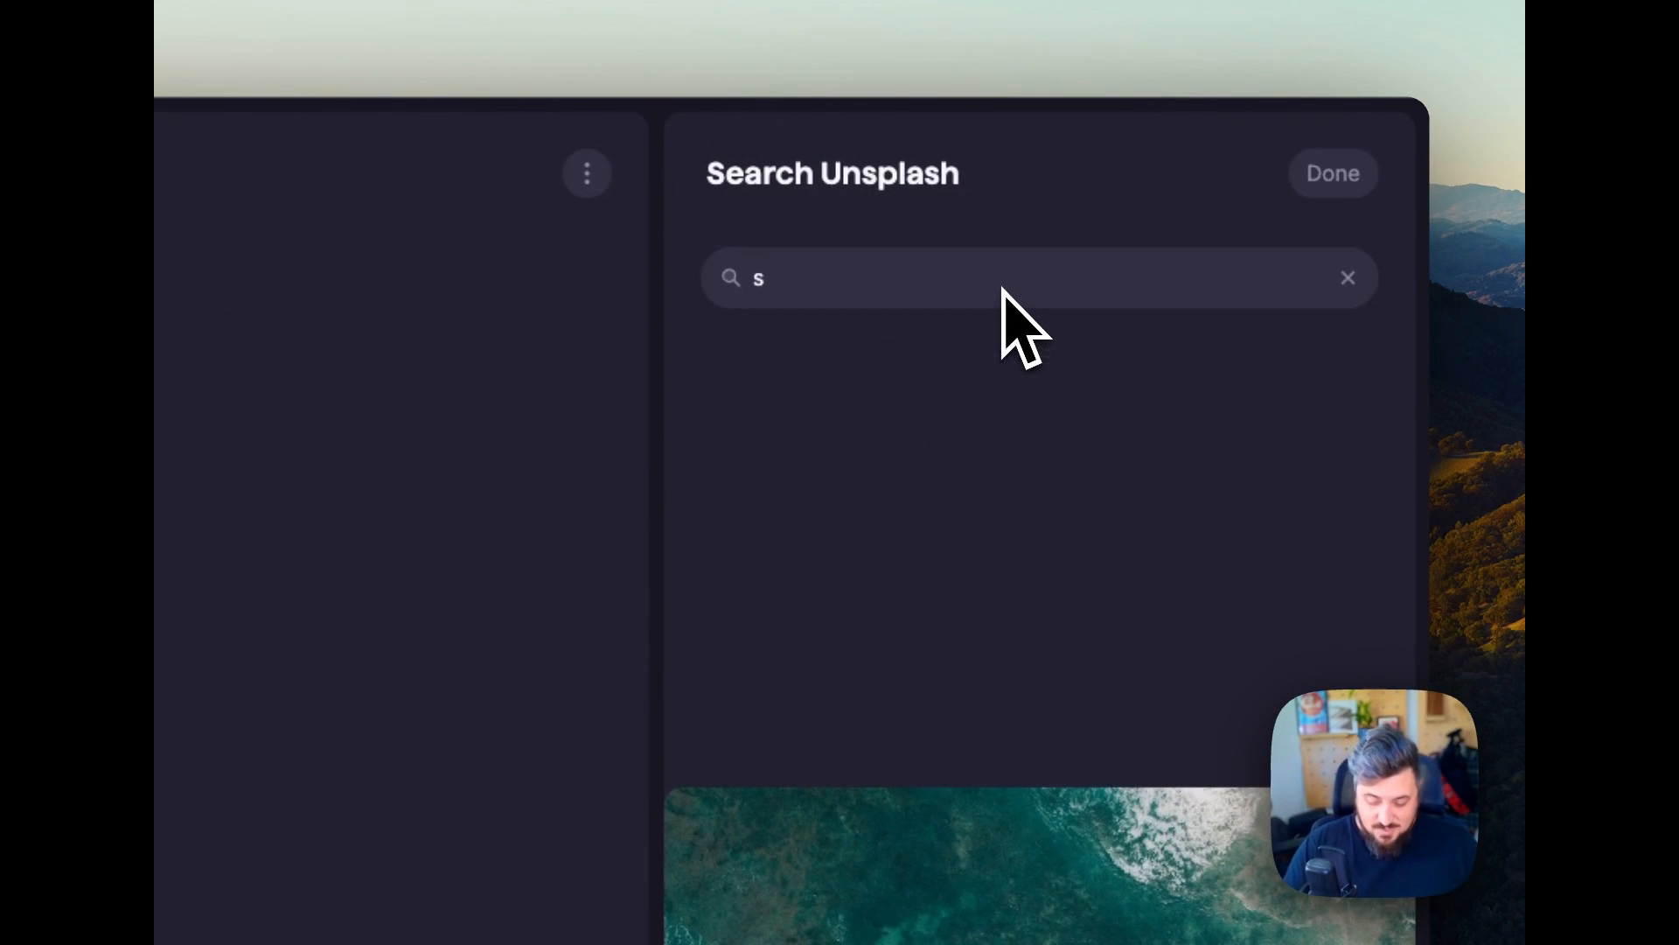
text(uper)
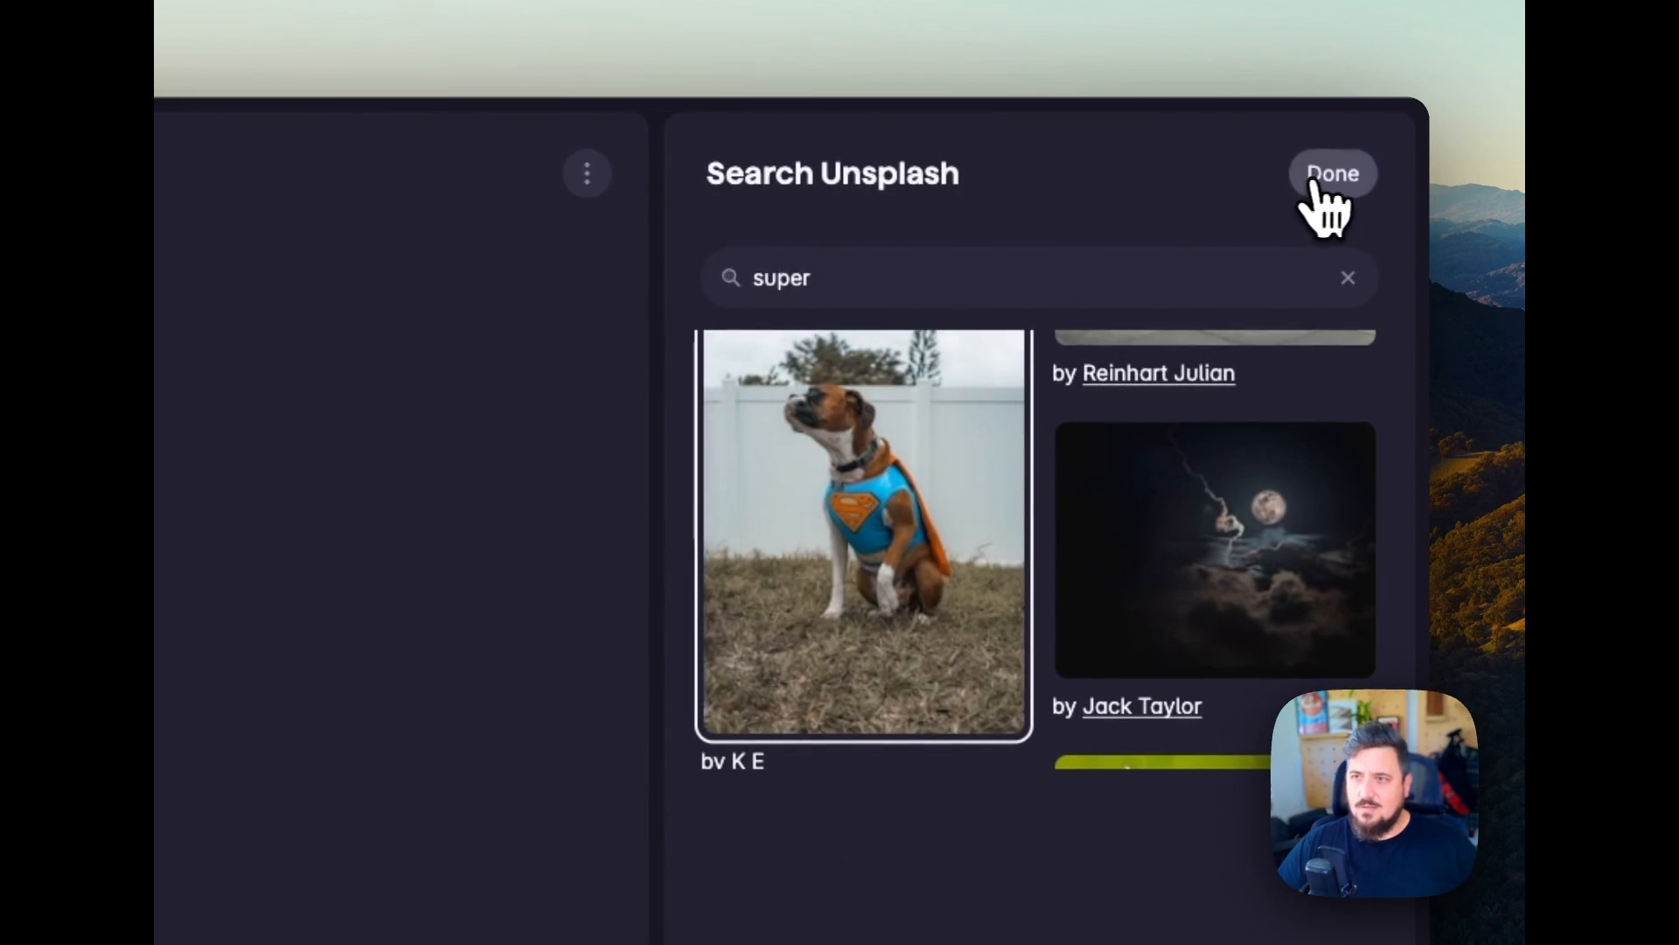
click(1333, 174)
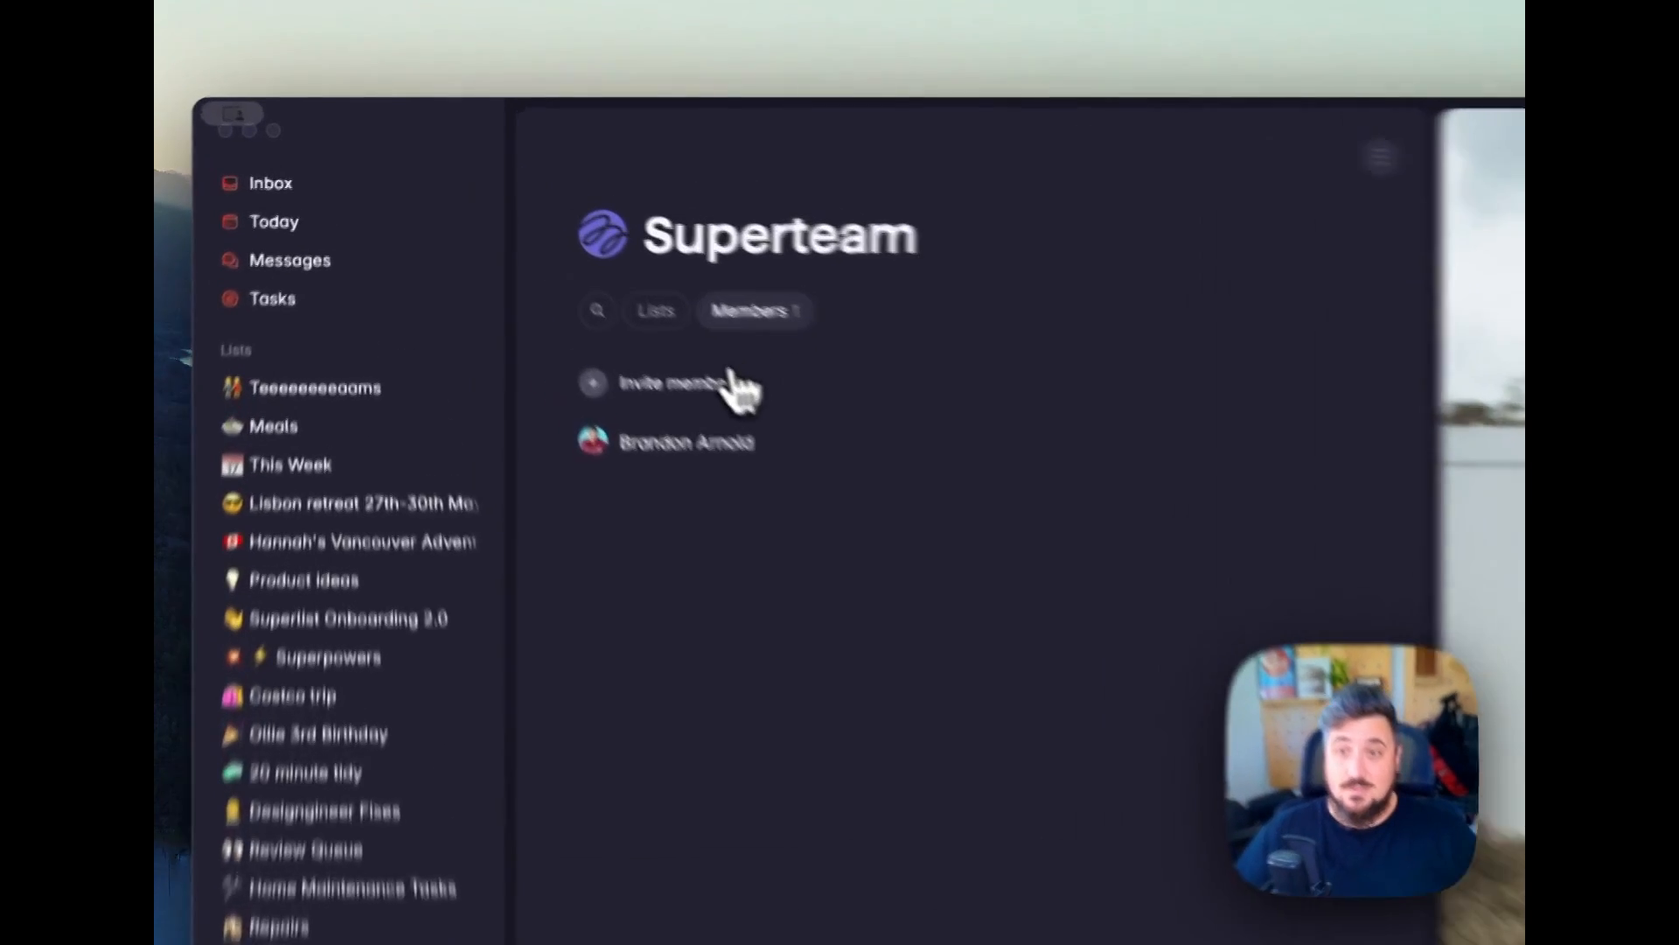
Invite the colleague 'cameron' to Superteam so the roster shows two members.
click(664, 383)
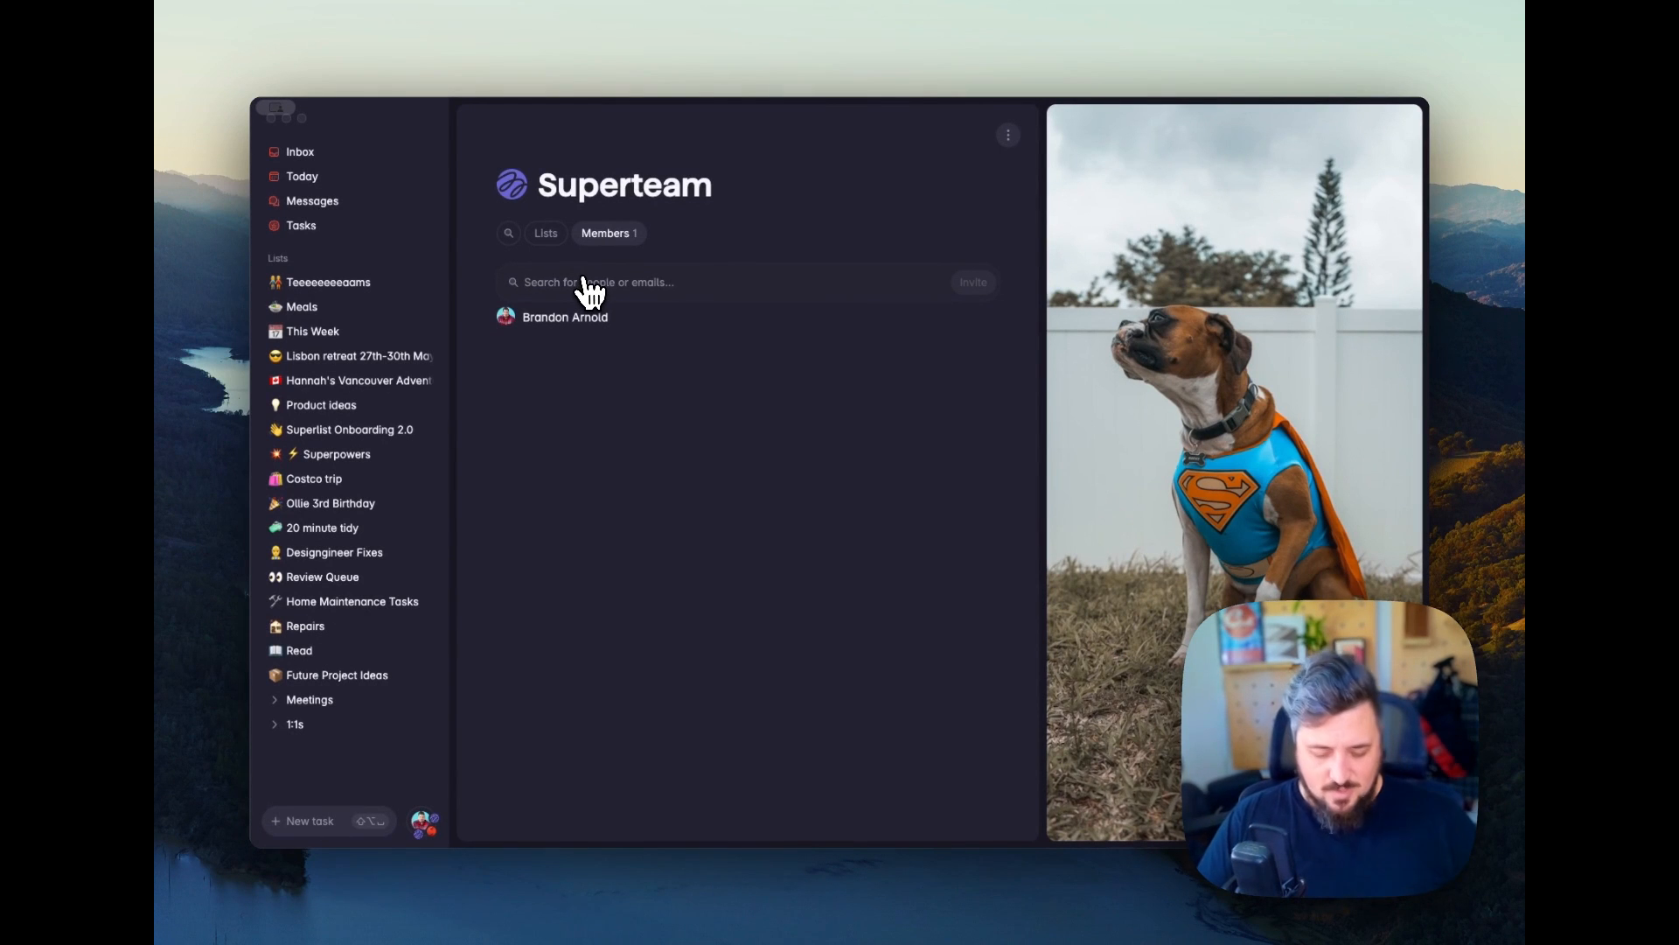
text(cameron)
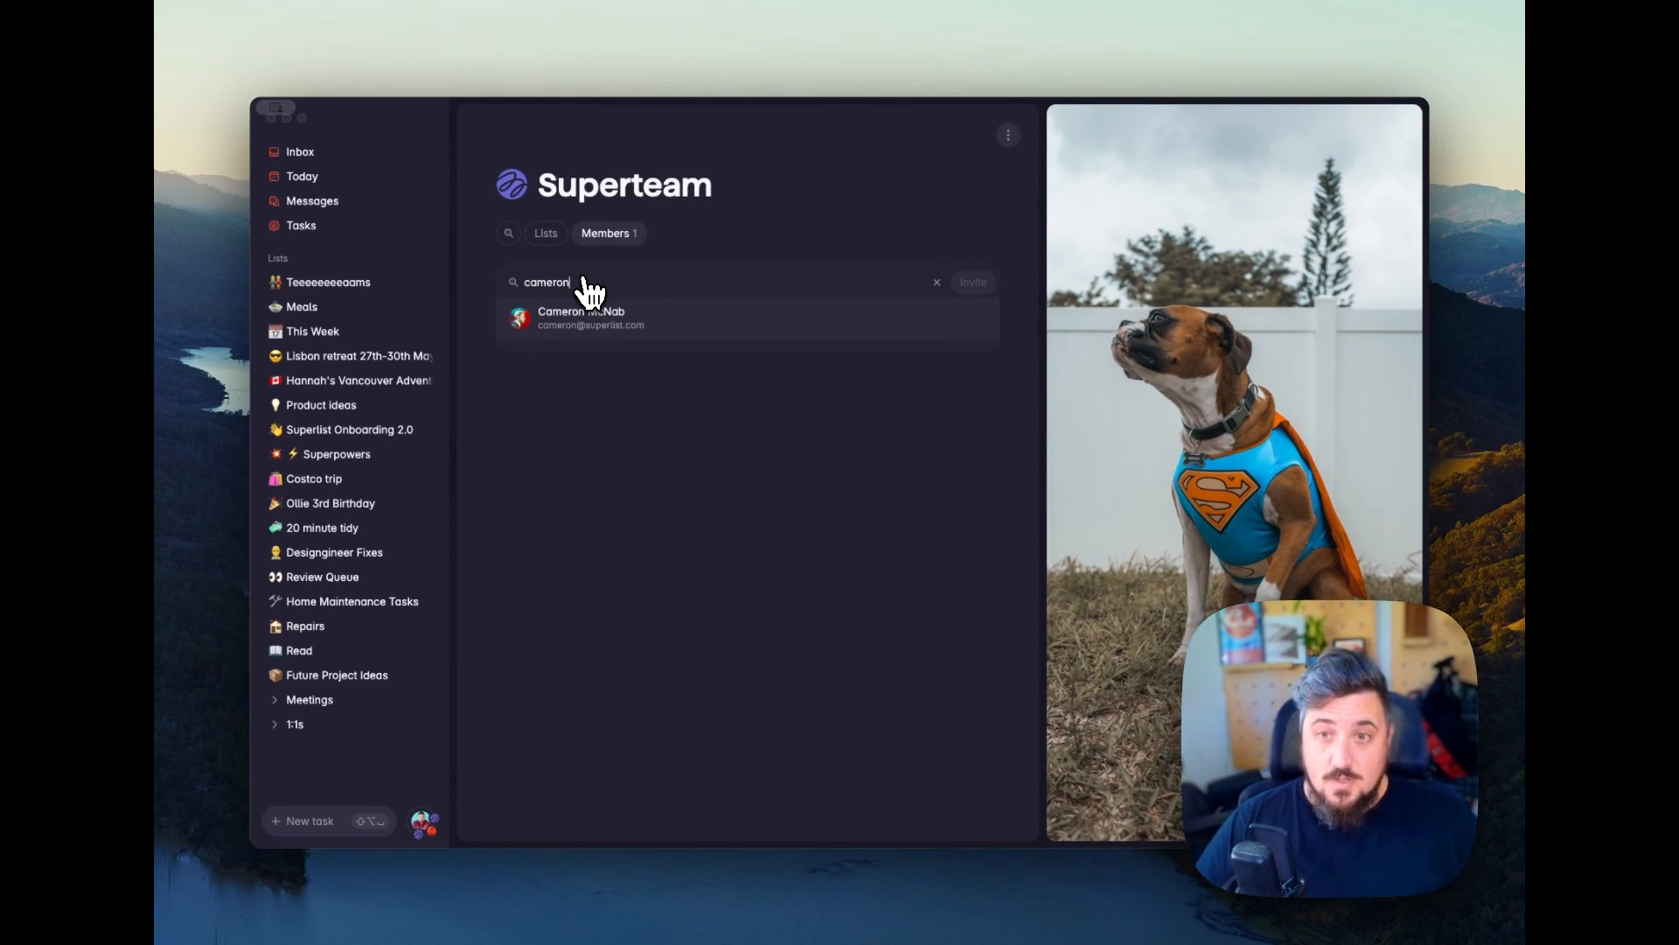
click(579, 318)
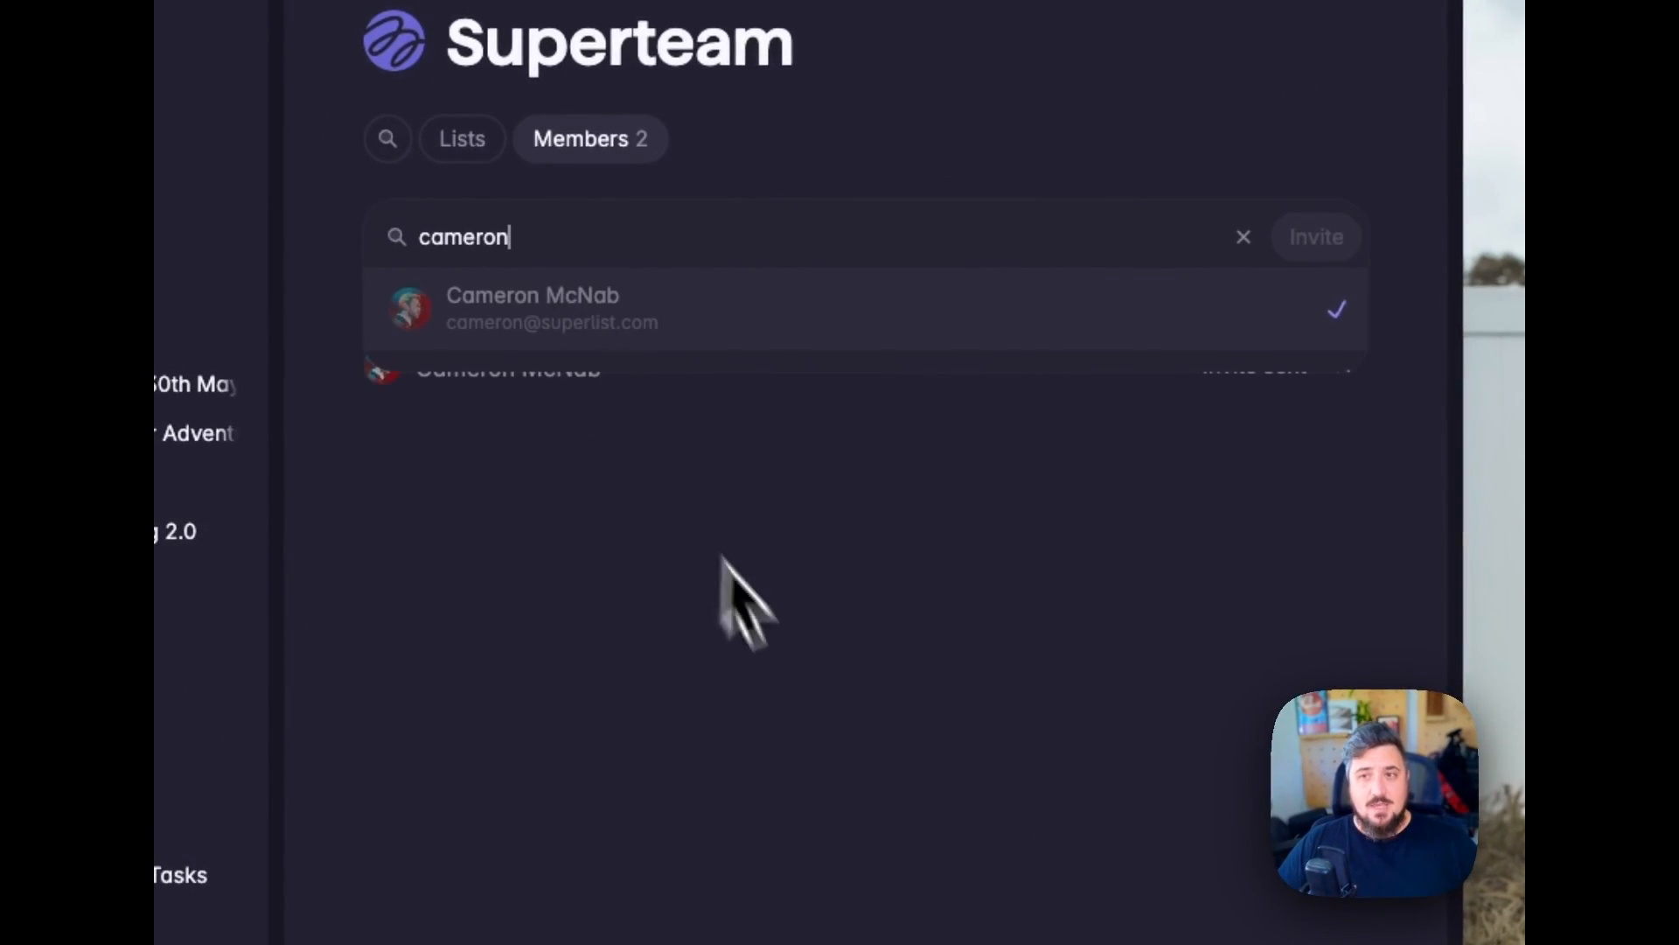
click(1315, 236)
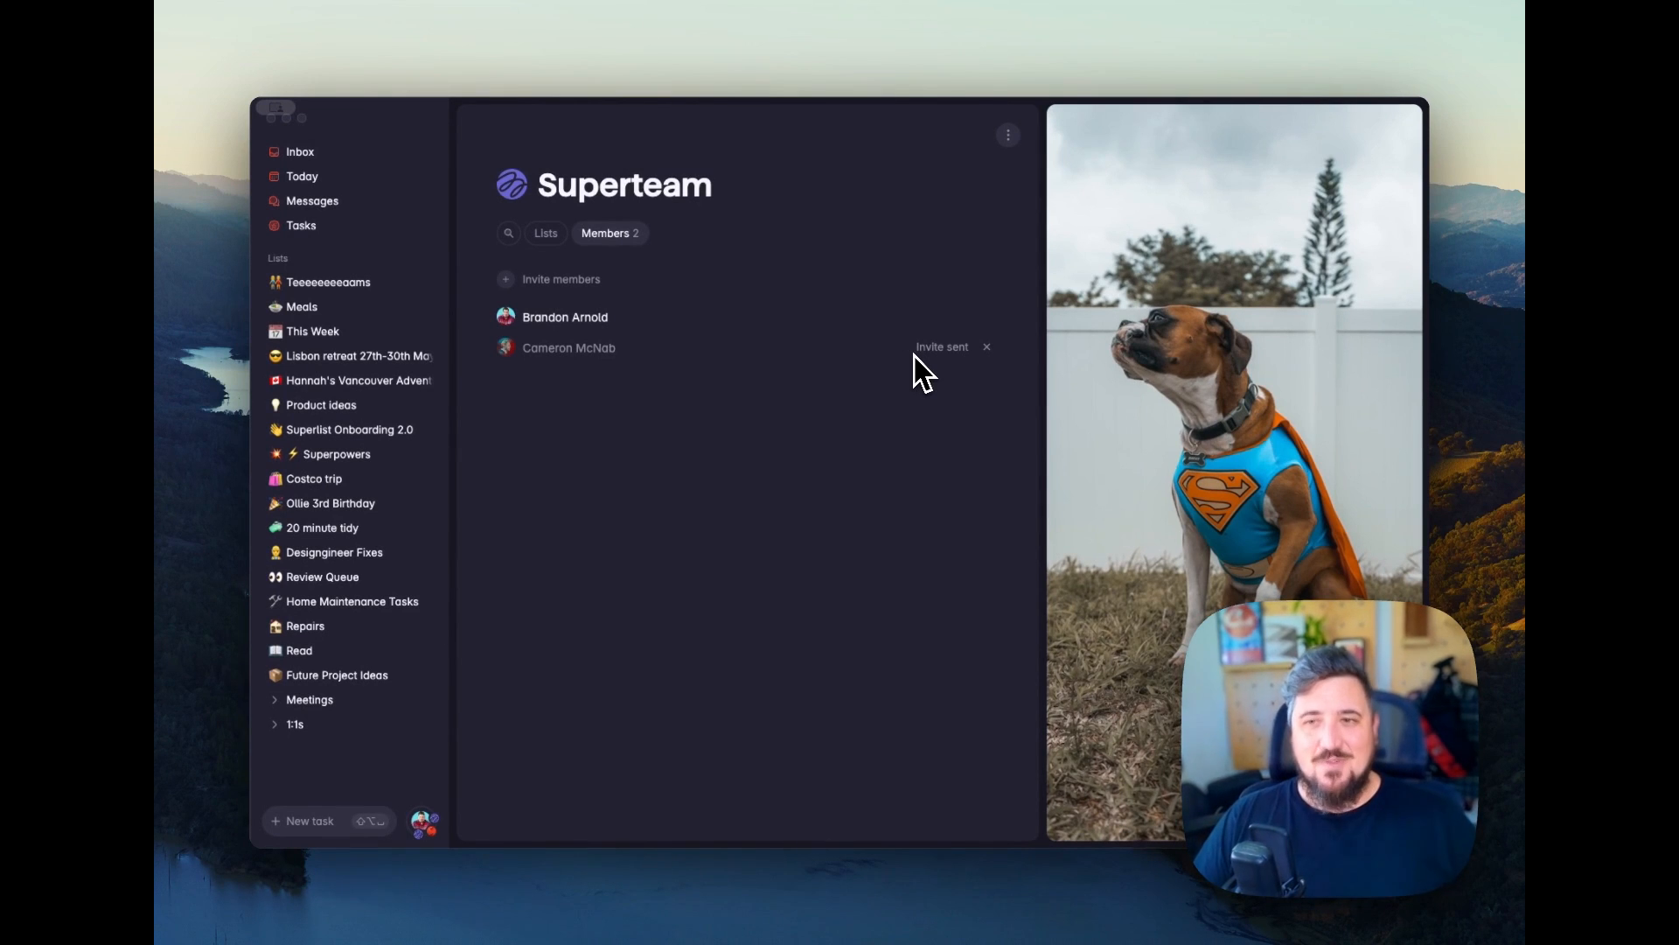
mouse_move(794, 408)
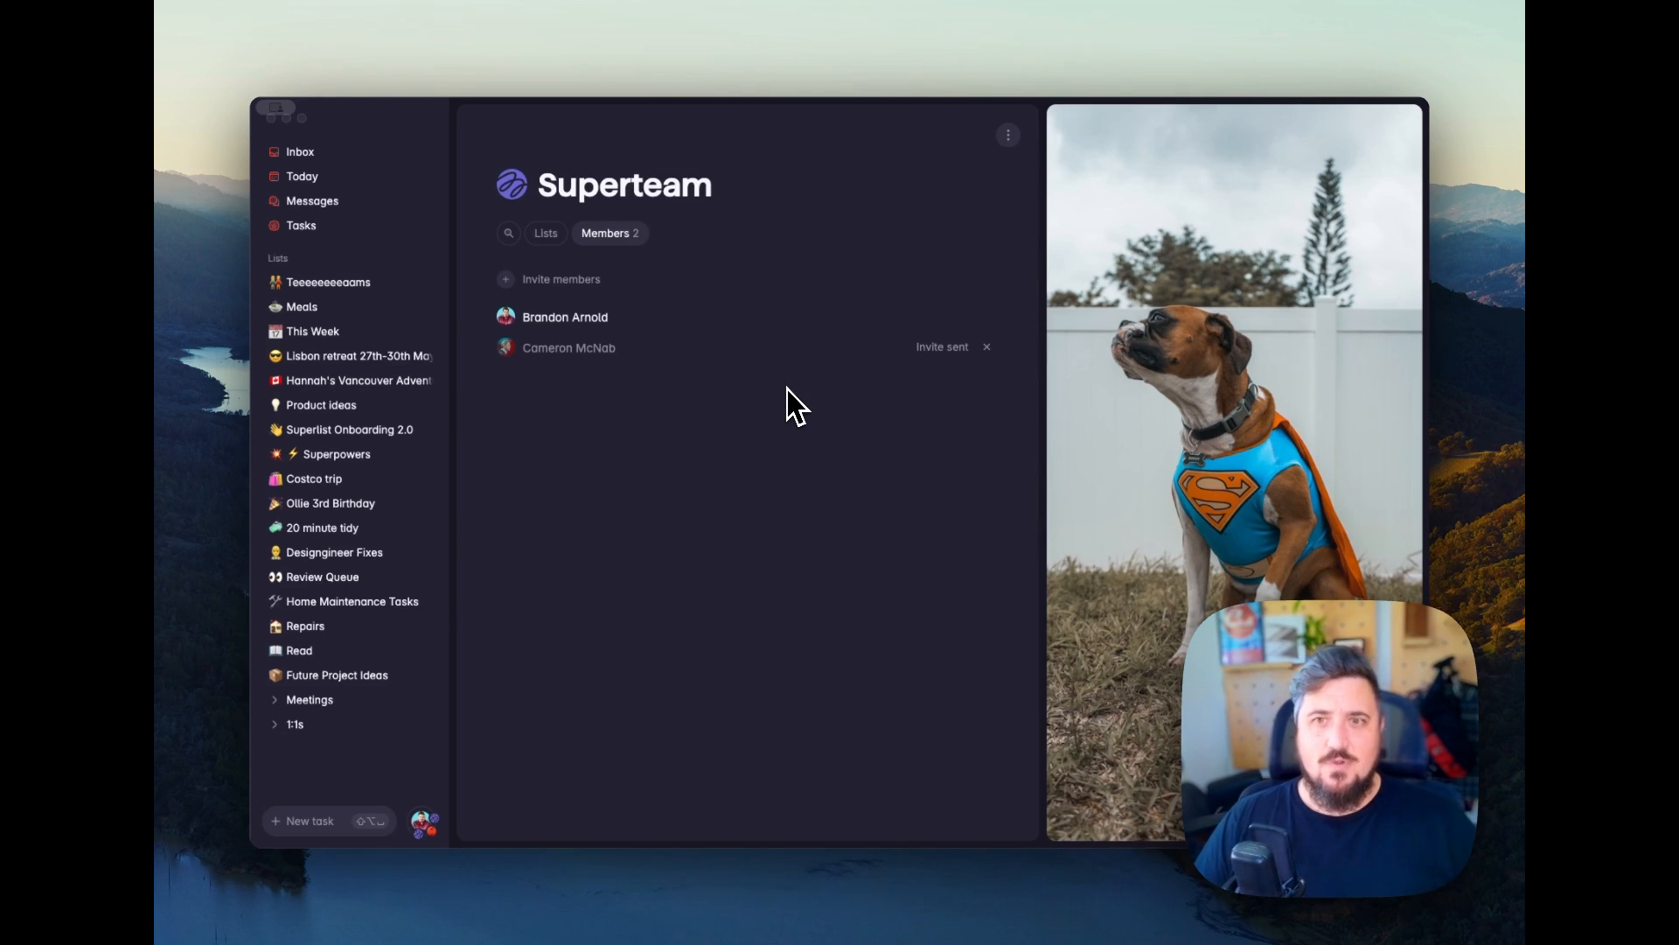
Show Superteam's lists page, which is still empty.
click(546, 233)
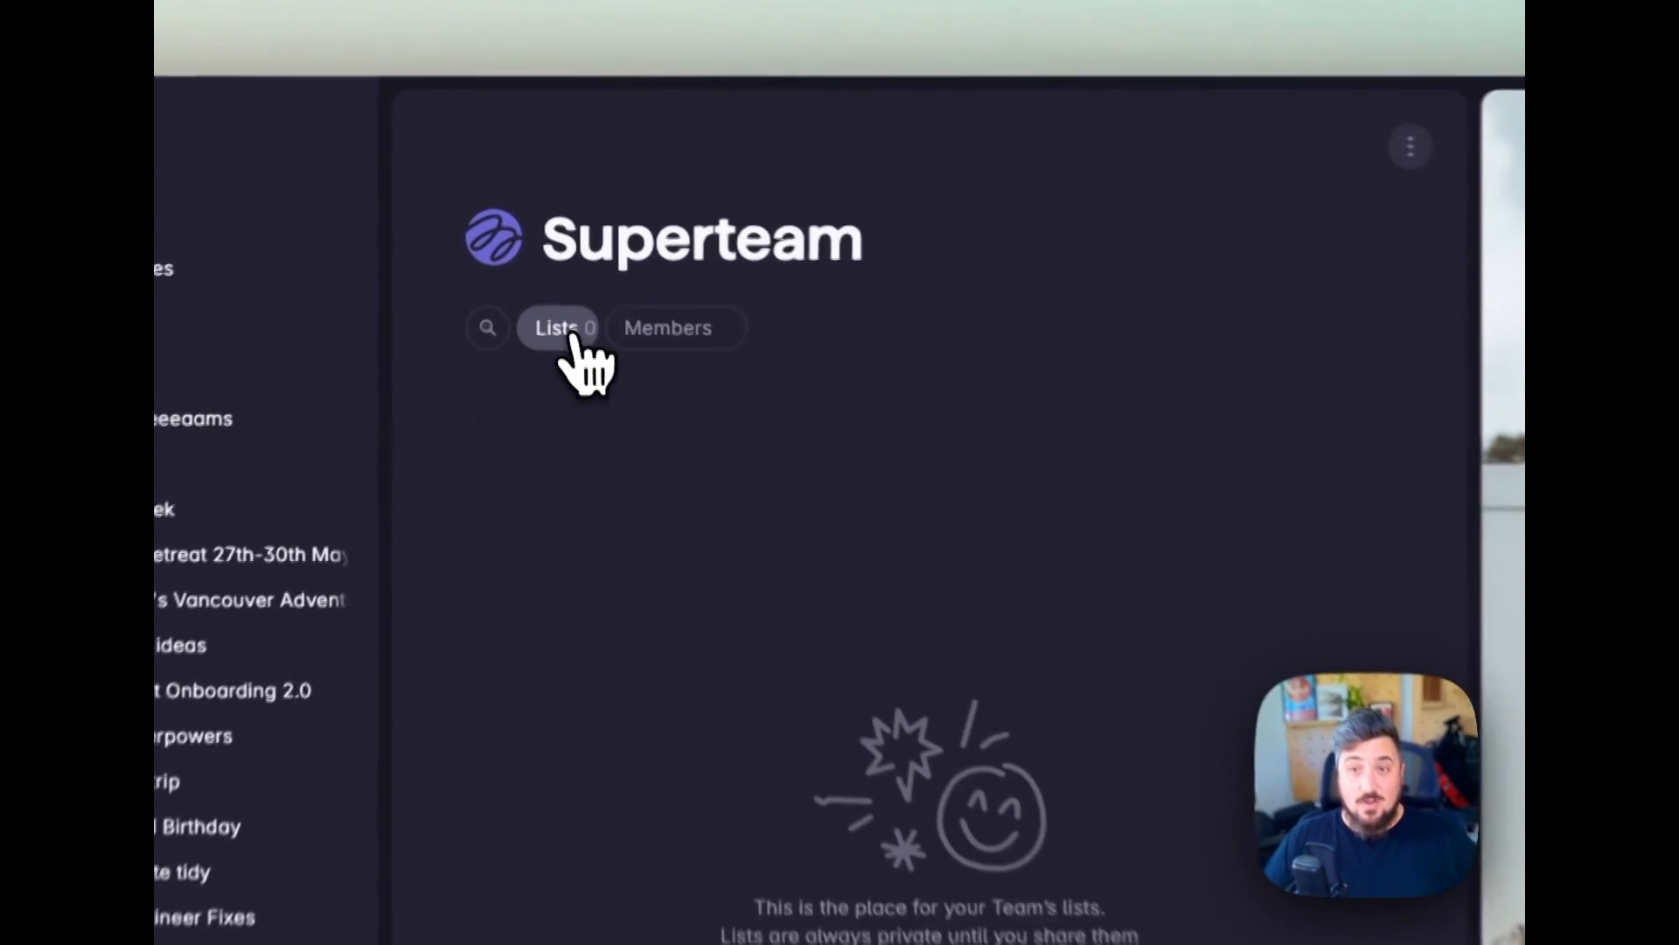
scroll(down, 3)
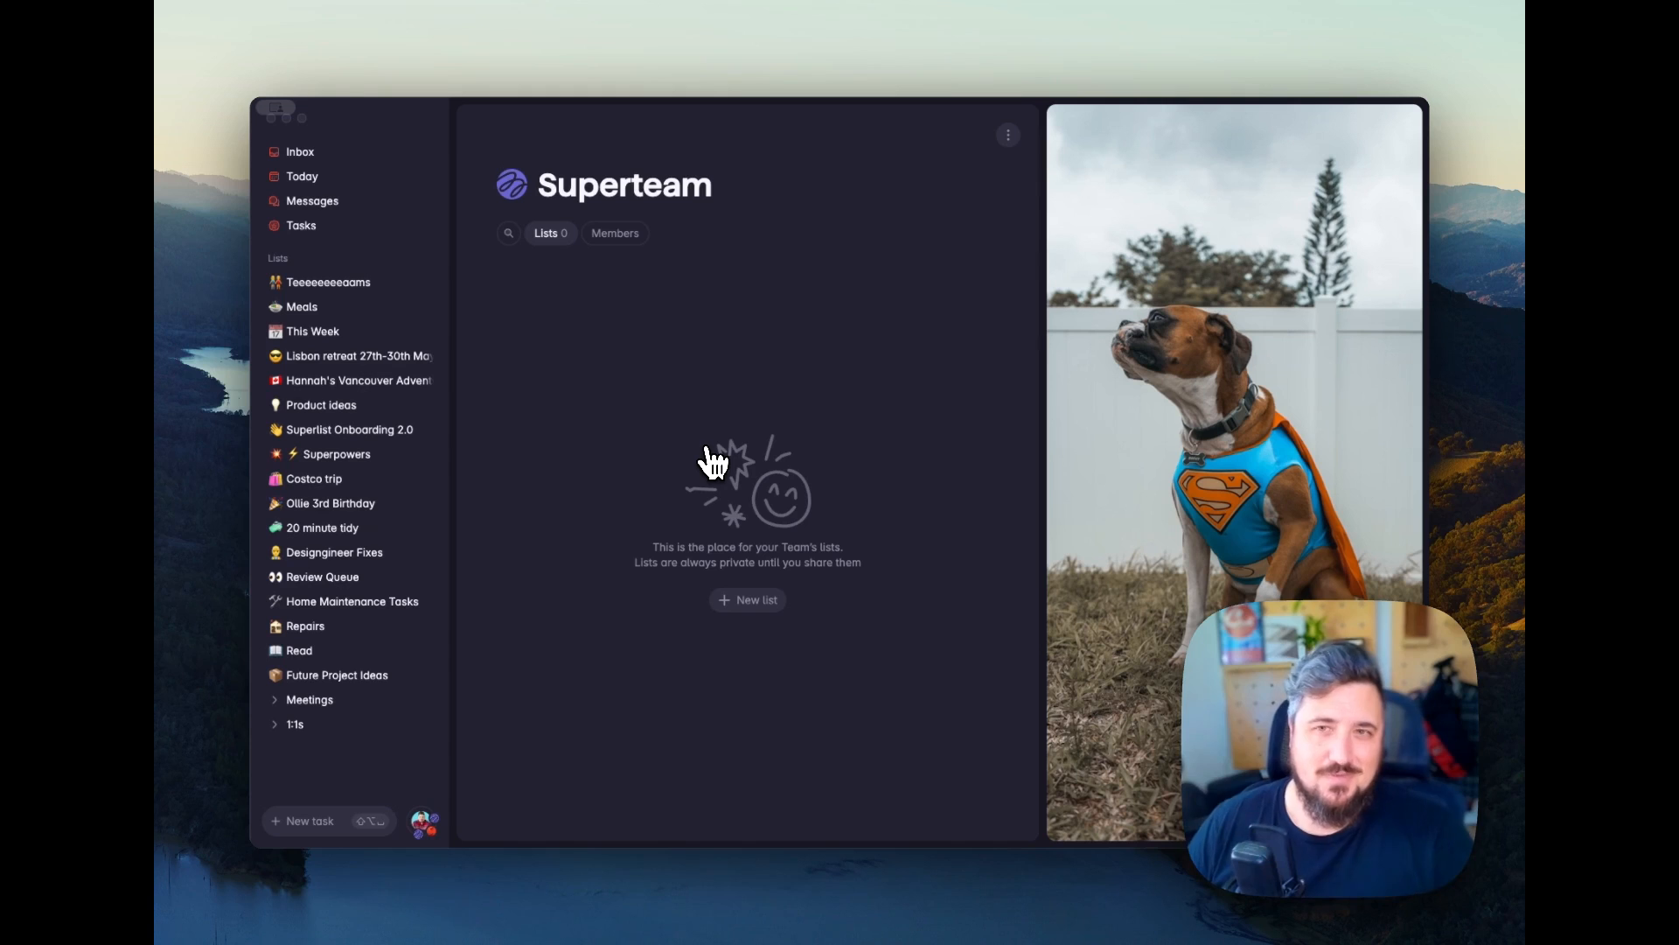
mouse_move(755, 601)
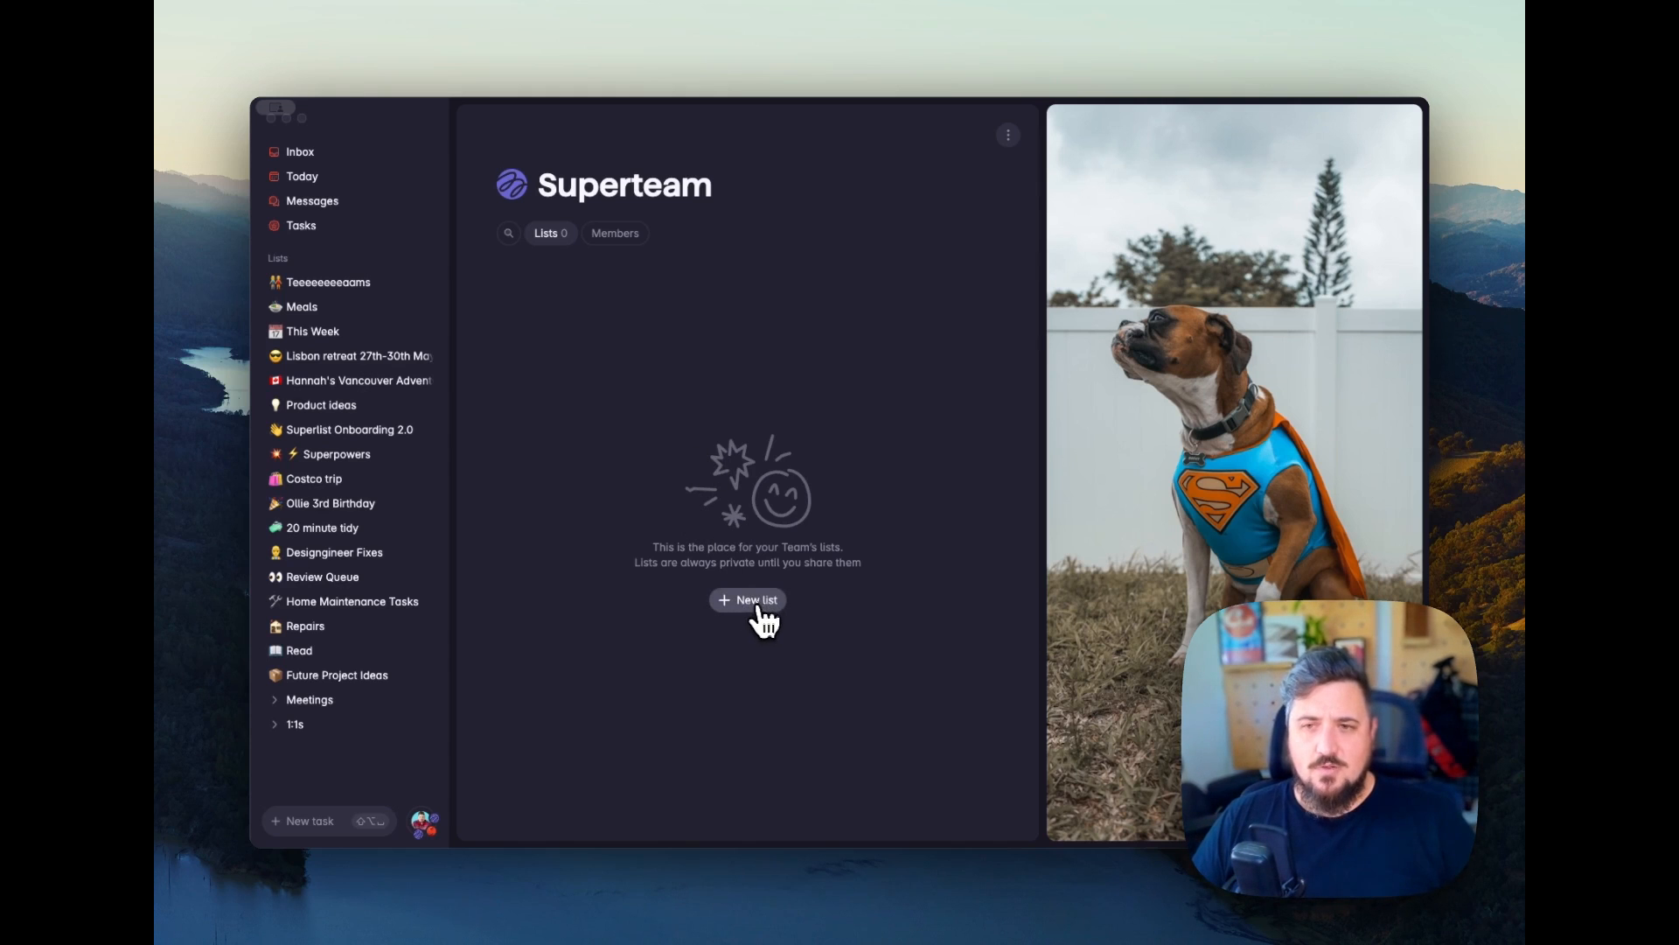
mouse_move(745, 621)
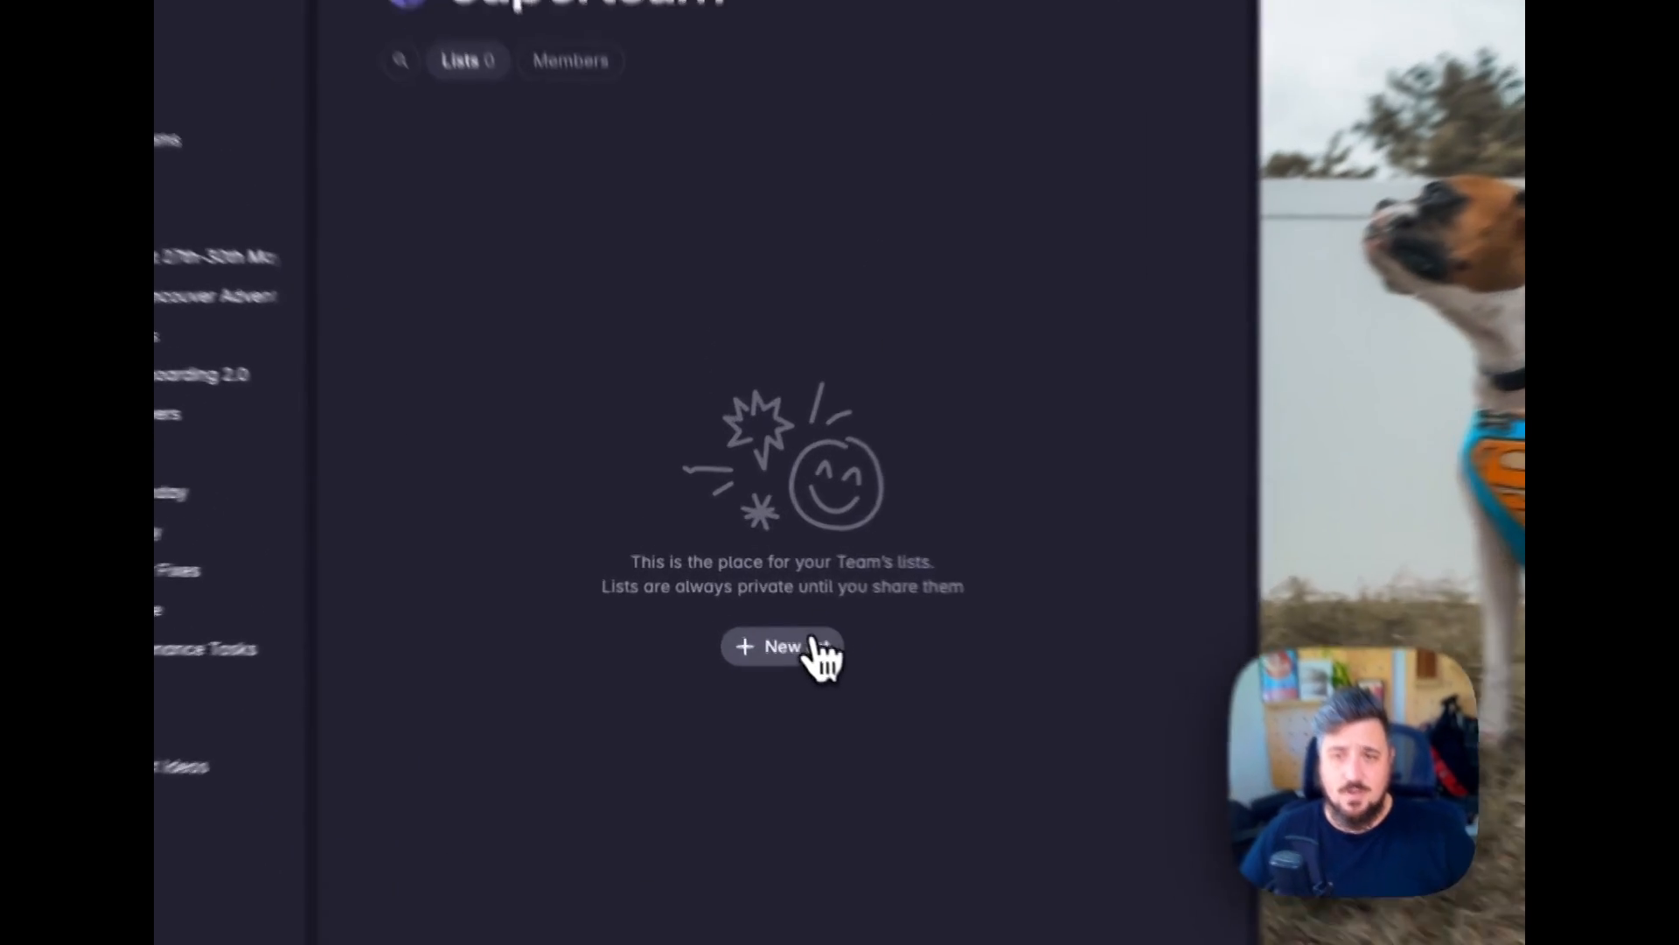
click(782, 646)
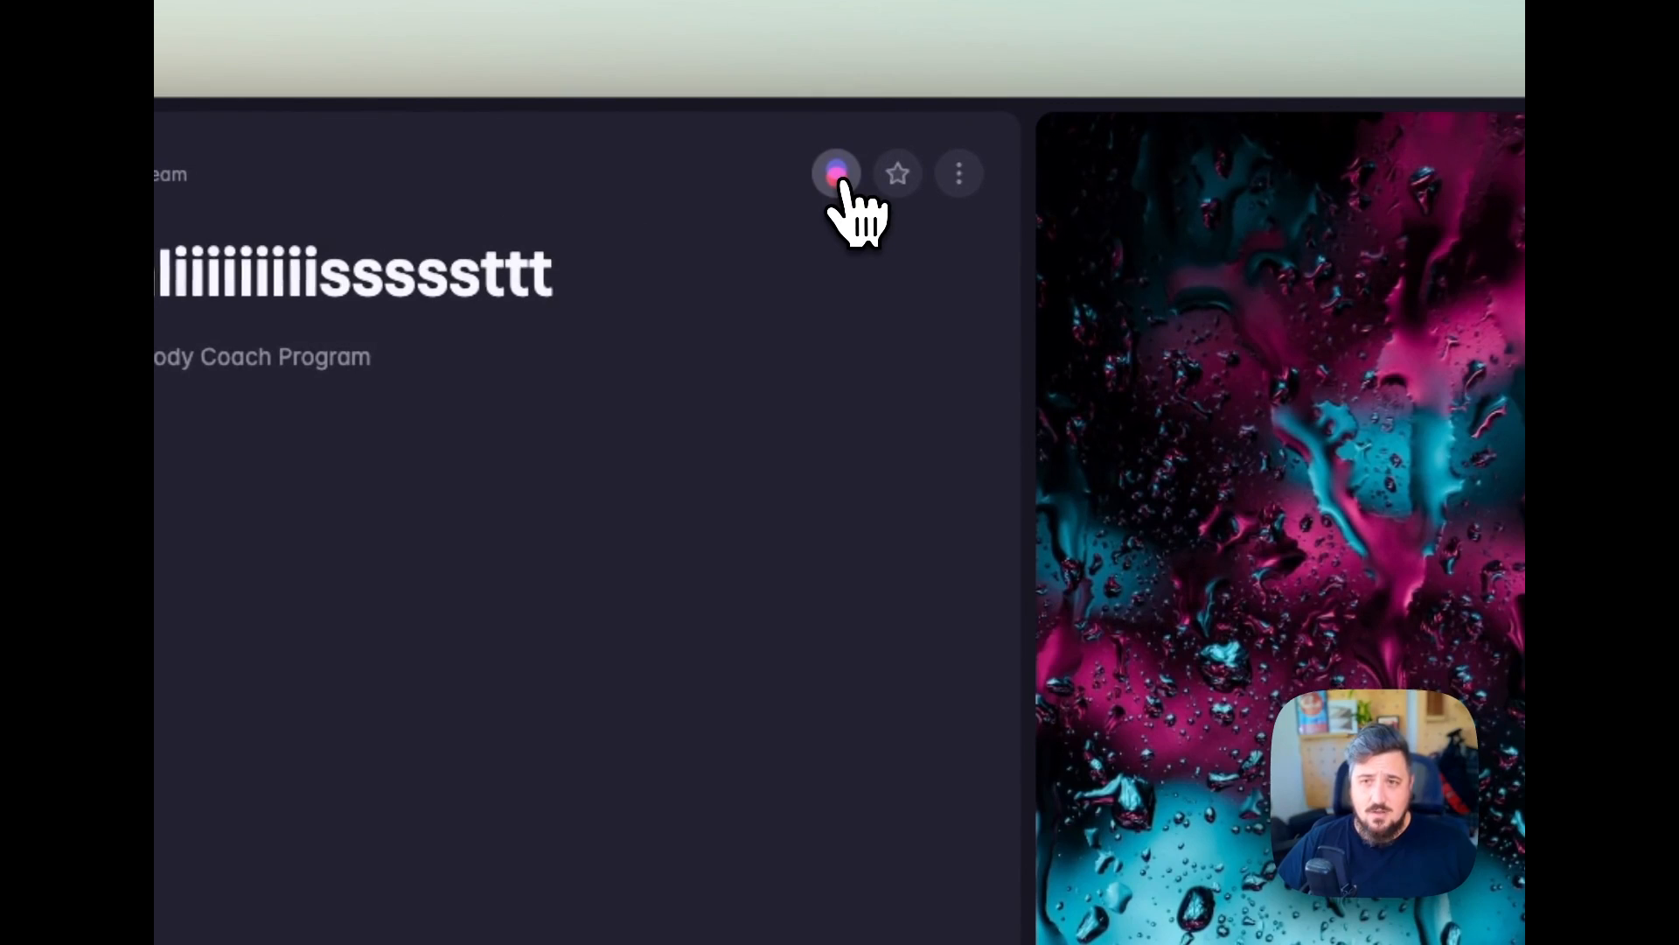
click(836, 173)
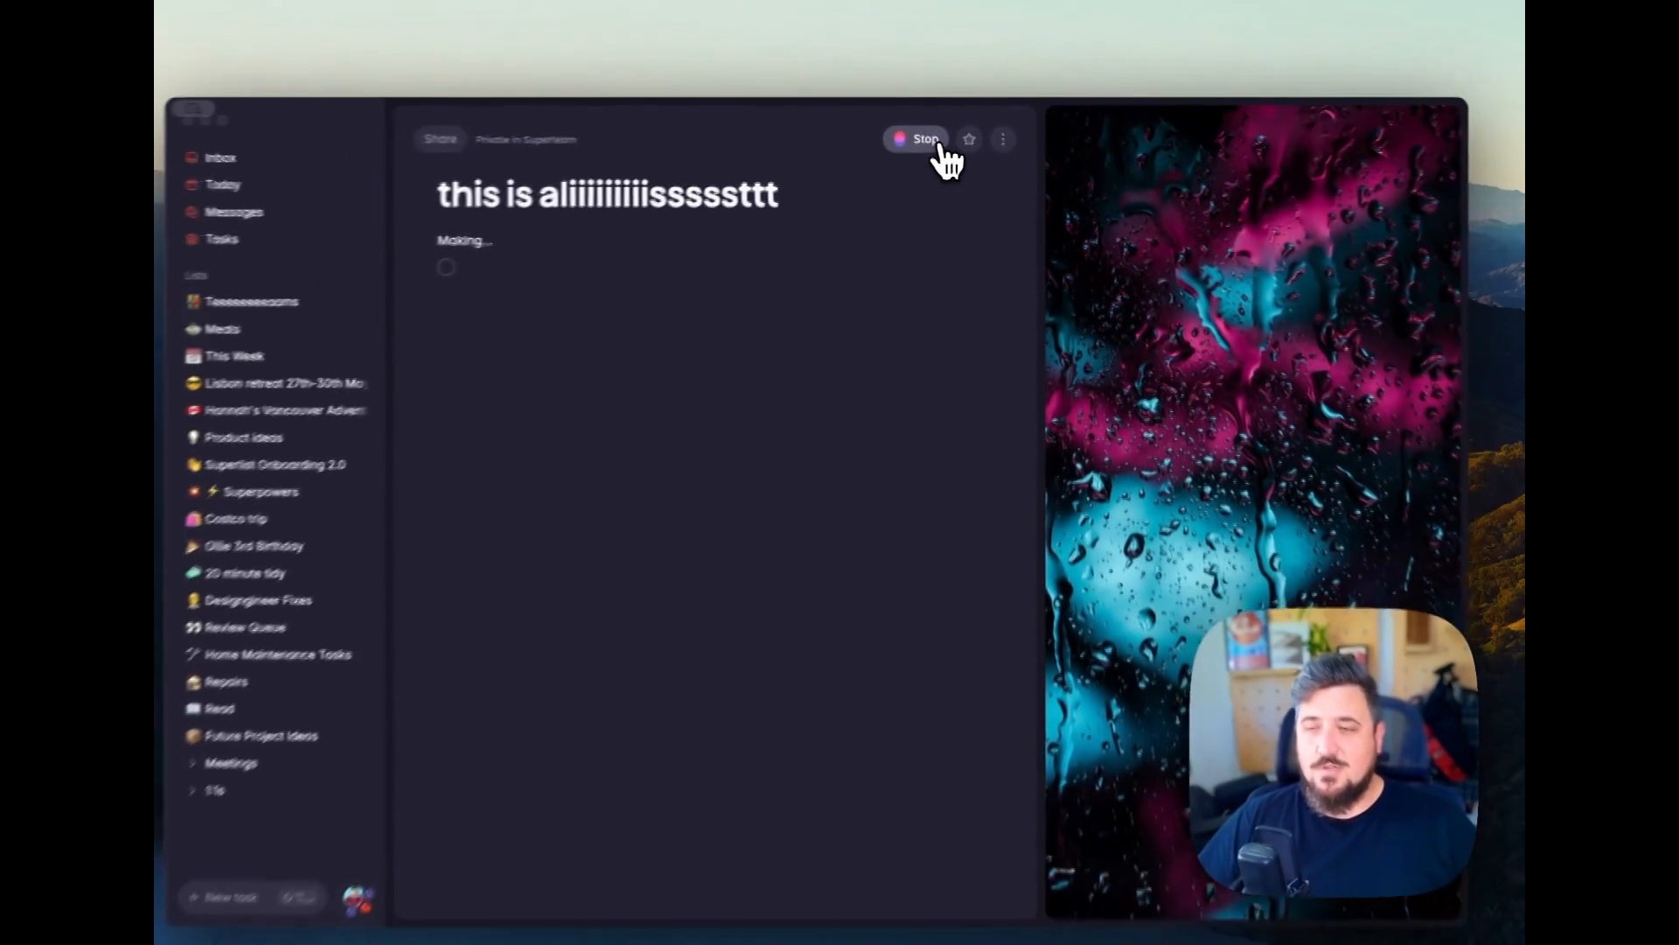
click(922, 138)
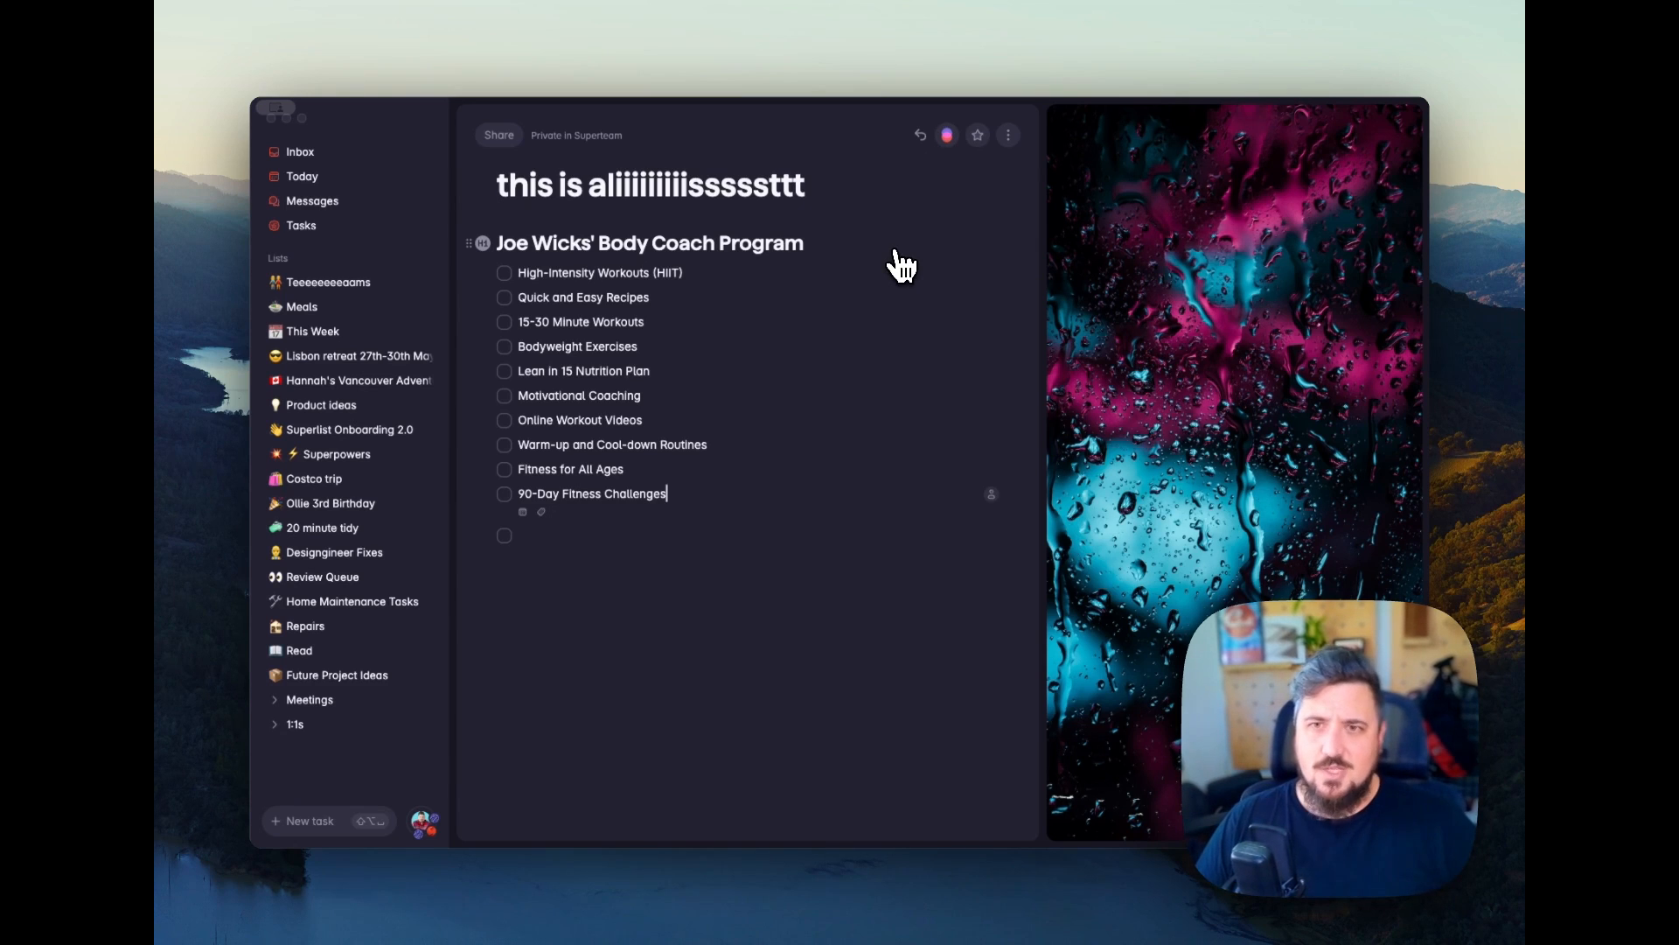
mouse_move(499, 140)
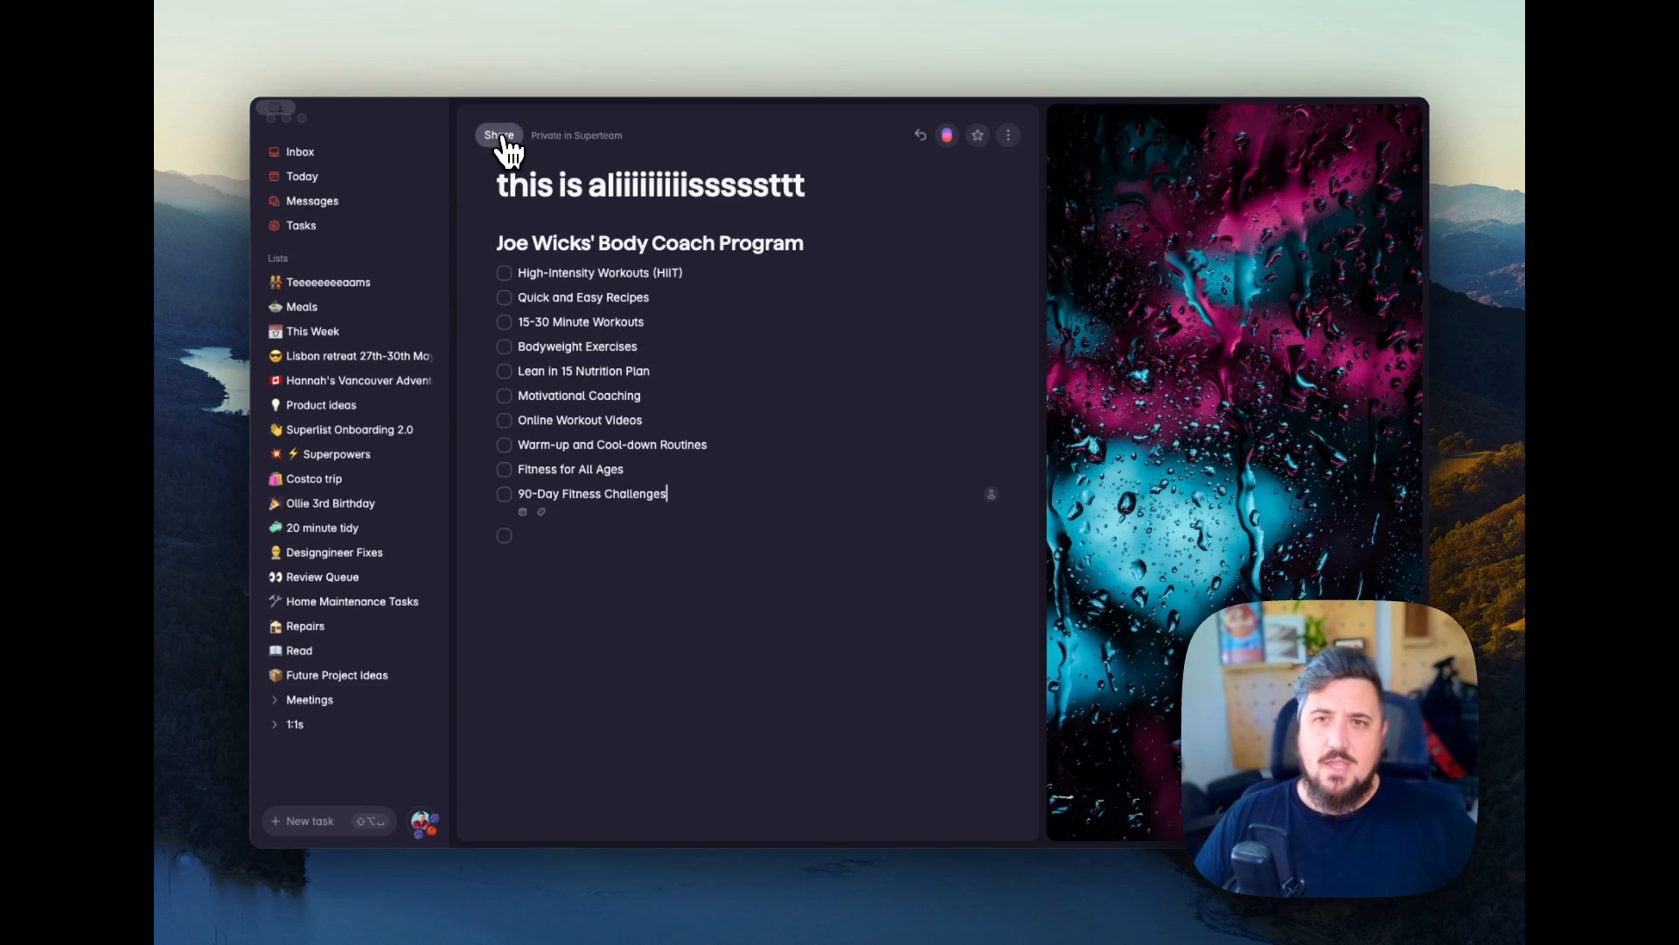
mouse_move(518, 150)
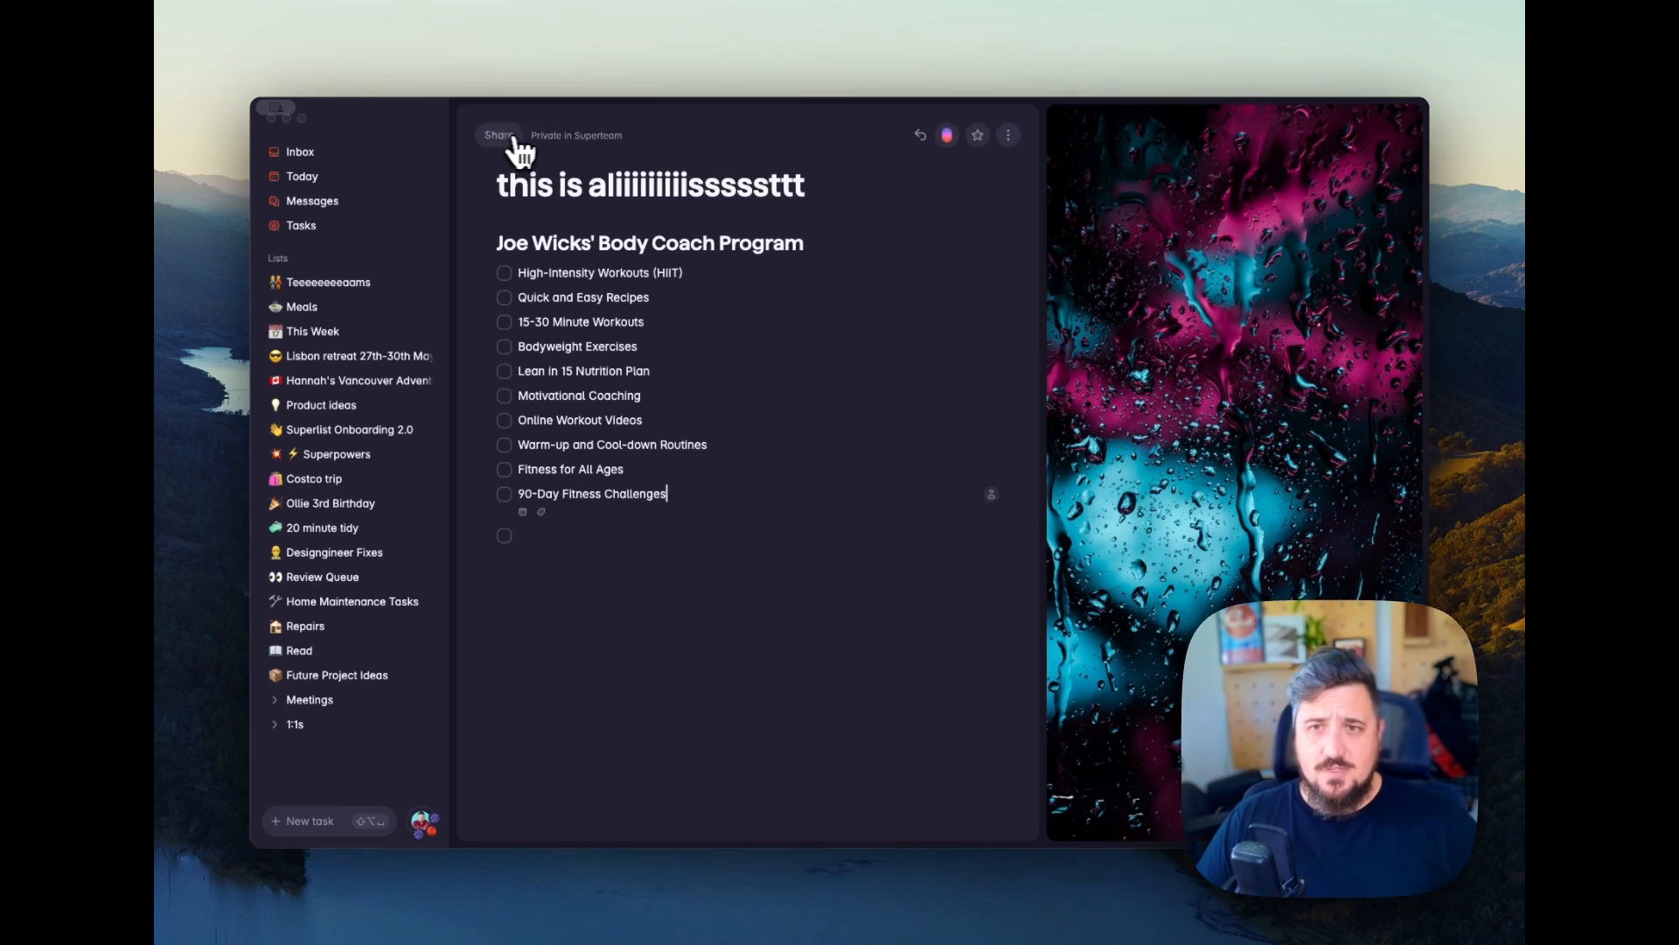
mouse_move(626, 166)
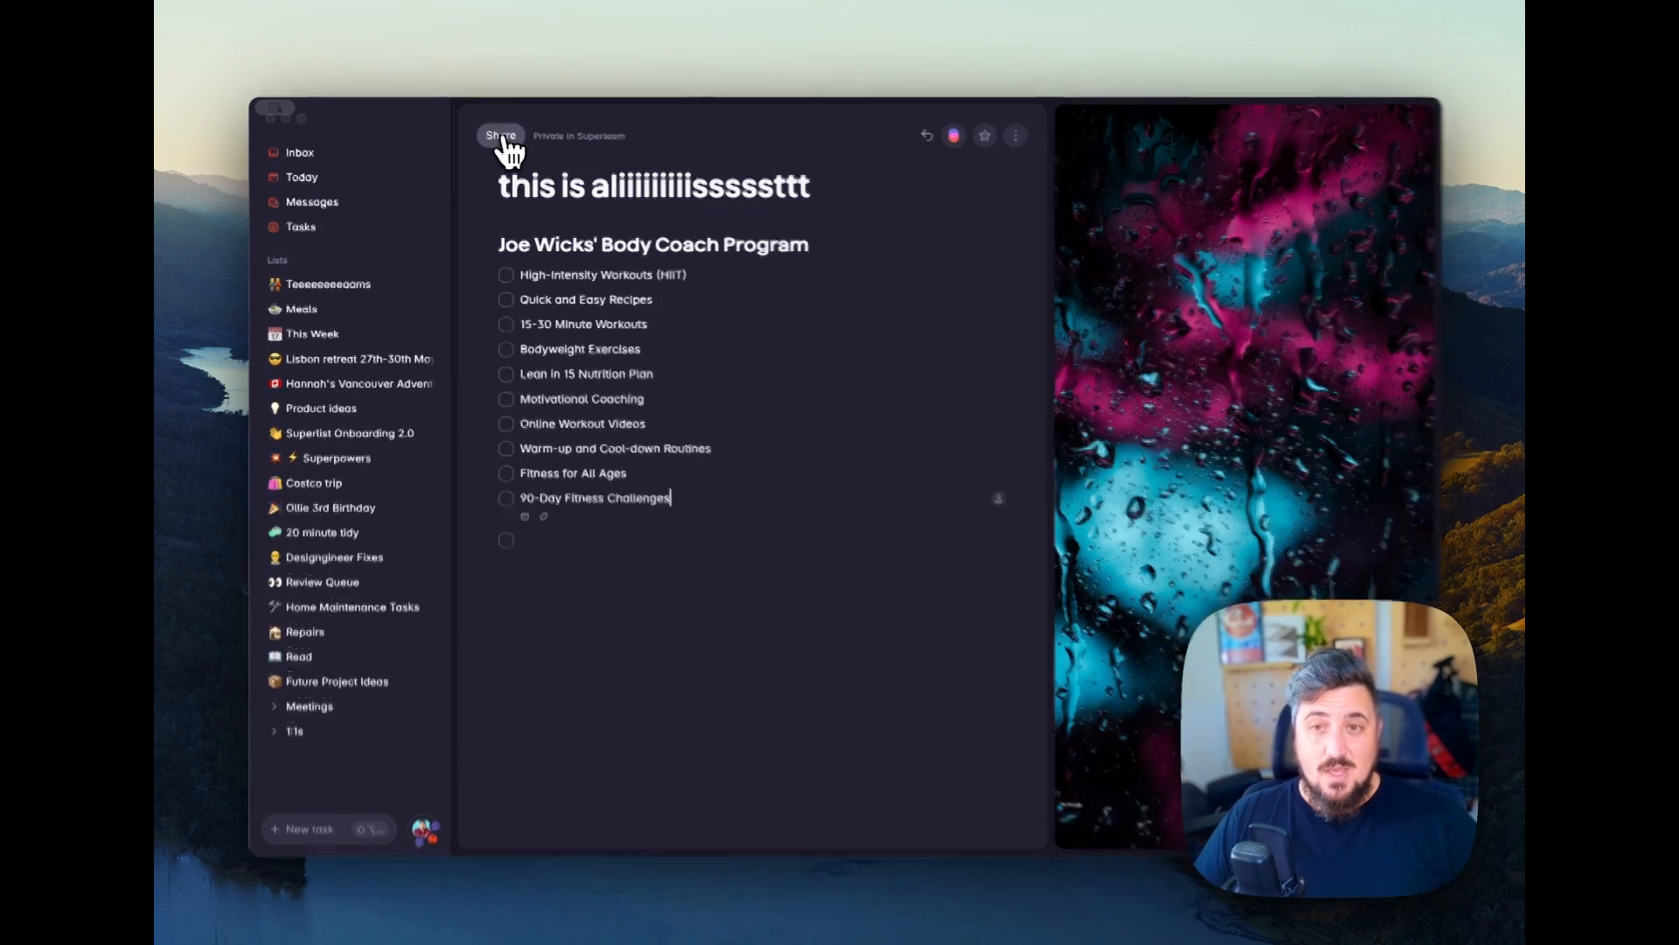
Share the fitness list with Superteam via the sharing panel search 'superteam'.
click(501, 134)
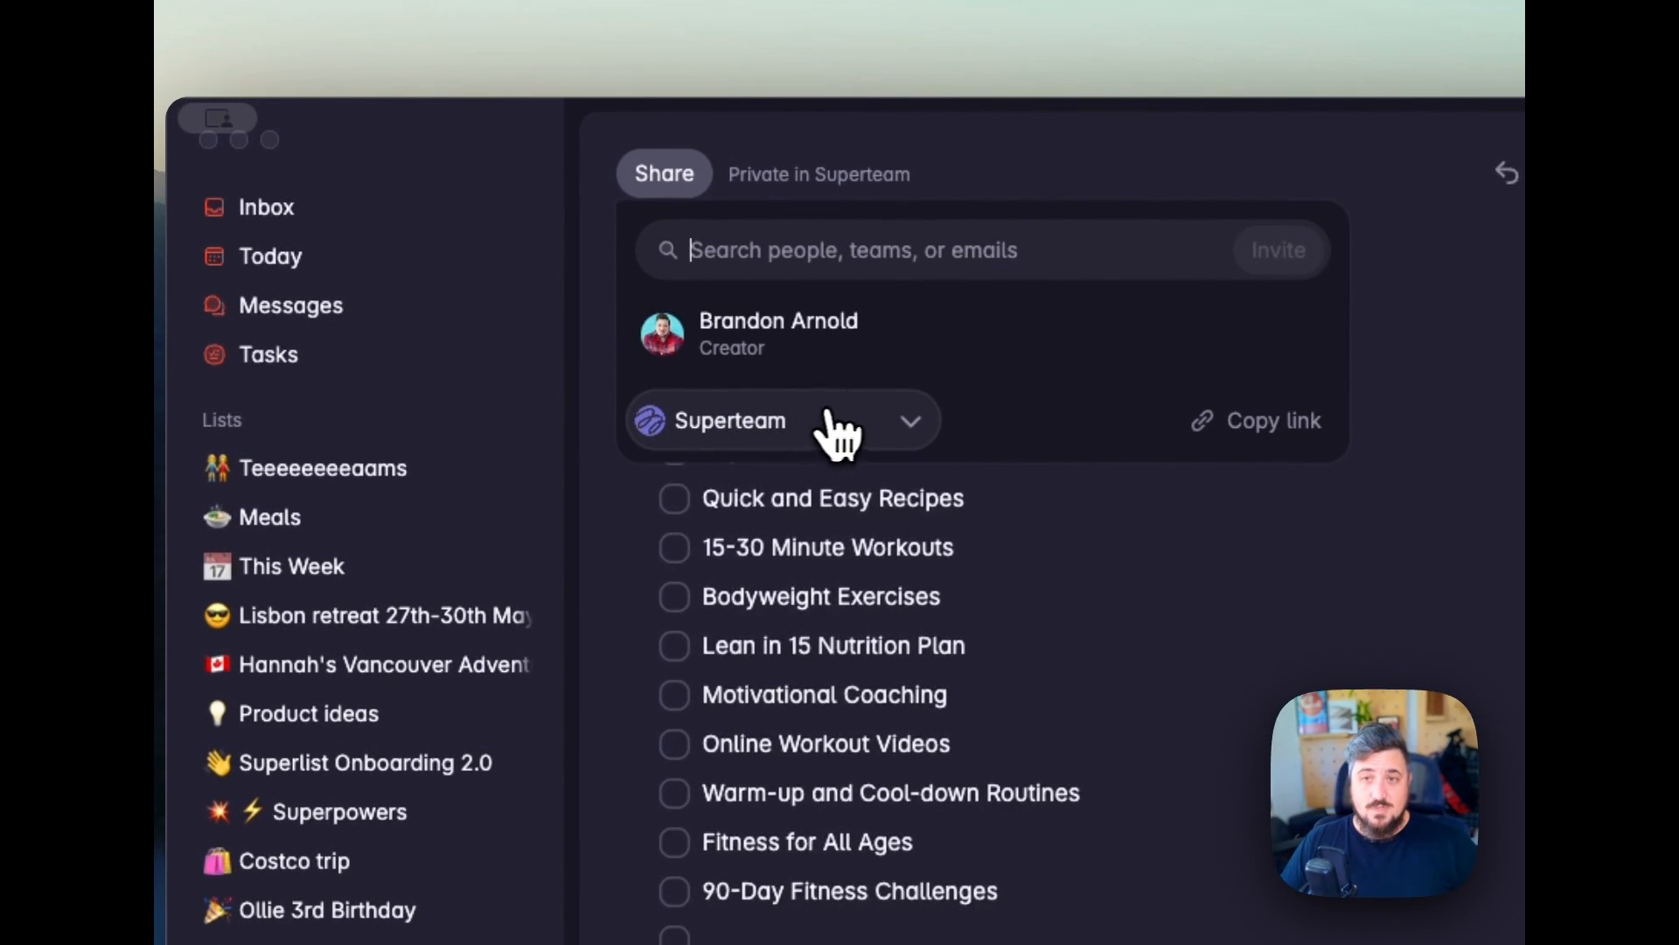
mouse_move(949, 413)
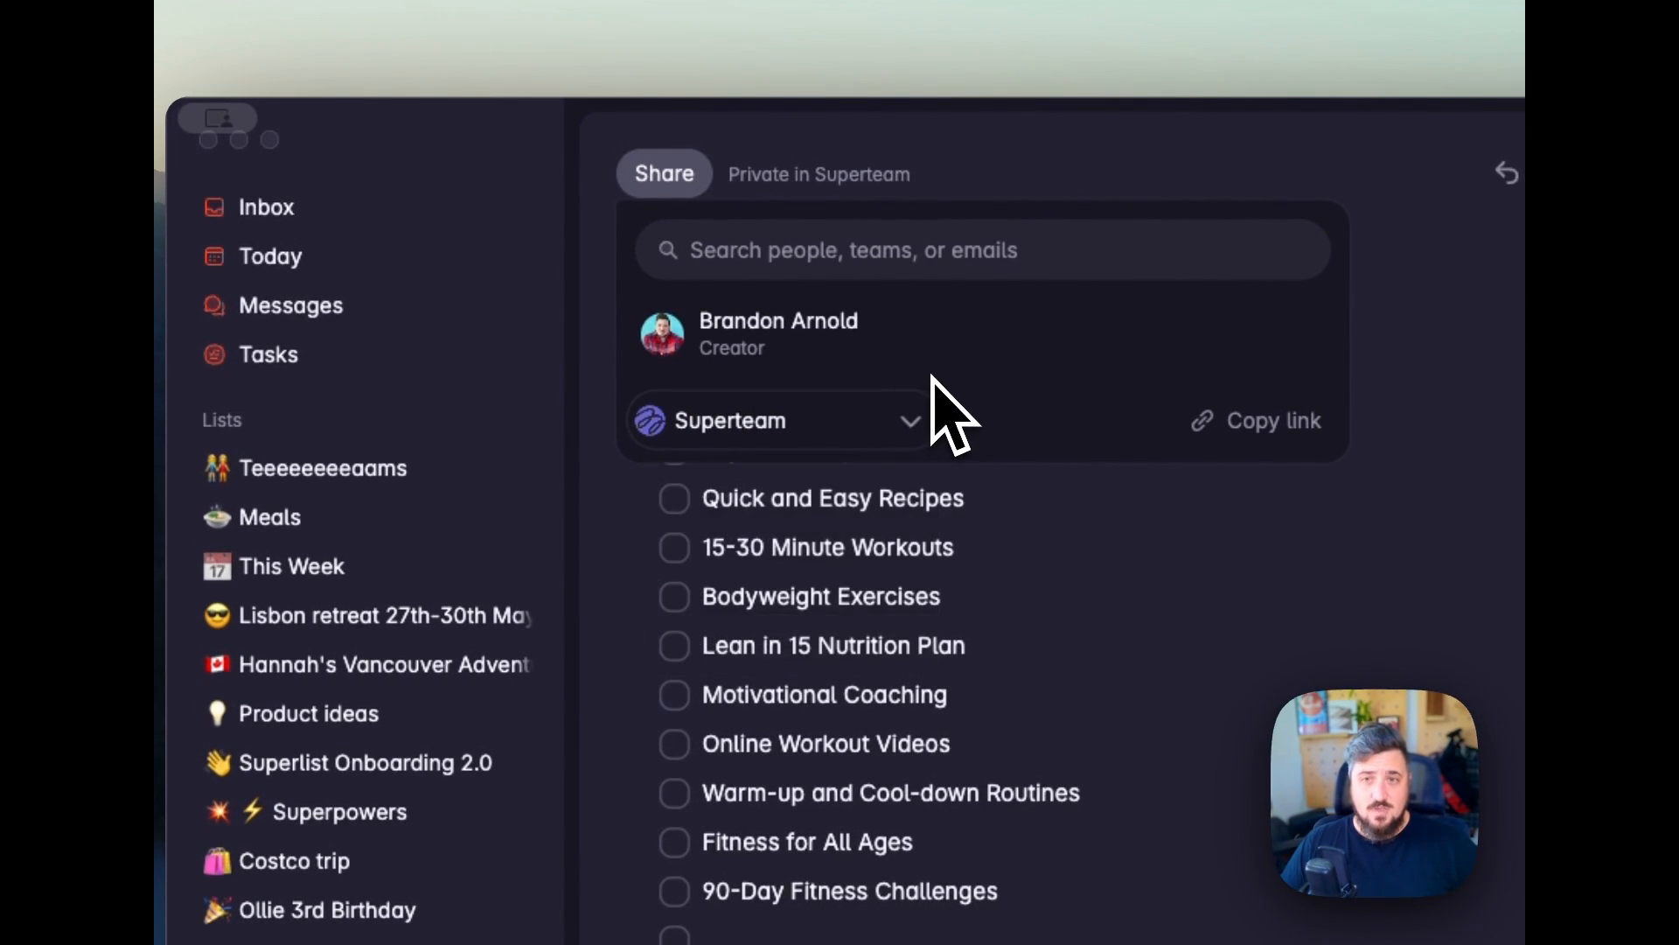
text(s)
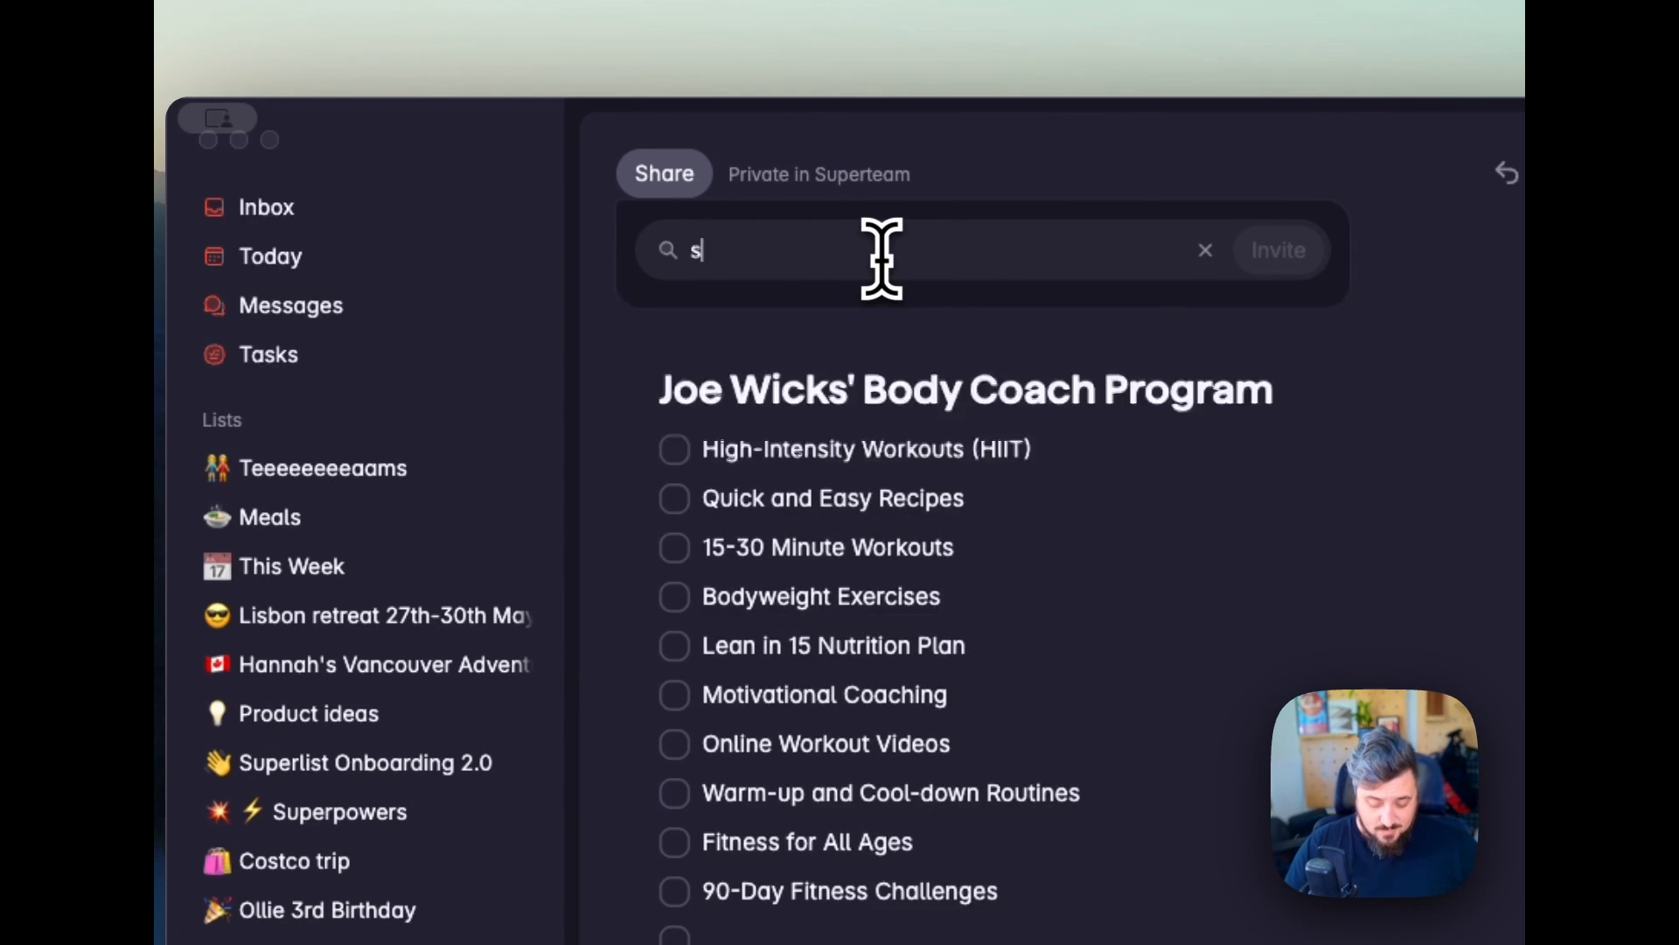
text(uperteam)
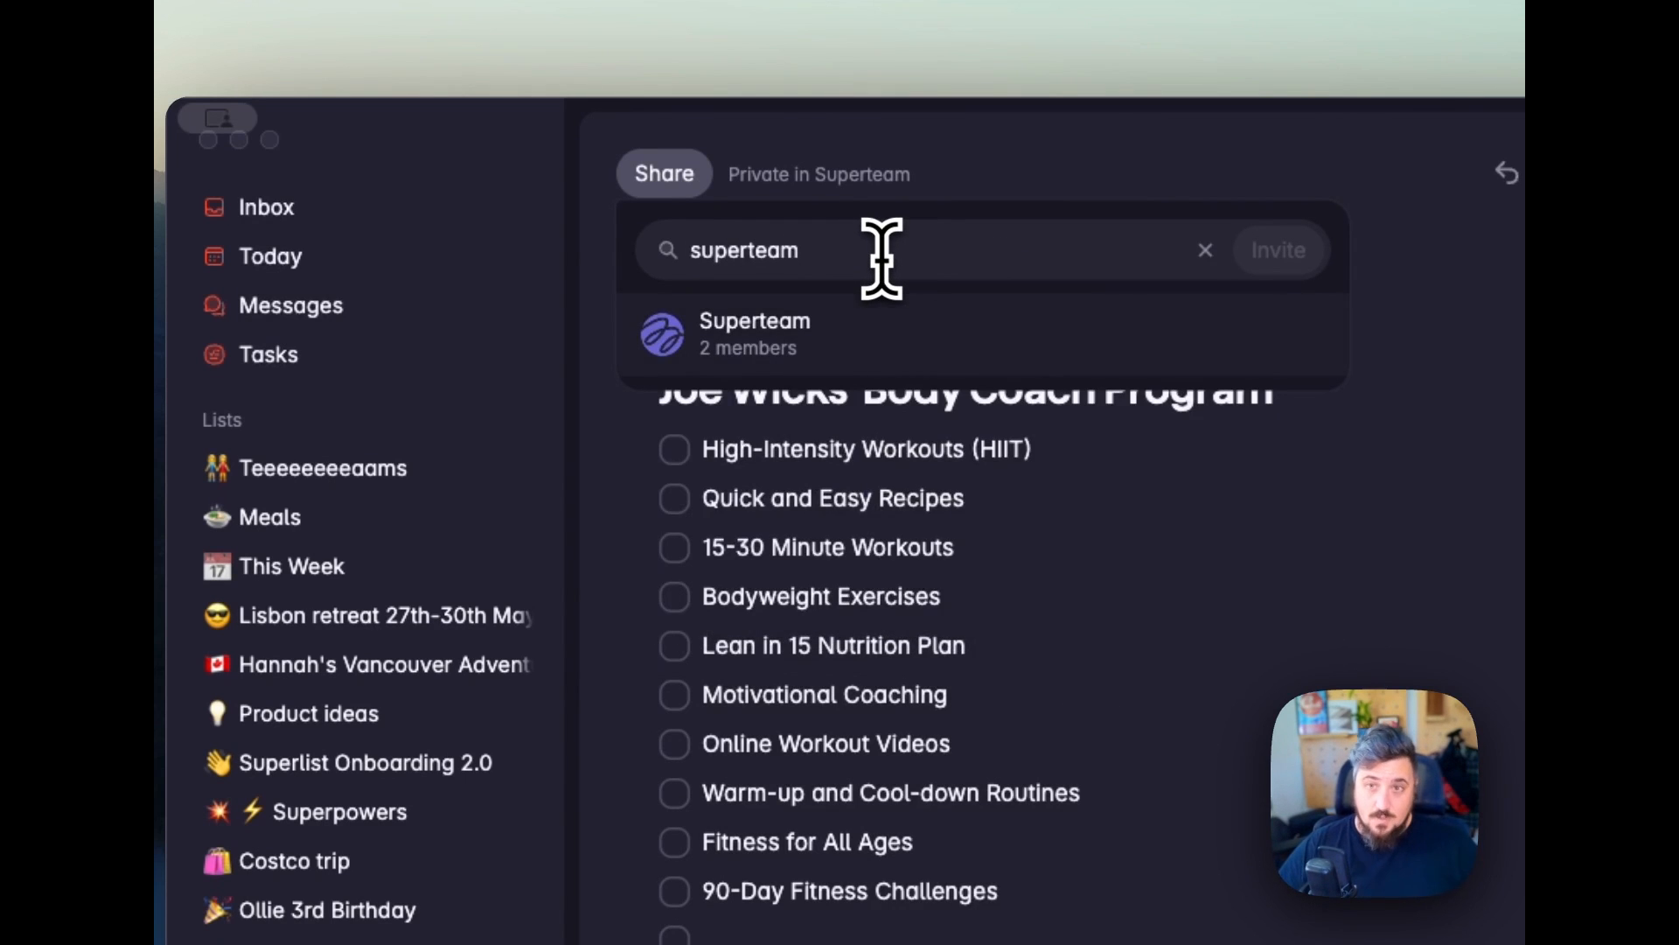
click(752, 332)
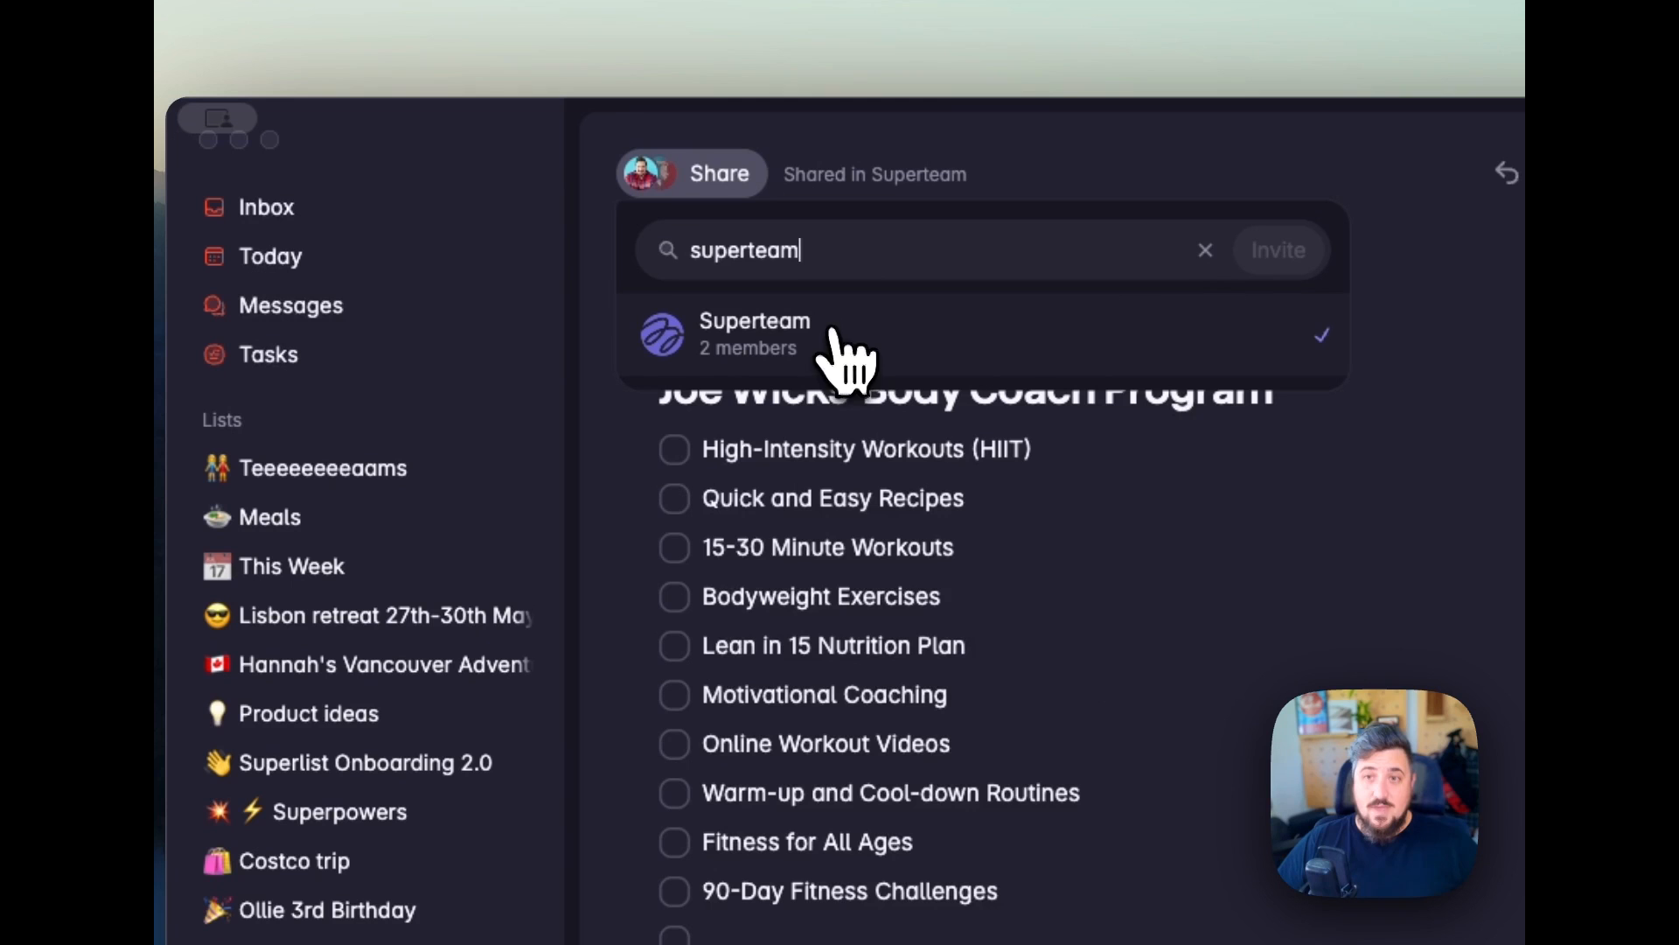
click(1034, 203)
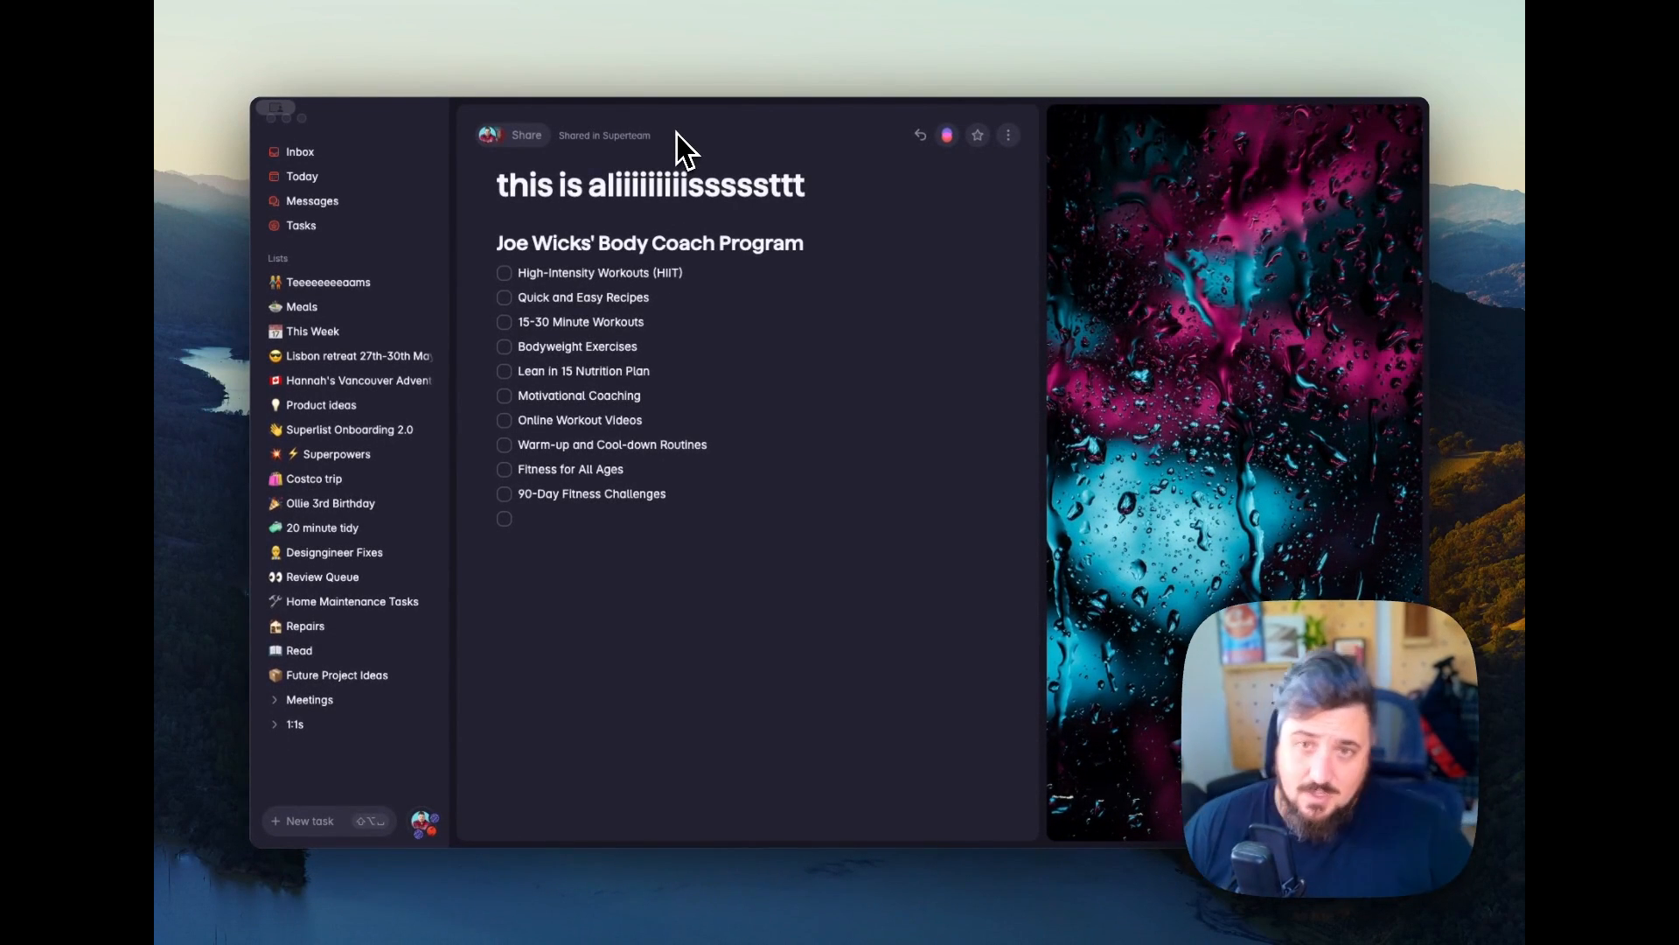
In Teeeeeeeeaams, tick off Creating a team, Inviting members and Creating lists and sharing them.
click(327, 281)
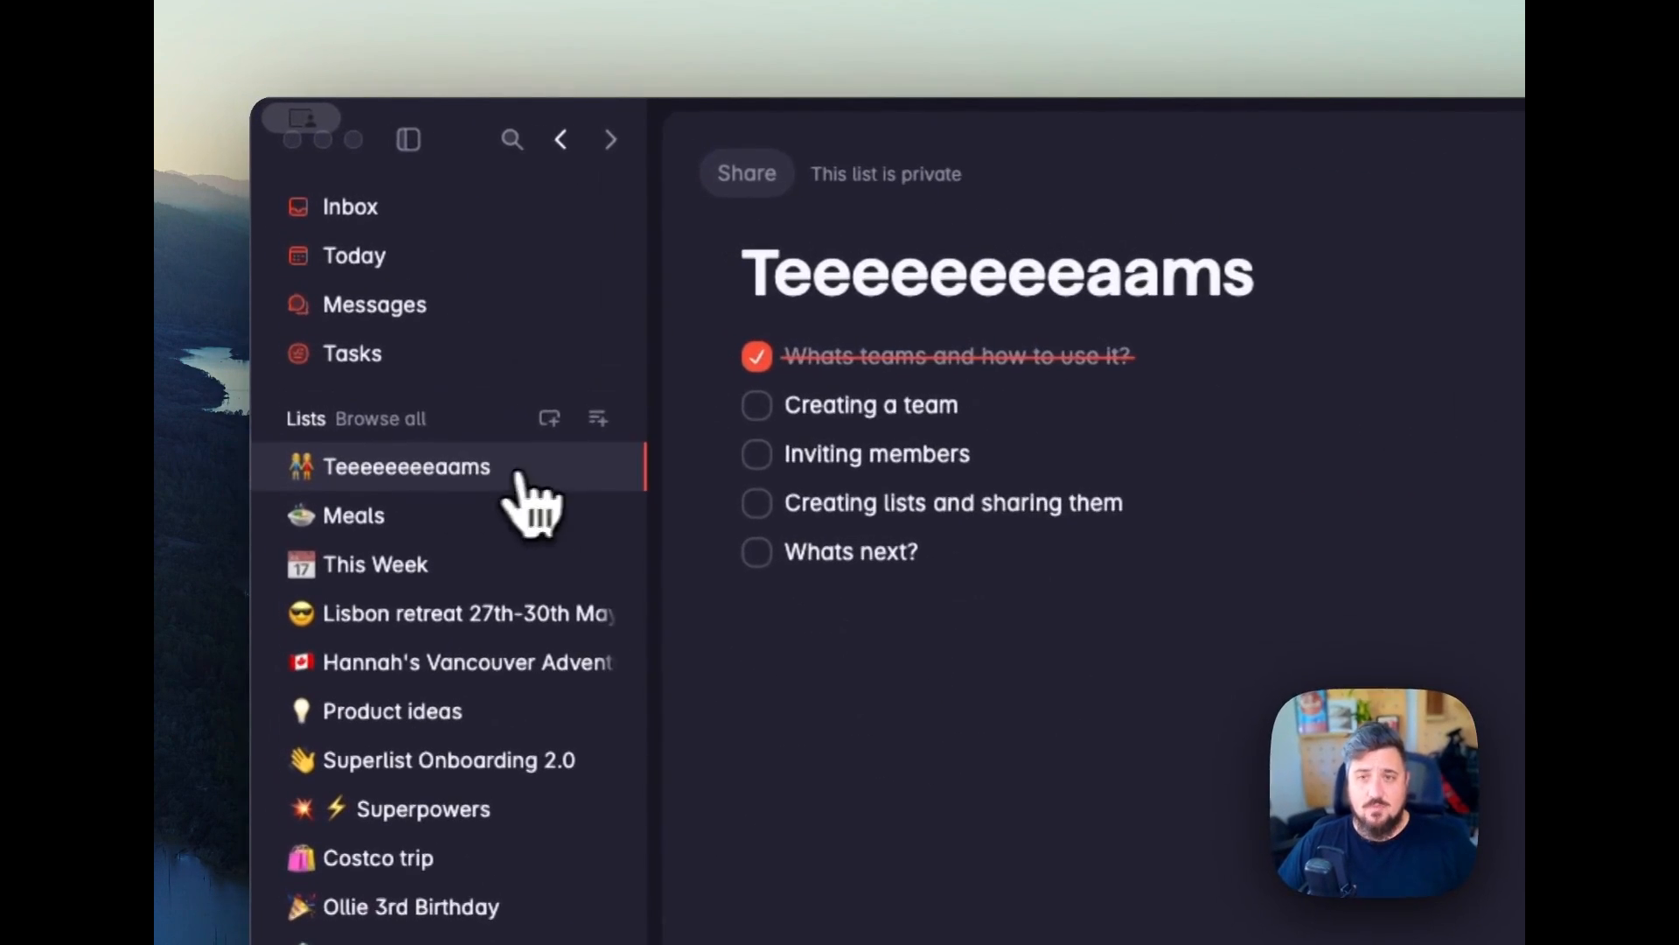
click(756, 404)
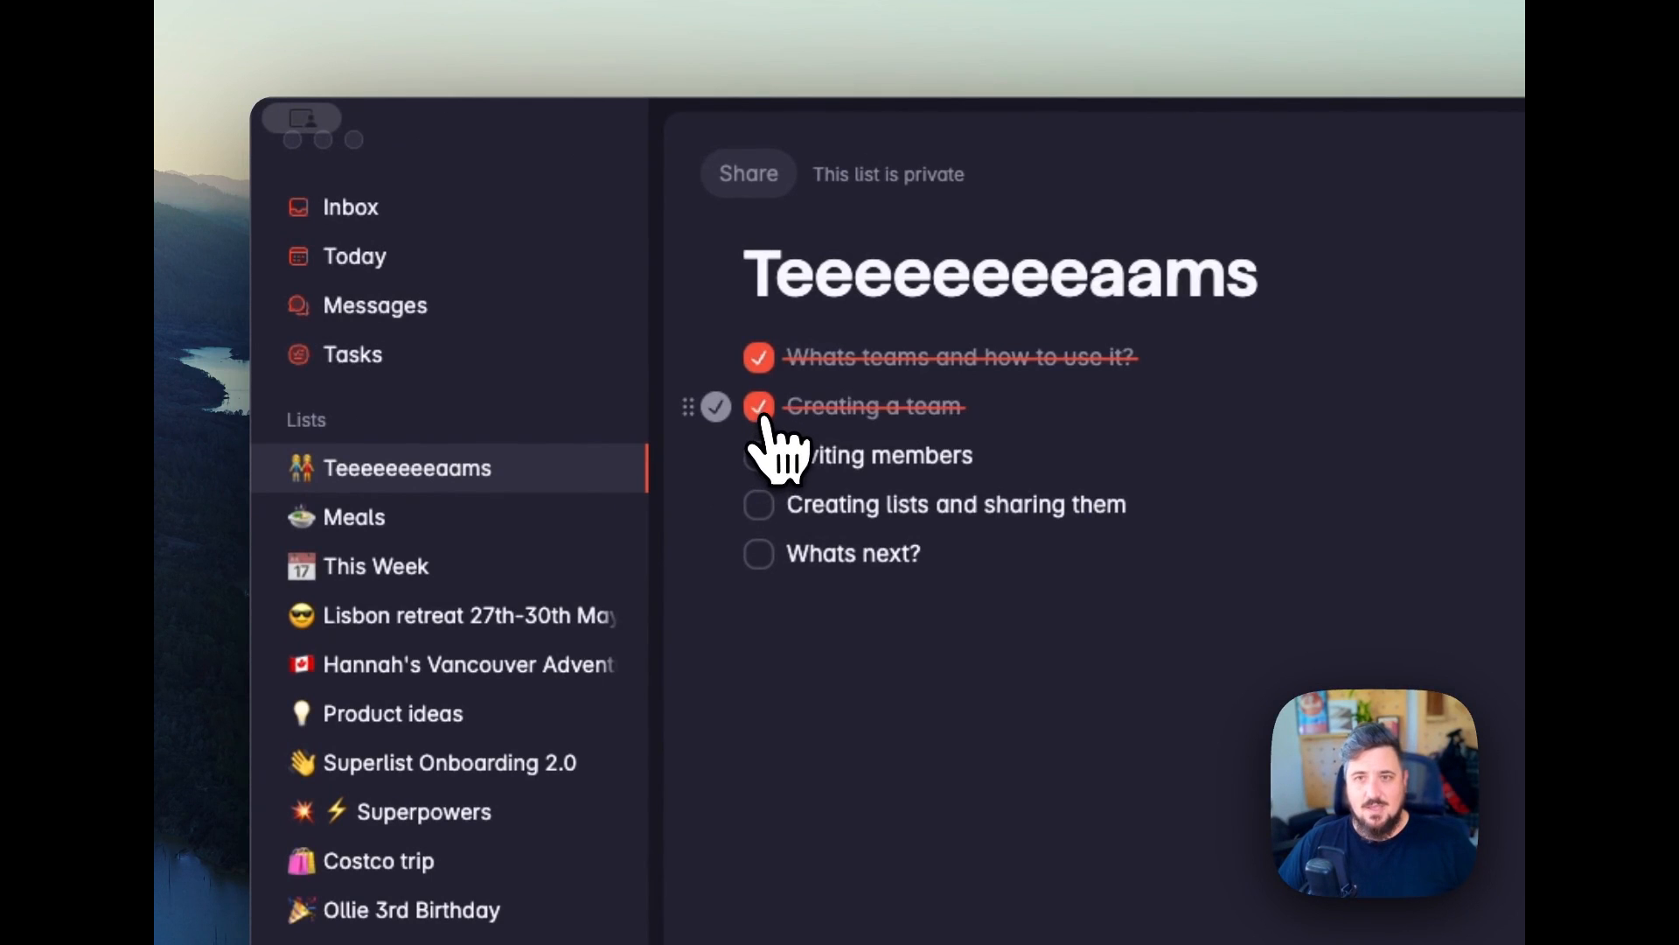
click(757, 455)
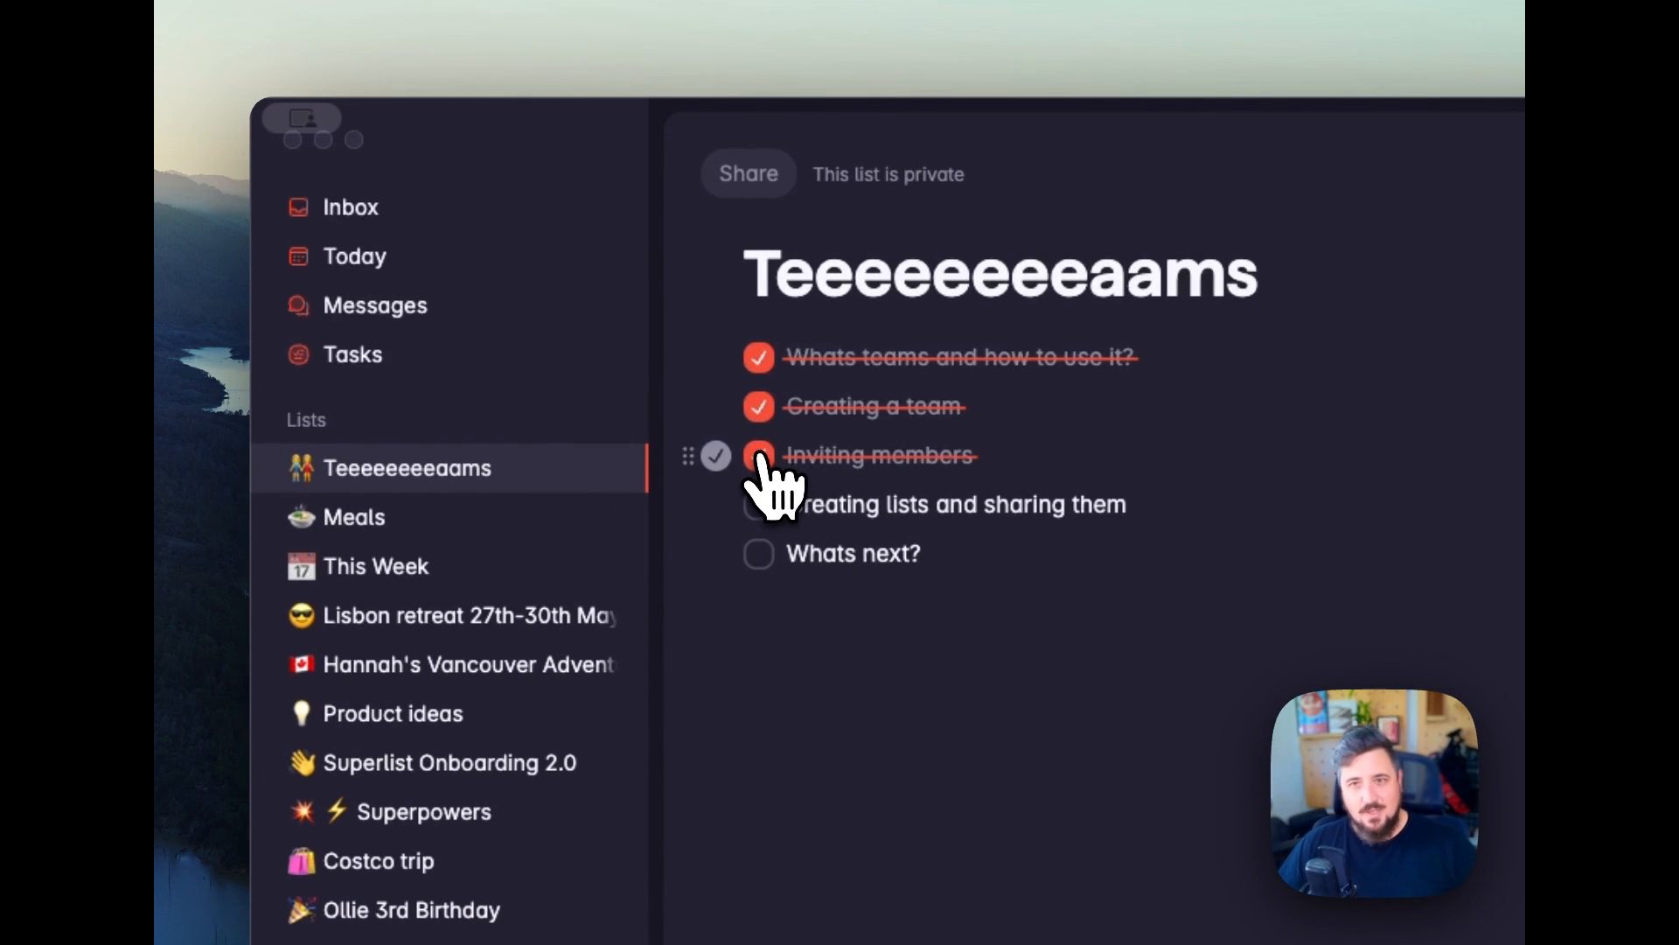
click(758, 455)
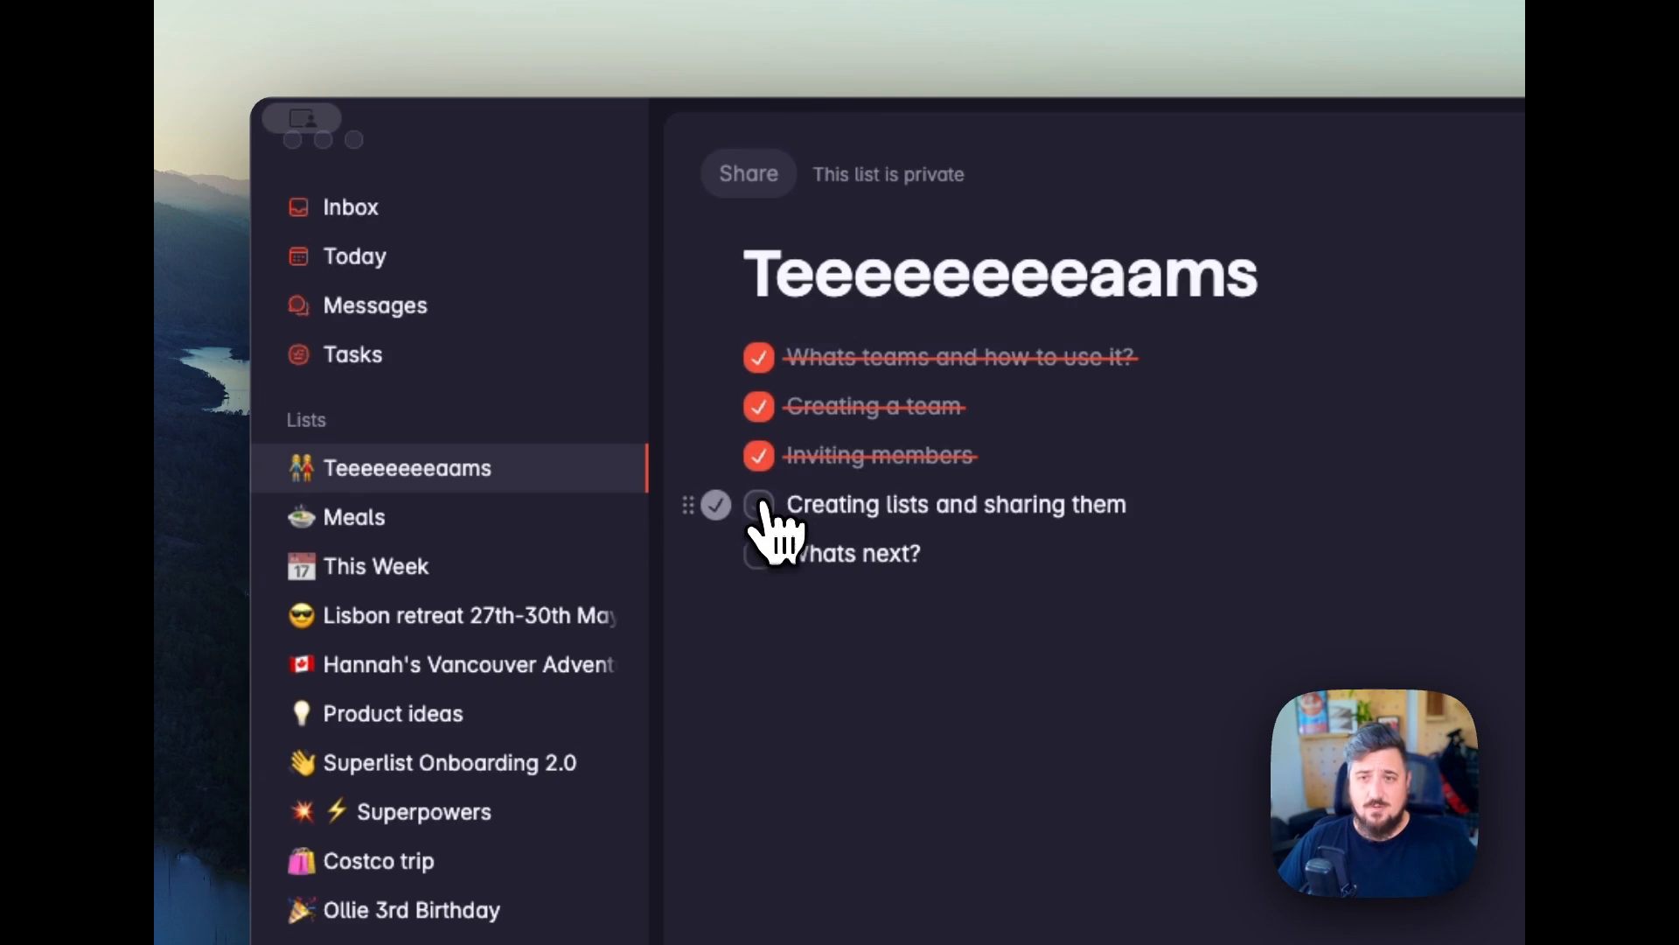
From the sharing options, change the list's owning team to Superteam.
click(746, 173)
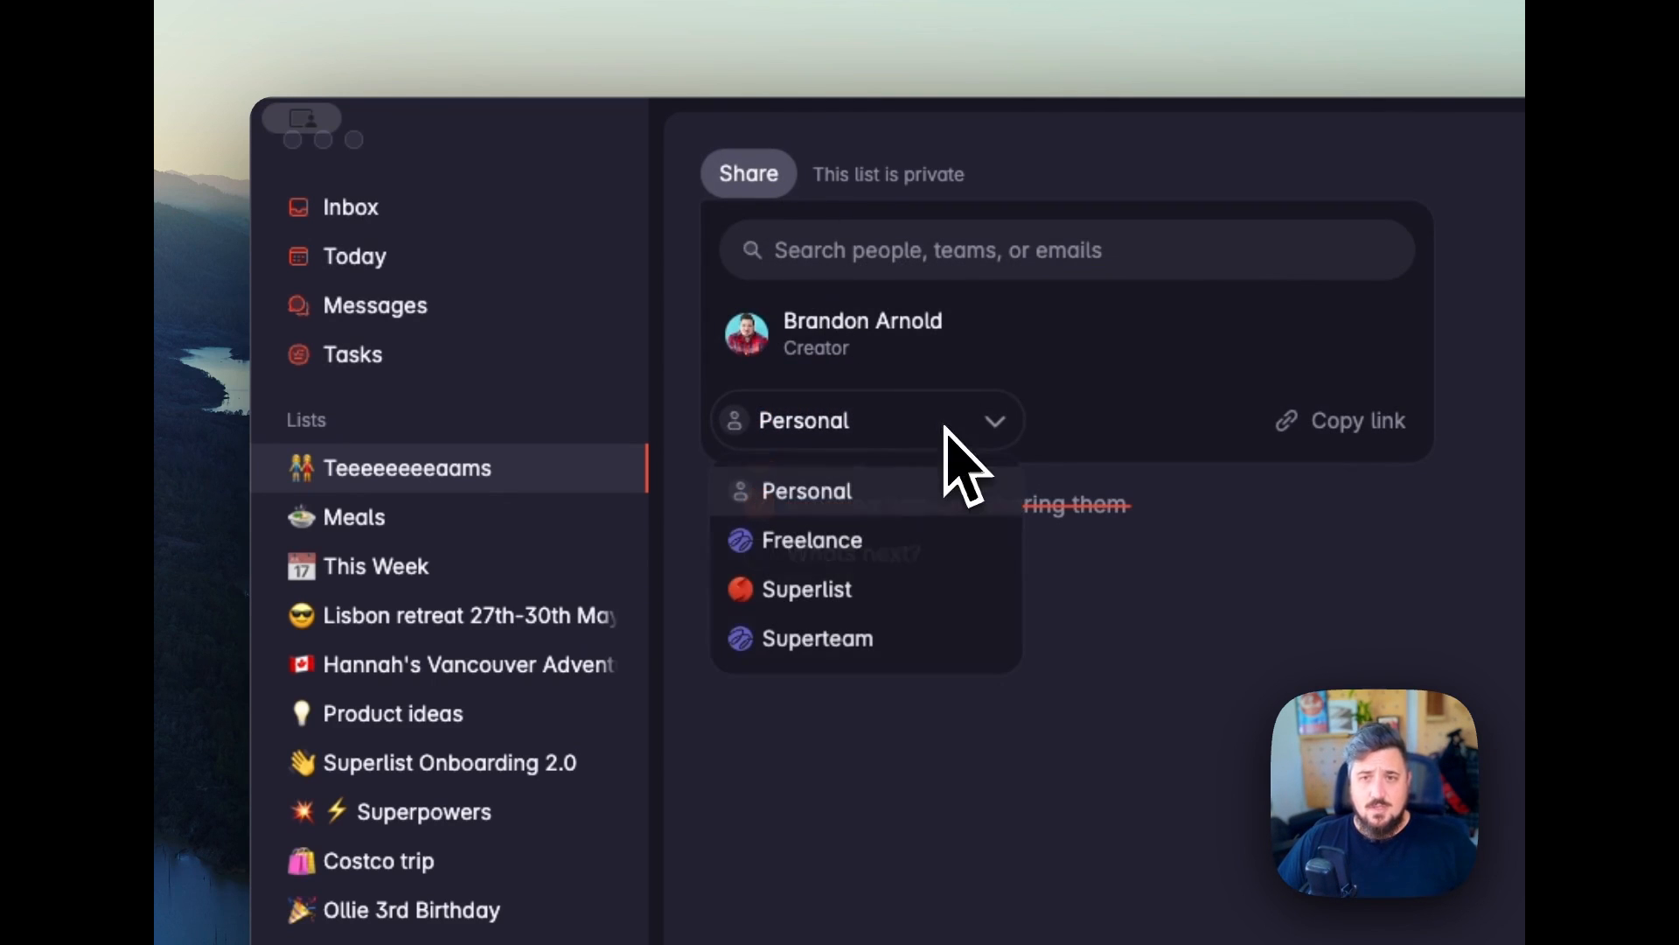
mouse_move(847, 525)
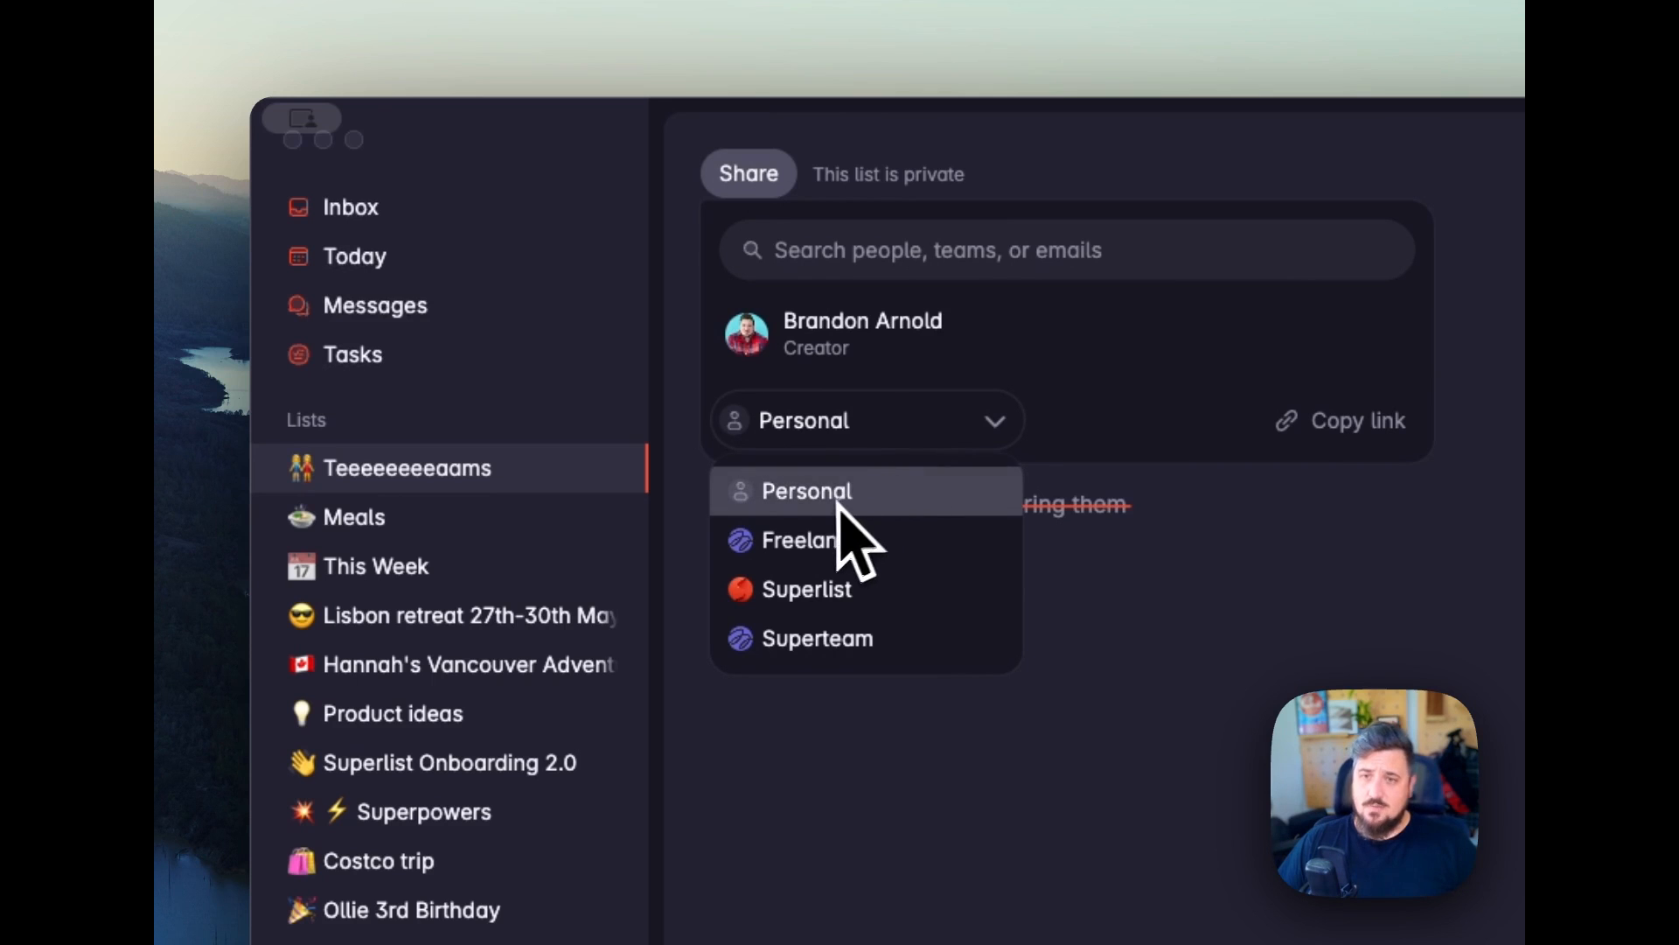
click(804, 490)
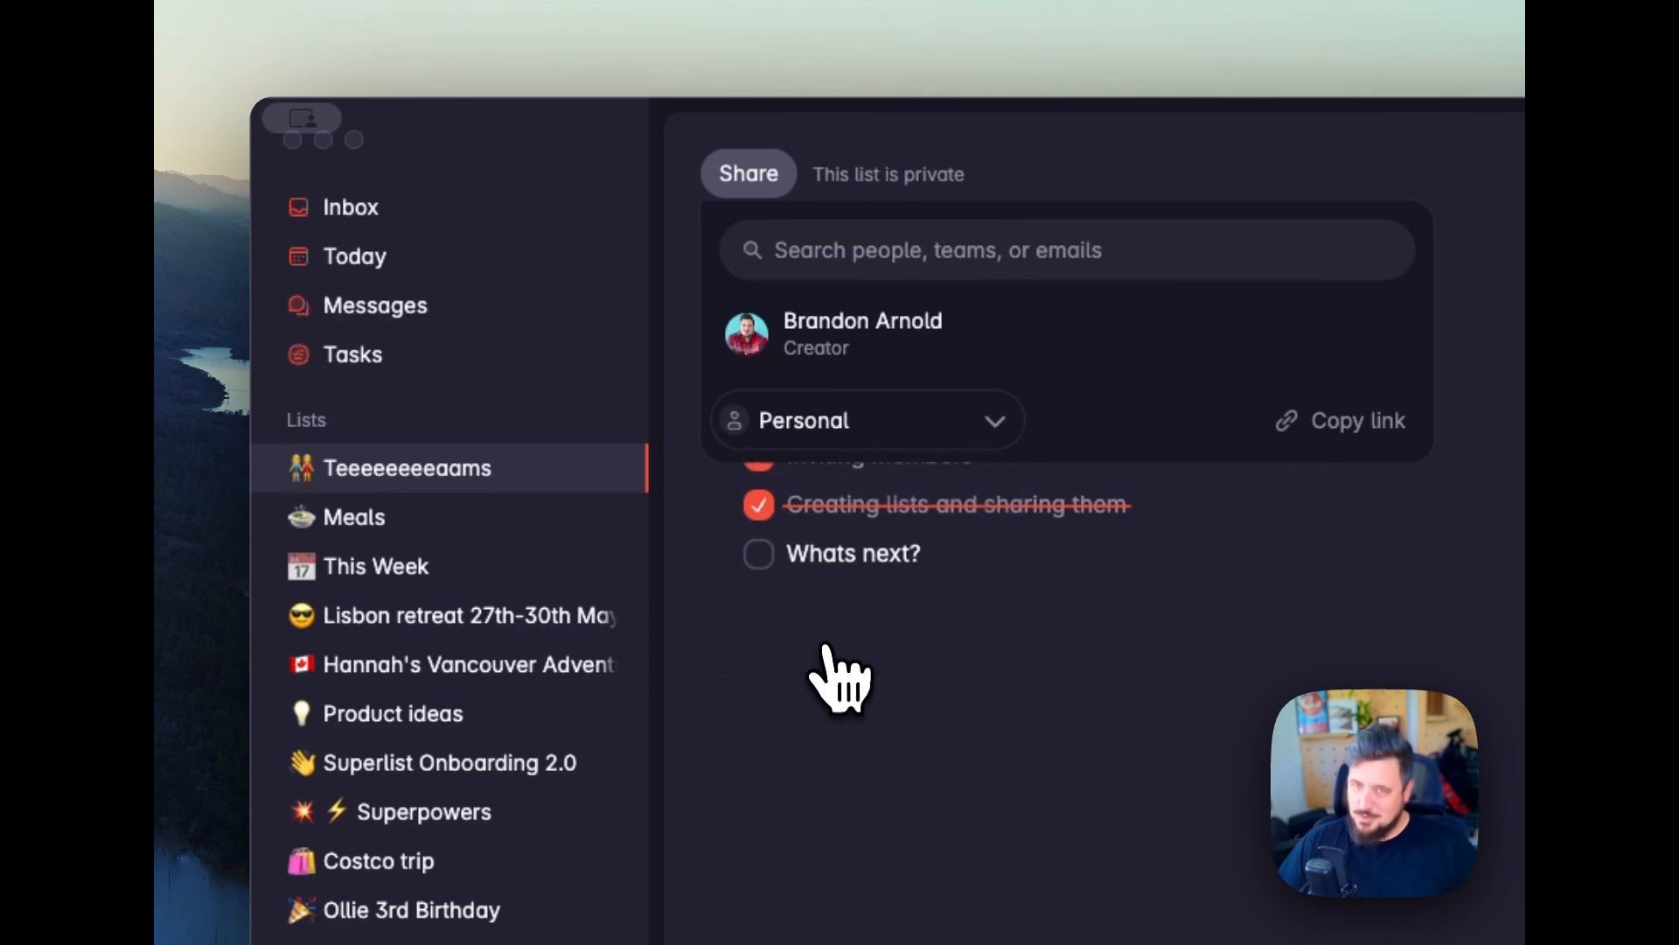
click(867, 420)
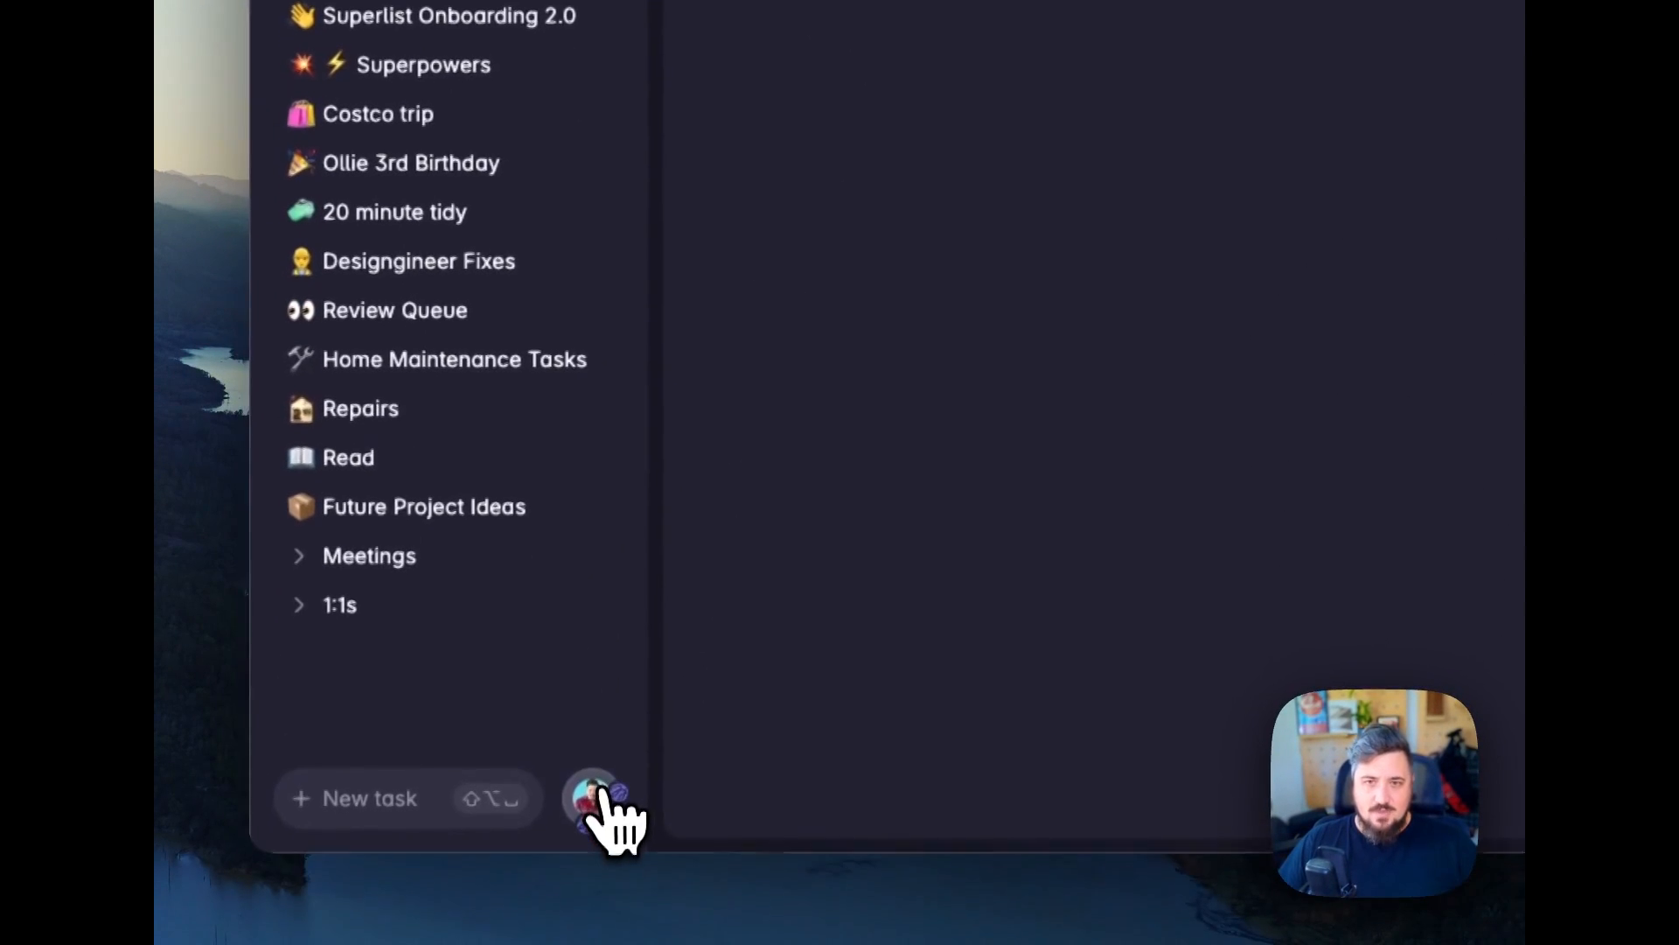
Make Superteam visible in account settings and go to its team page.
click(593, 798)
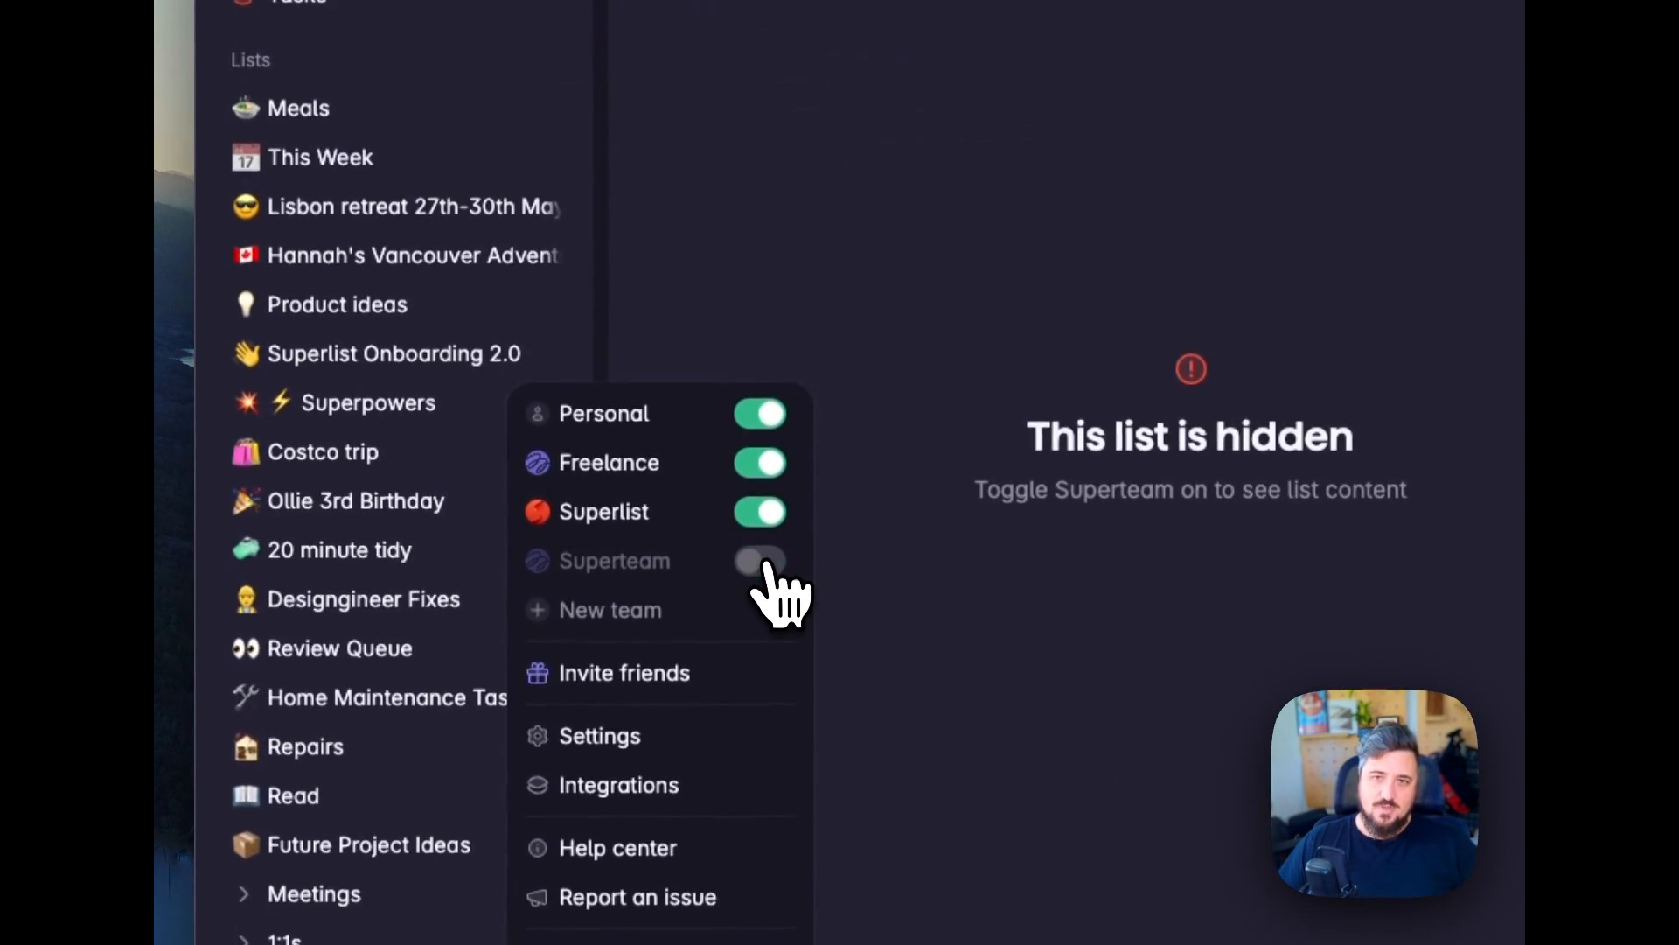
click(761, 560)
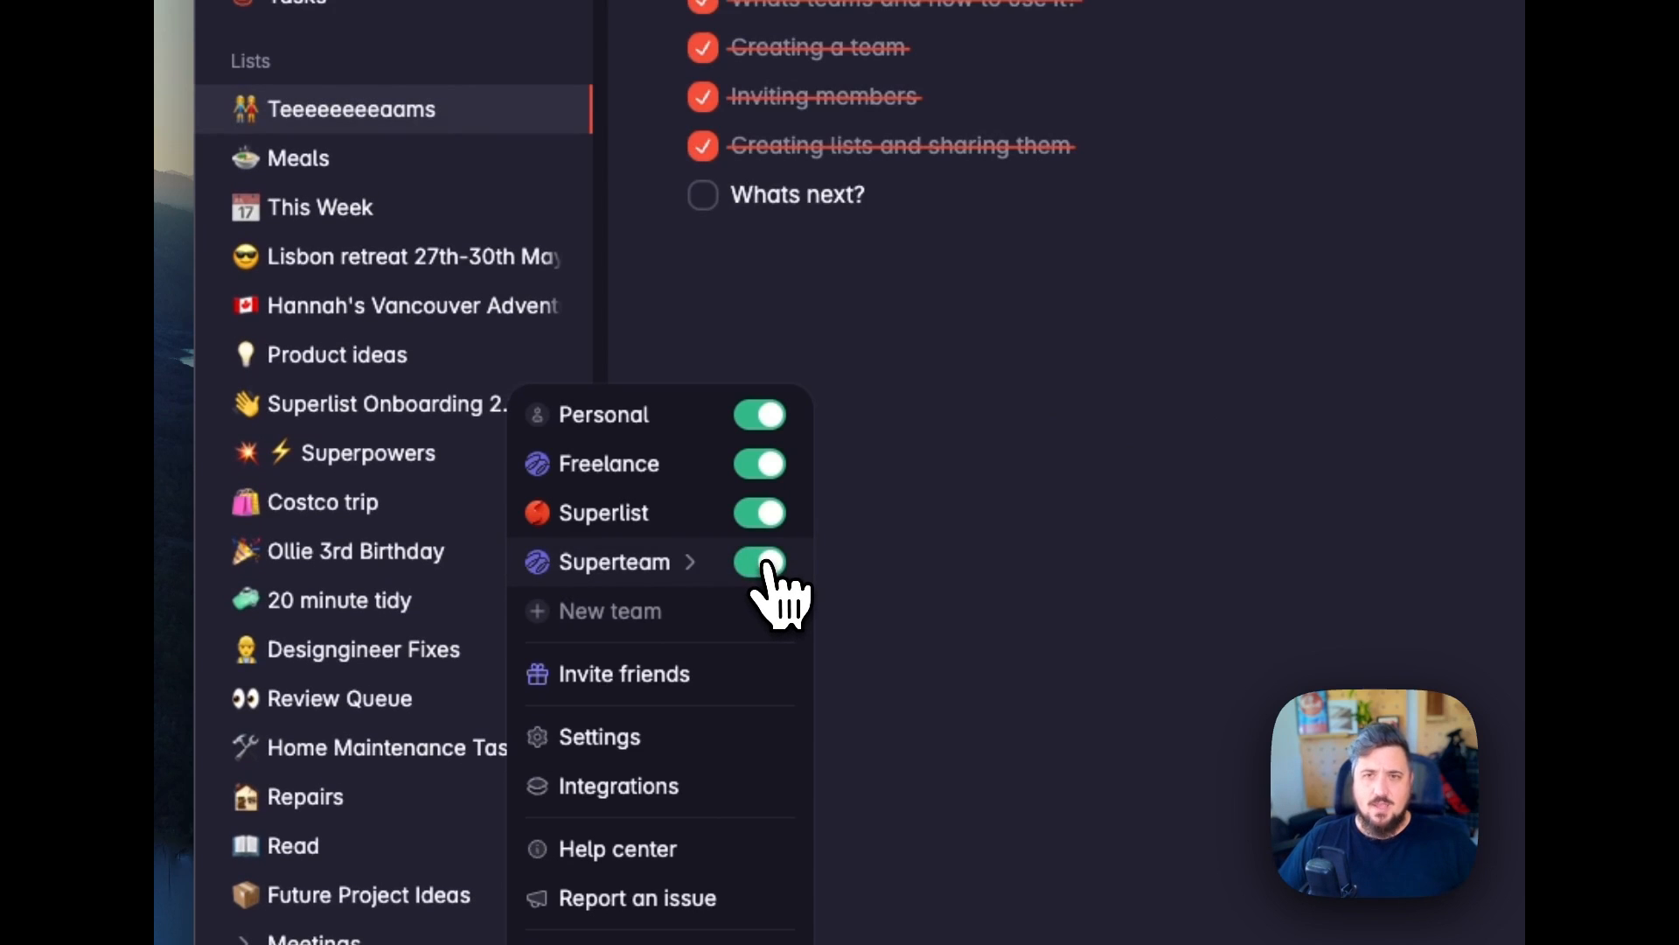
mouse_move(642, 595)
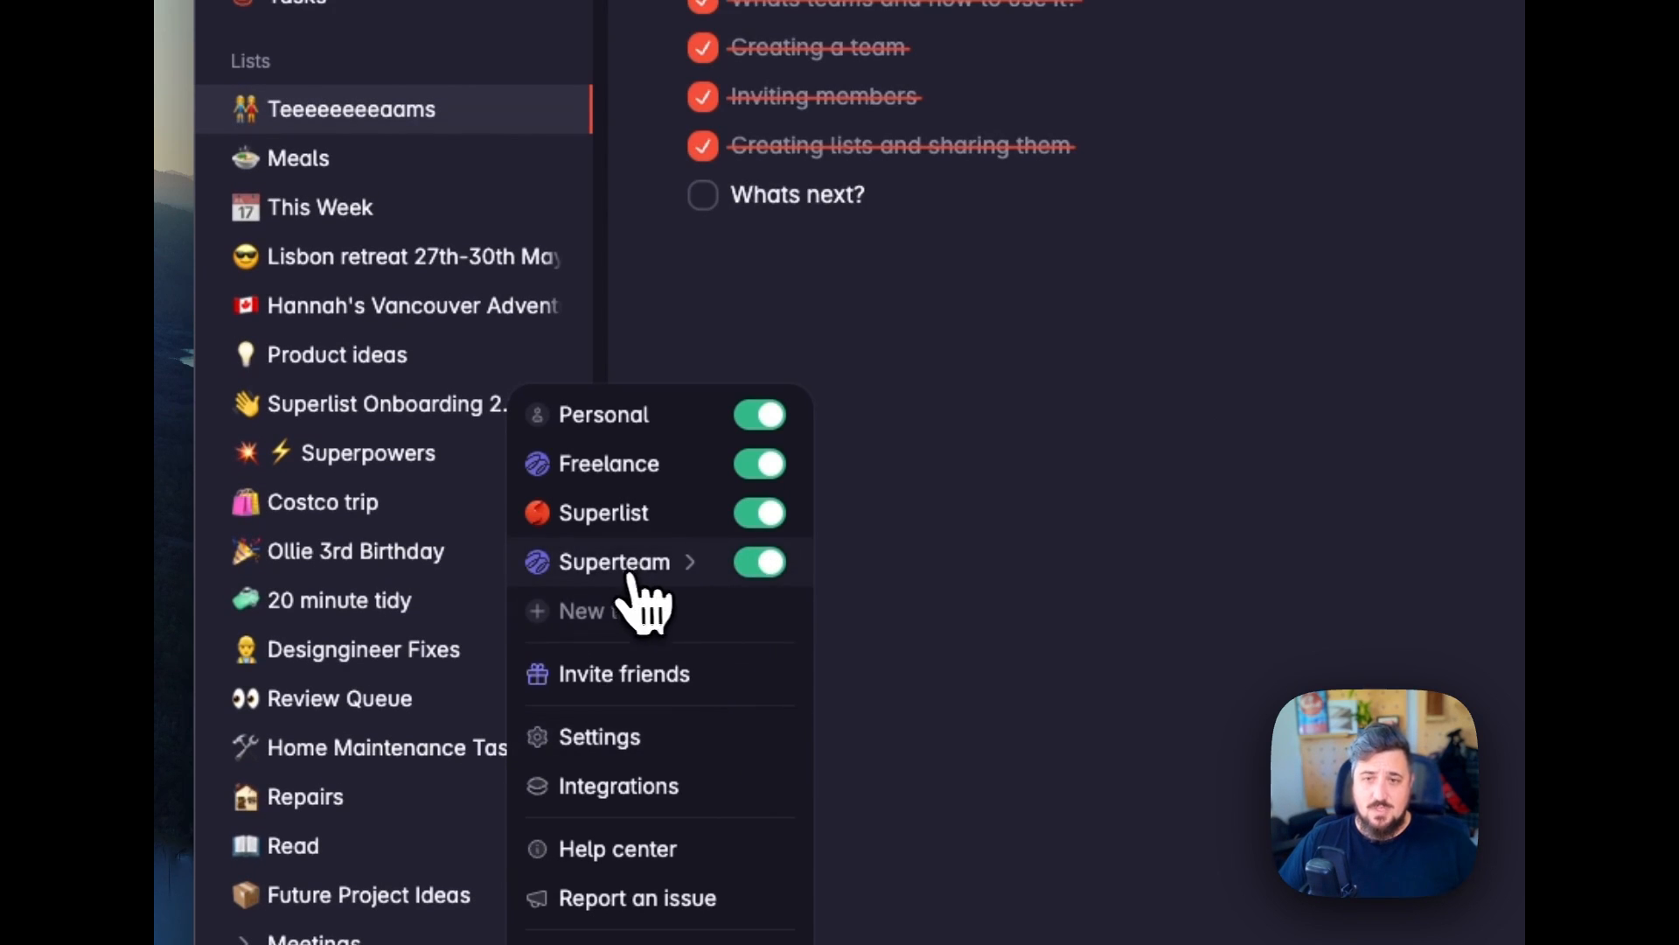
click(614, 562)
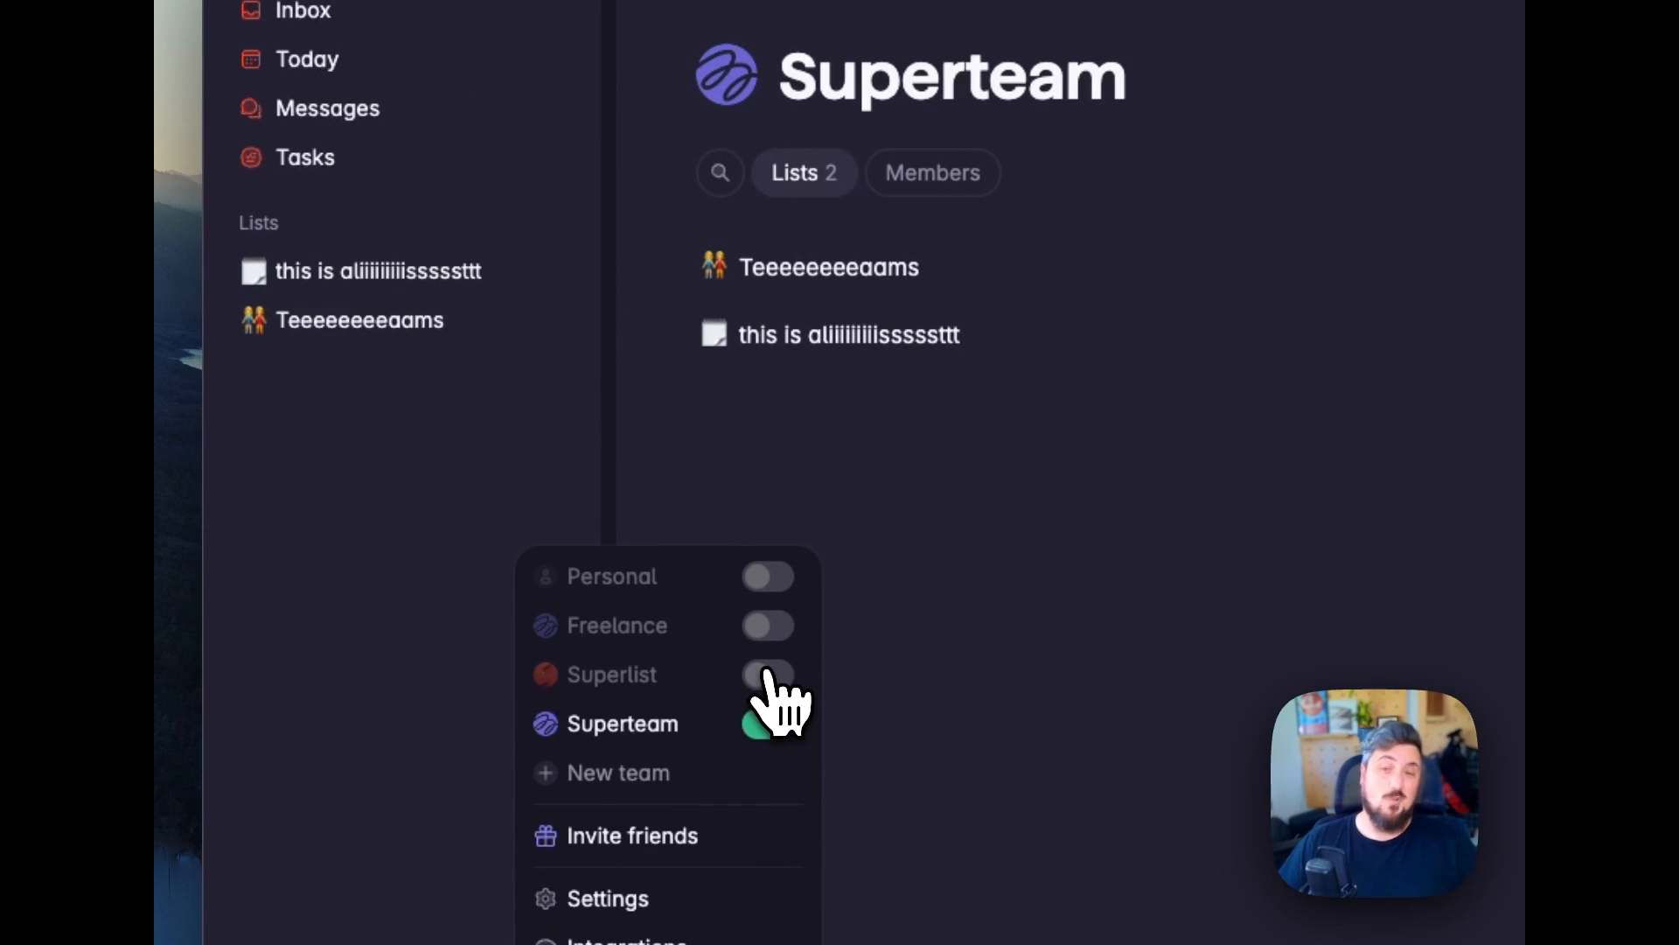
Make the Superlist and remaining hidden teams visible again, then go to Teeeeeeeeaams.
click(768, 674)
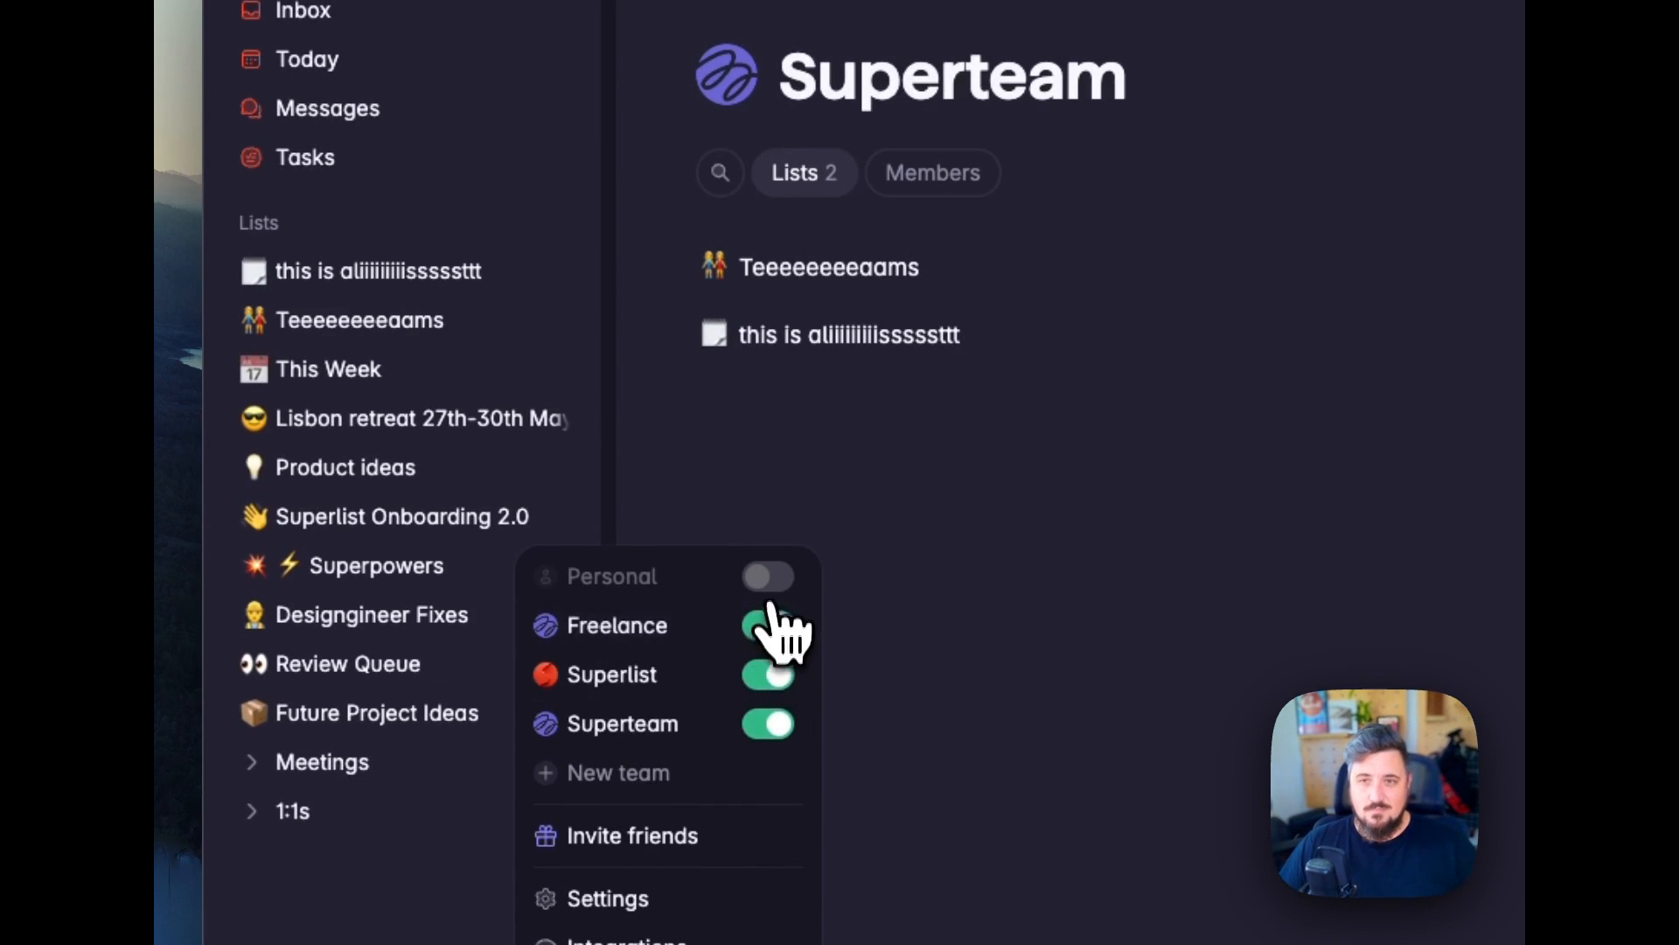
click(768, 626)
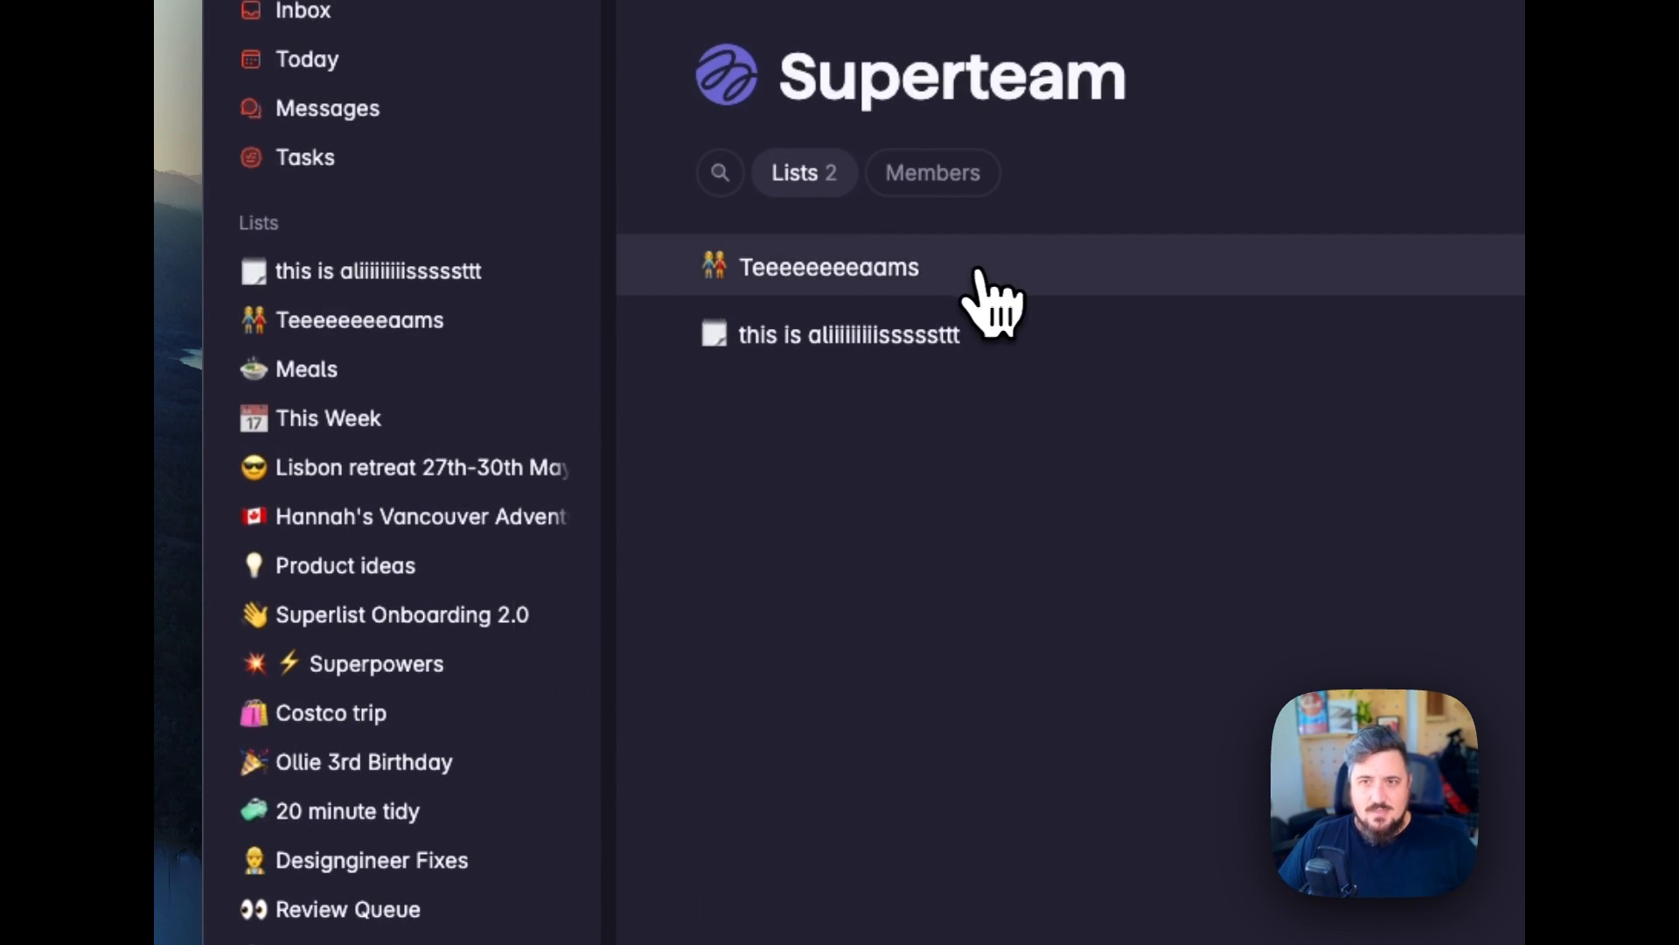
click(827, 265)
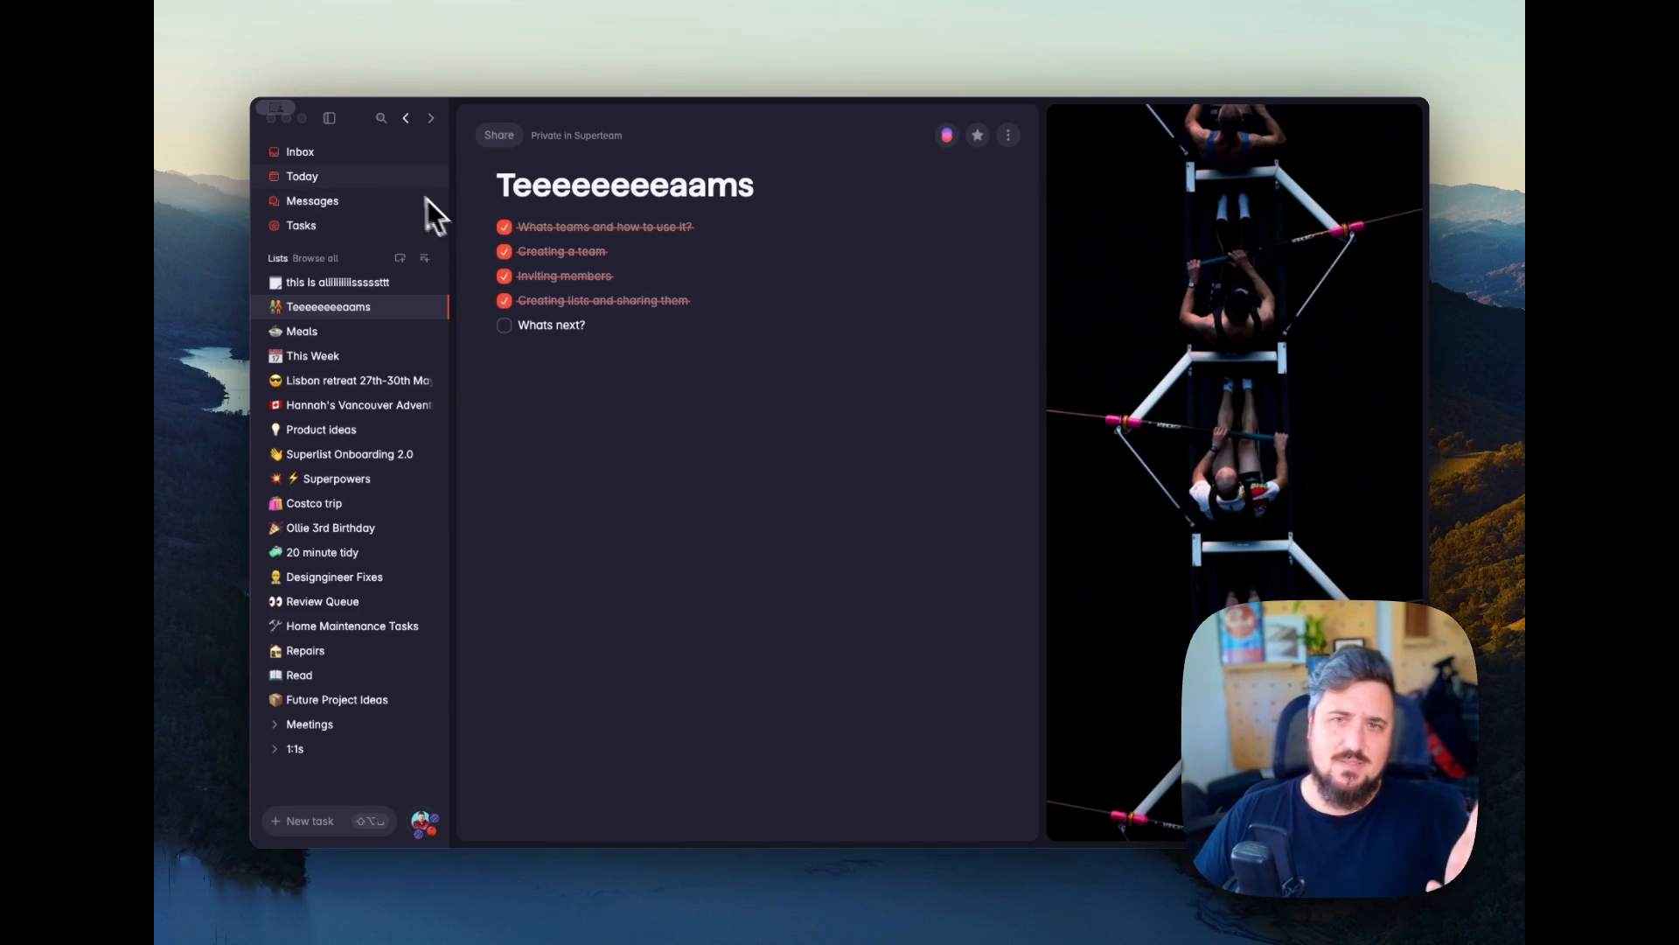
mouse_move(606, 364)
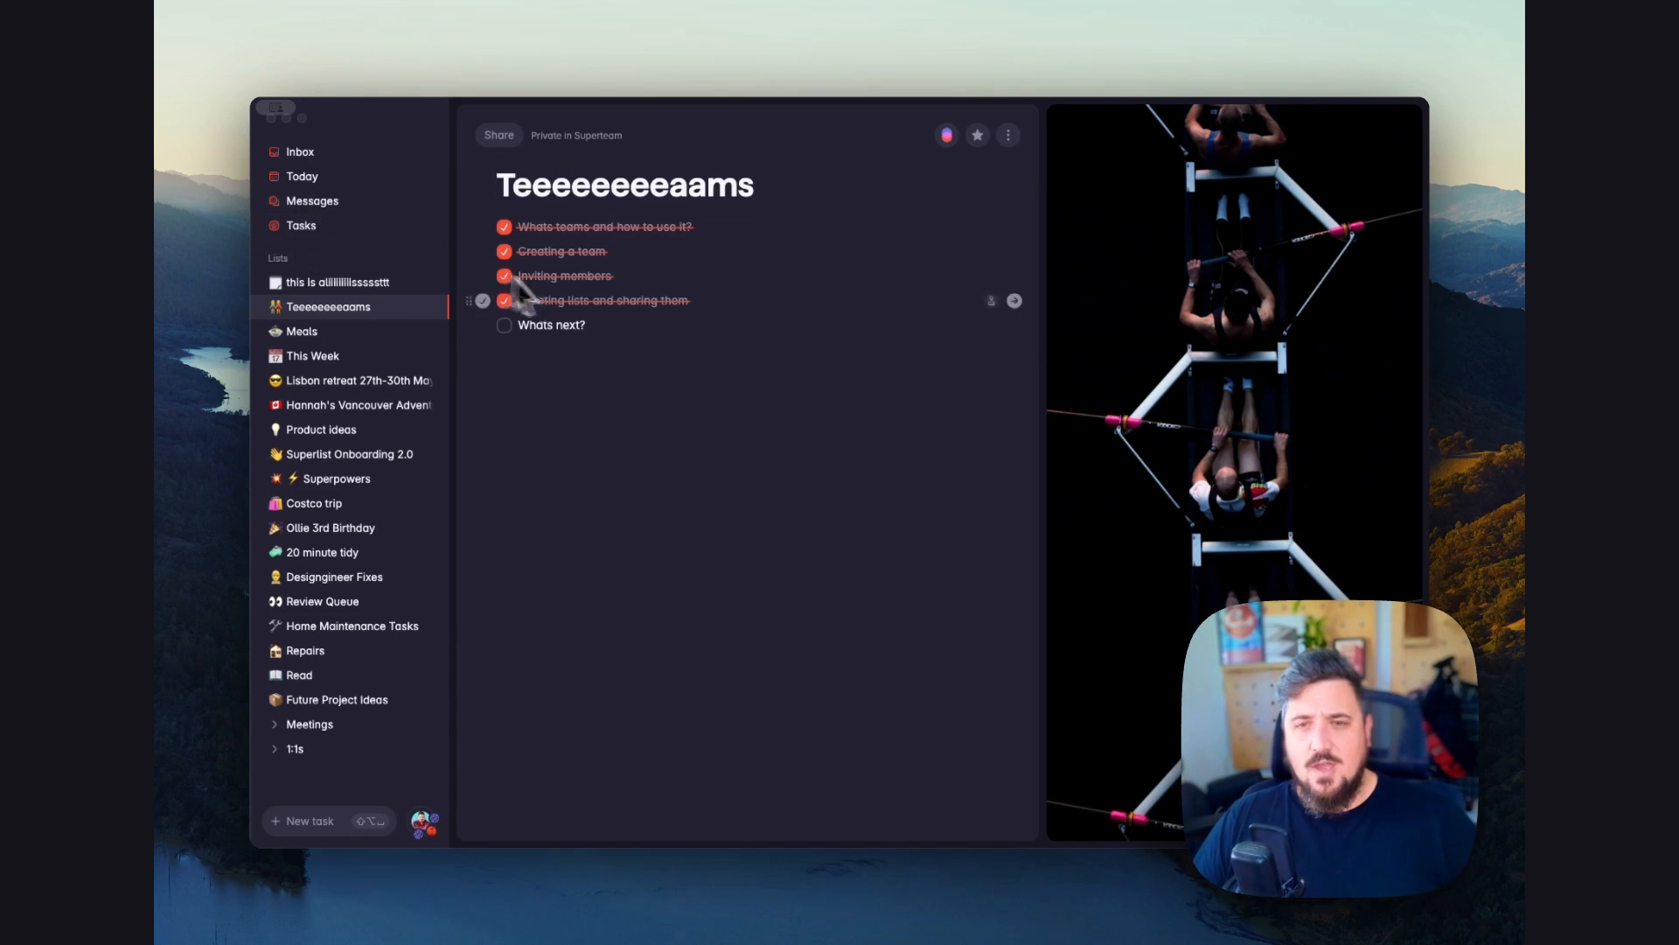
mouse_move(579, 439)
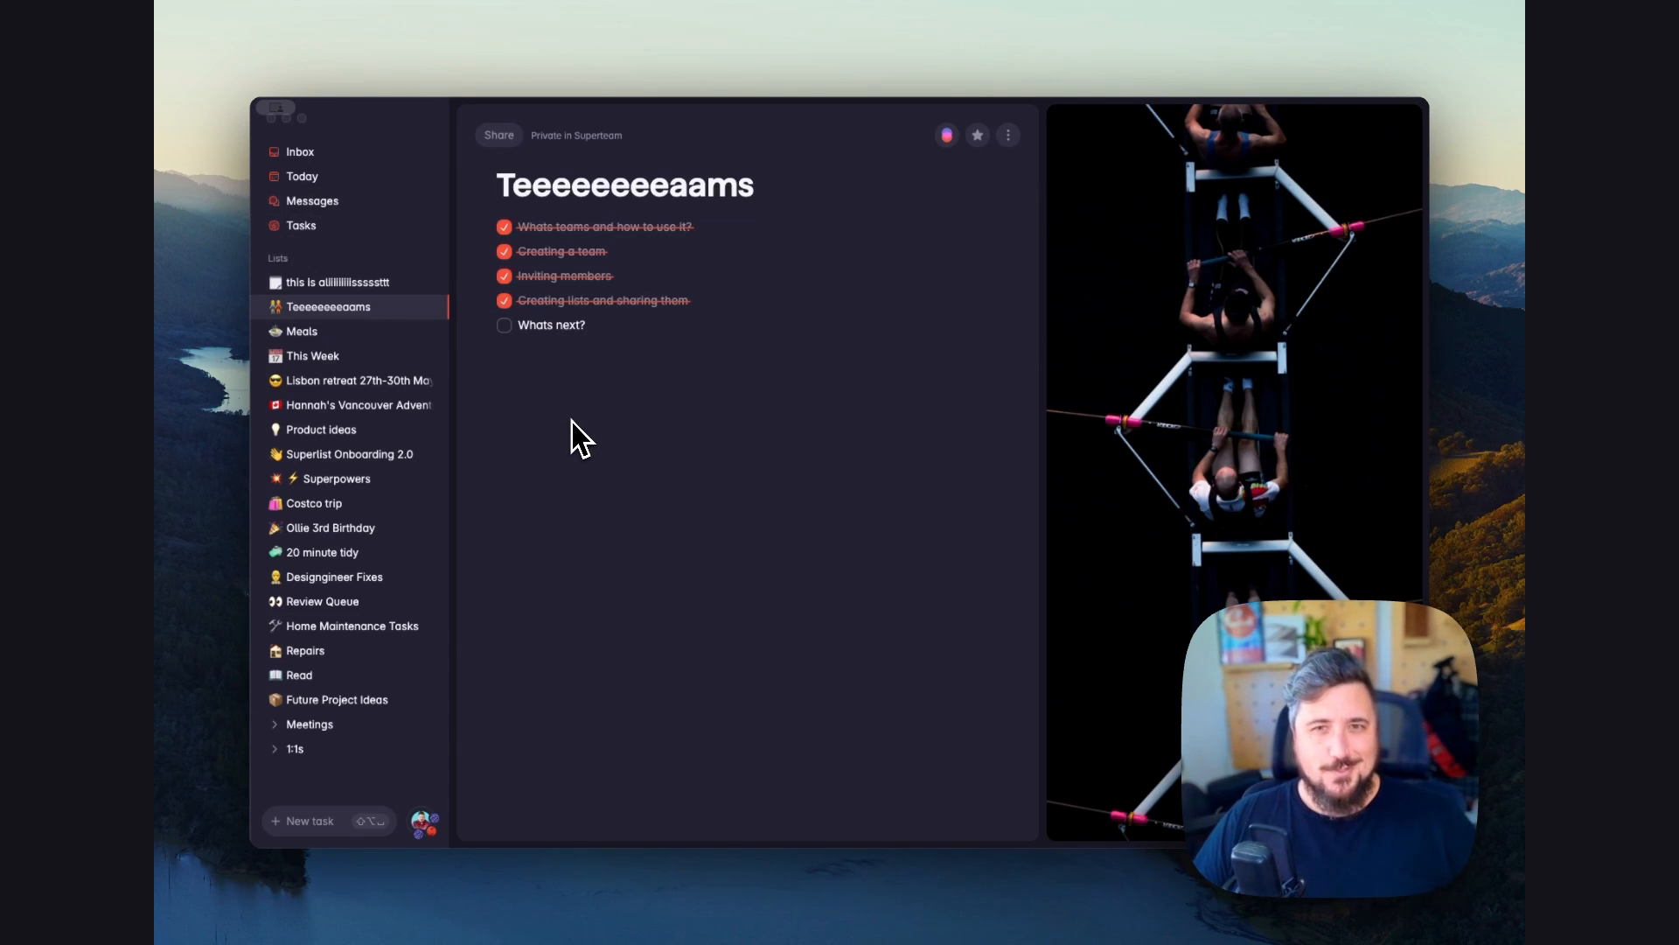